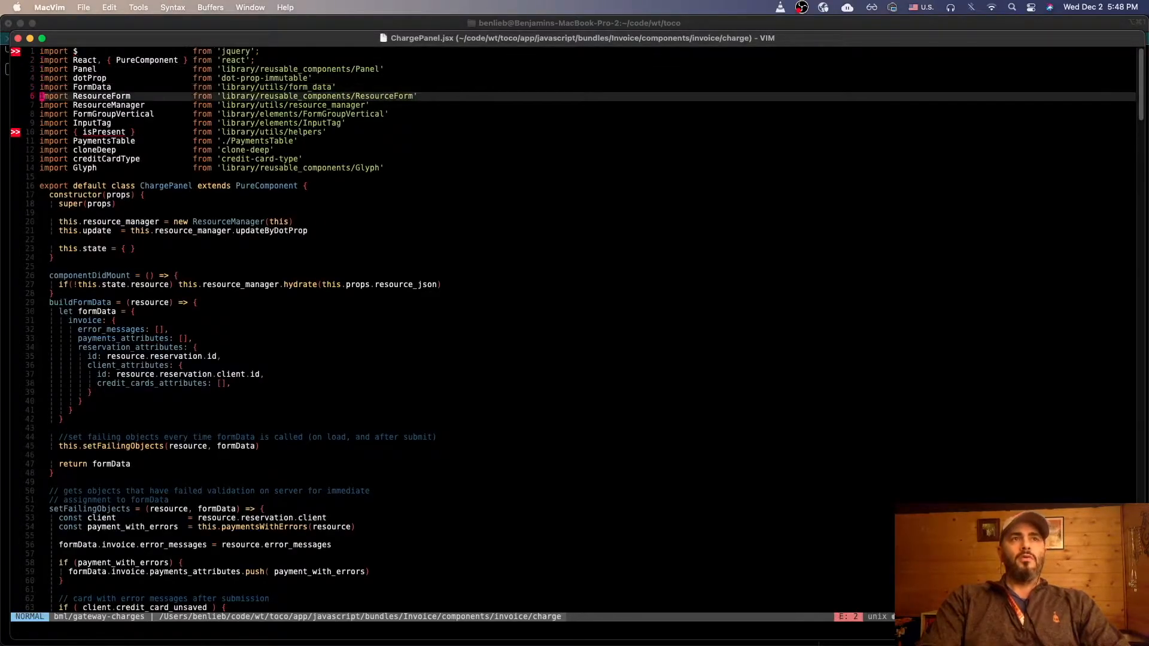
Preview the 0x7A69_dark and Atelier_EstuaryDark schemes via :colorscheme with tab completion
{"action": "type", "text": ":col"}
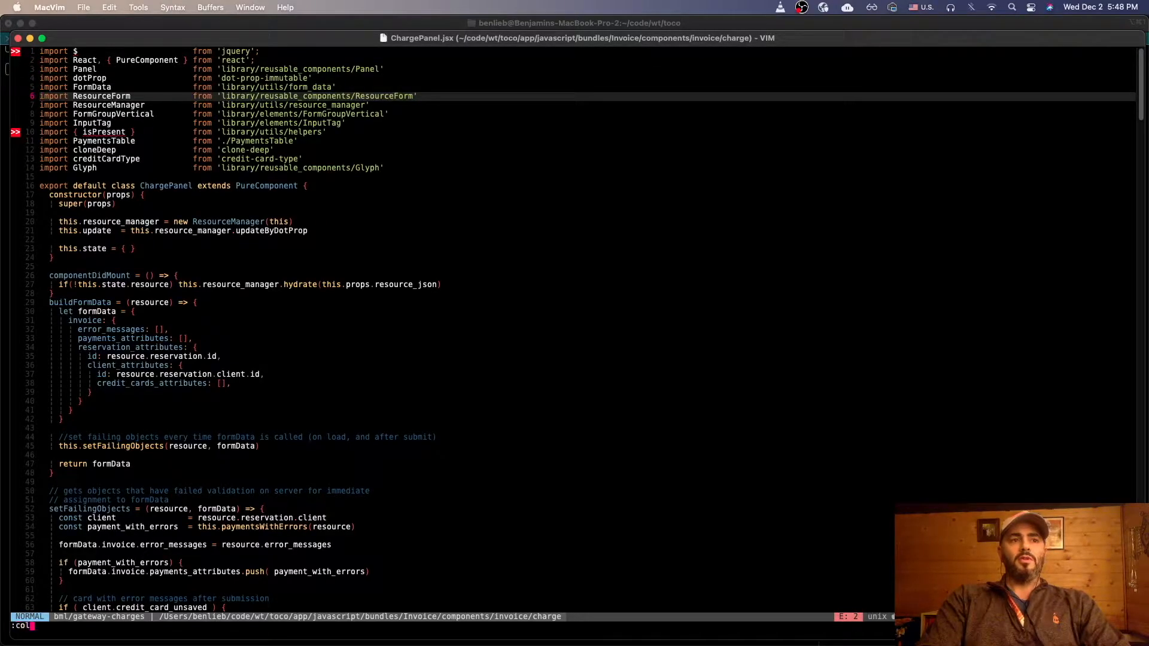
{"action": "type", "text": "ors"}
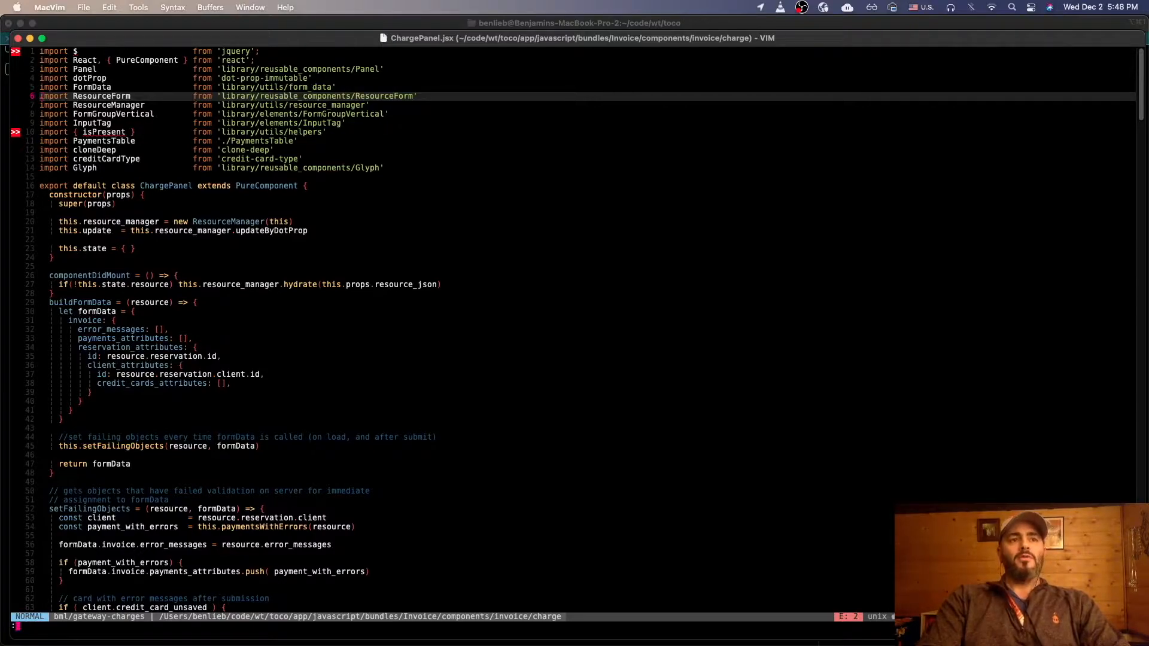
{"action": "type", "text": ":color"}
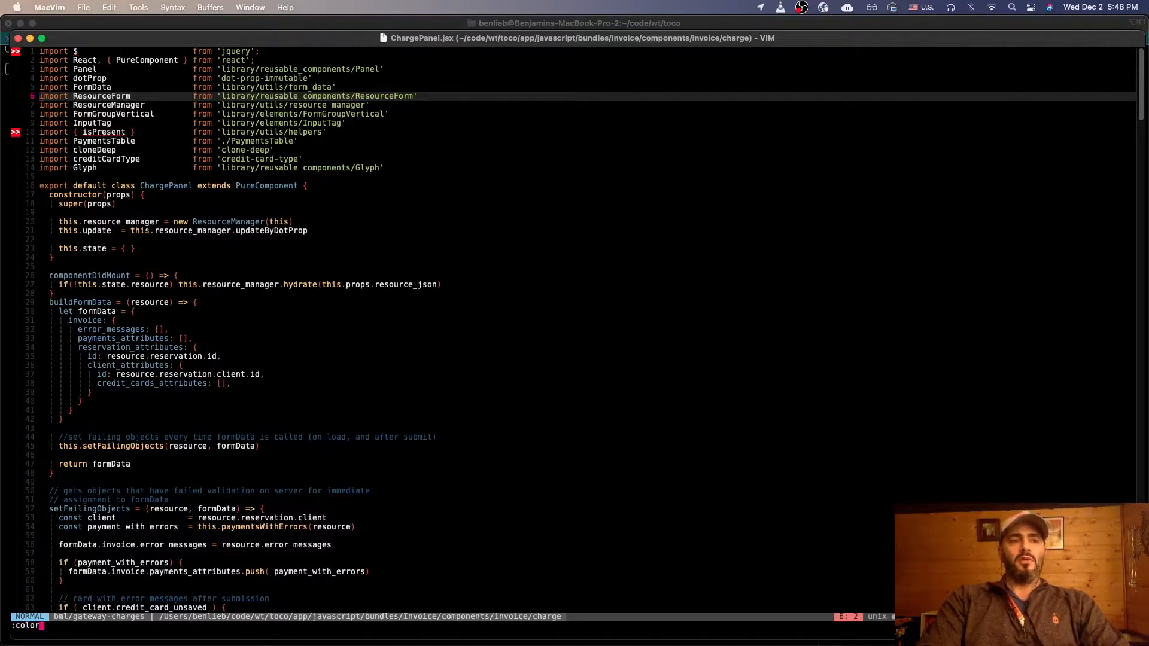
{"action": "type", "text": "scheme"}
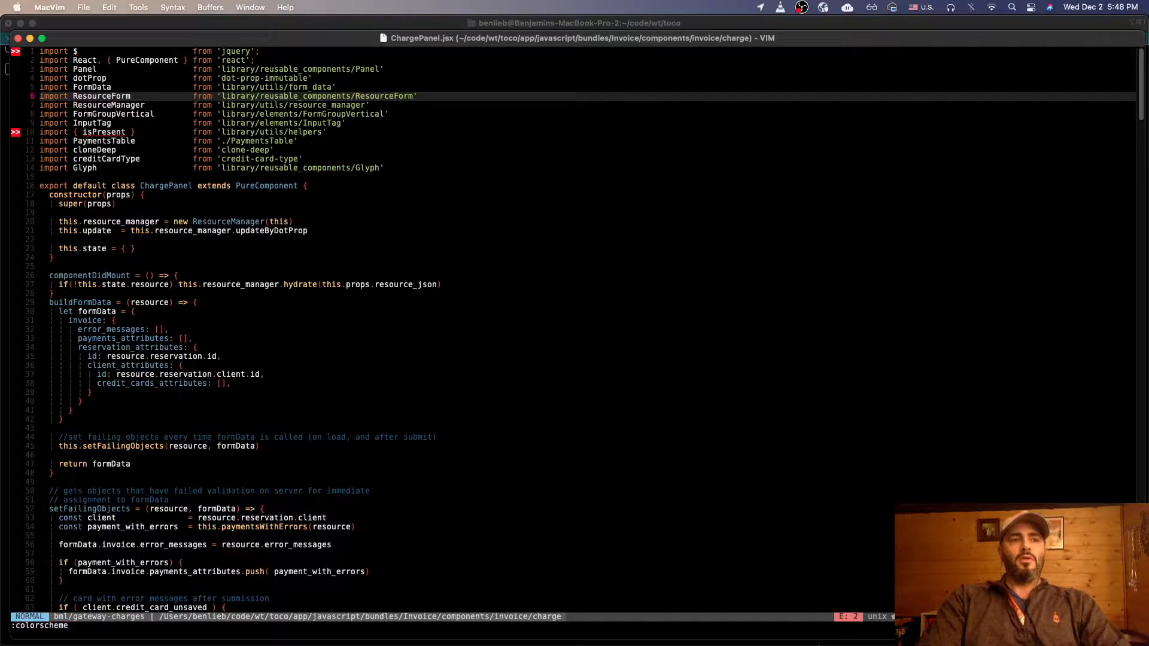
{"action": "type", "text": "0x7A69_dark"}
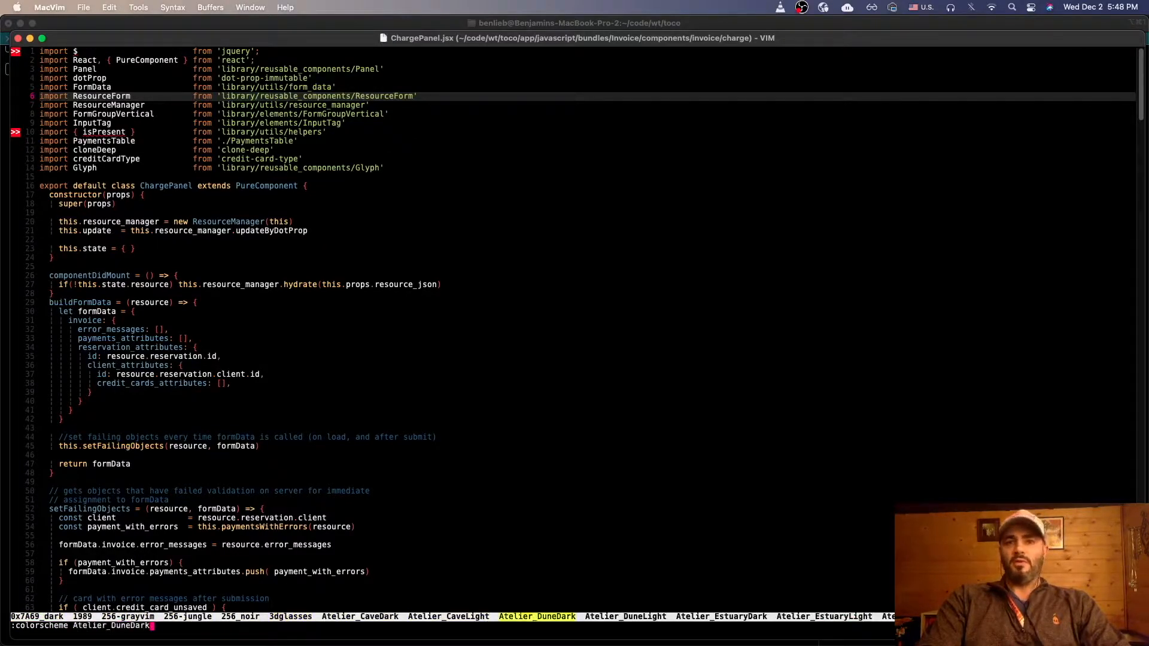
{"action": "type", "text": "Atelier_EstuaryDark"}
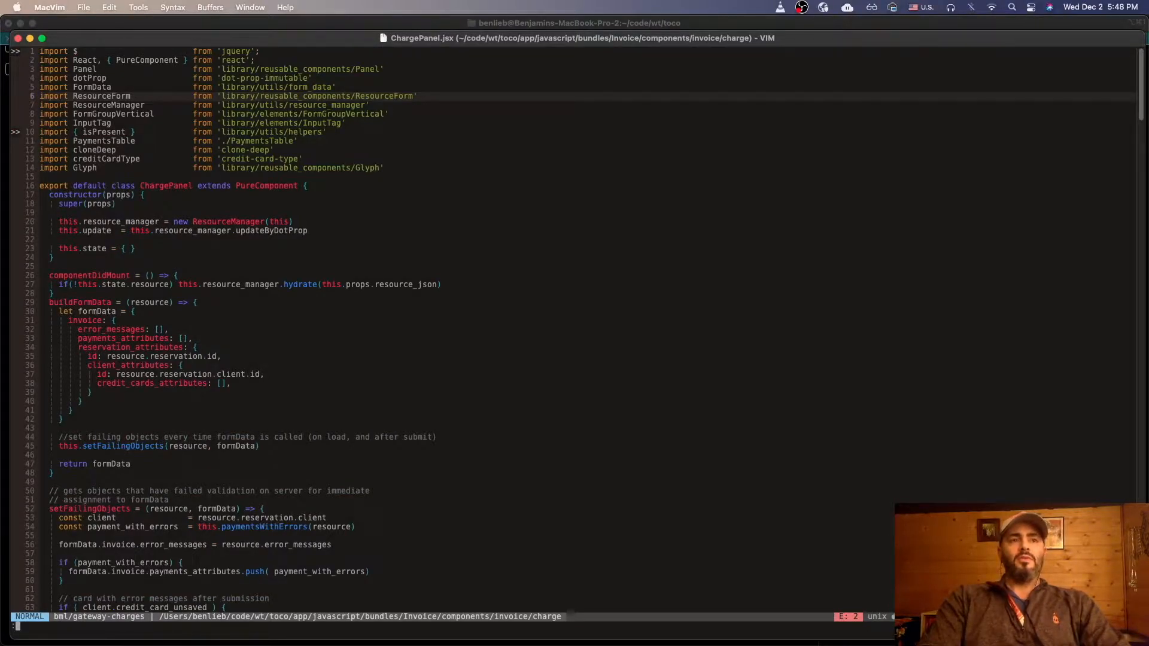
Apply the Atelier_ForestLight color scheme to ChargePanel.jsx
{"action": "type", "text": ":colorscheme Atelier_ForestLight"}
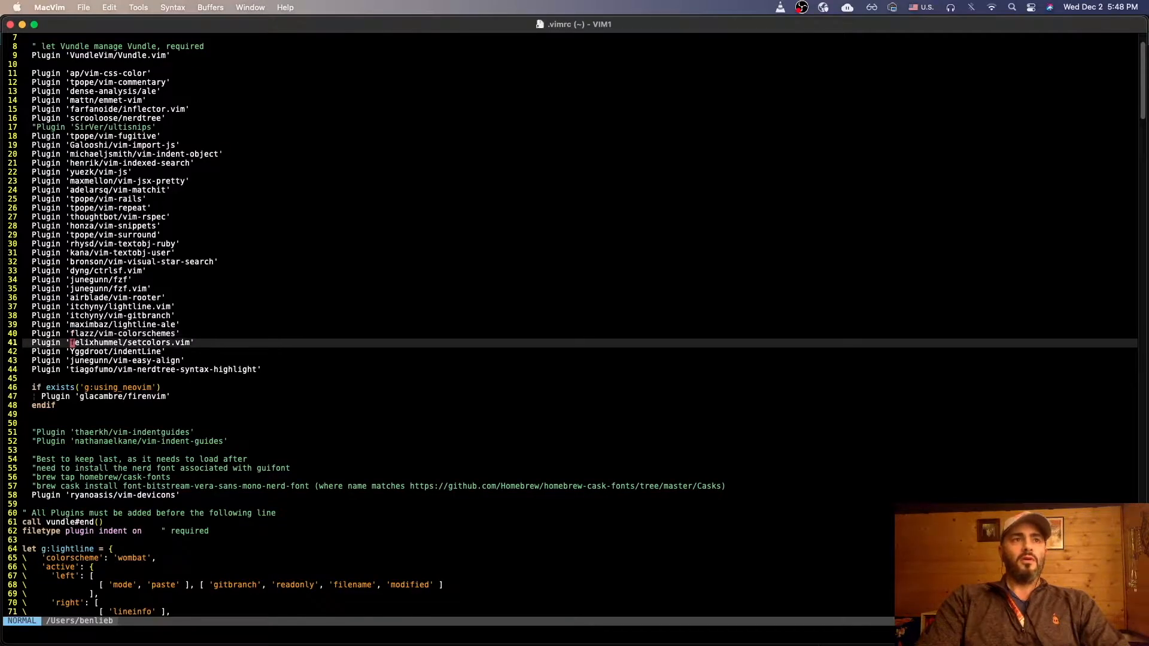
Search the .vimrc for colorscheme and step to the my_colorschemes and znake lines
{"action": "type", "text": "/colorshe"}
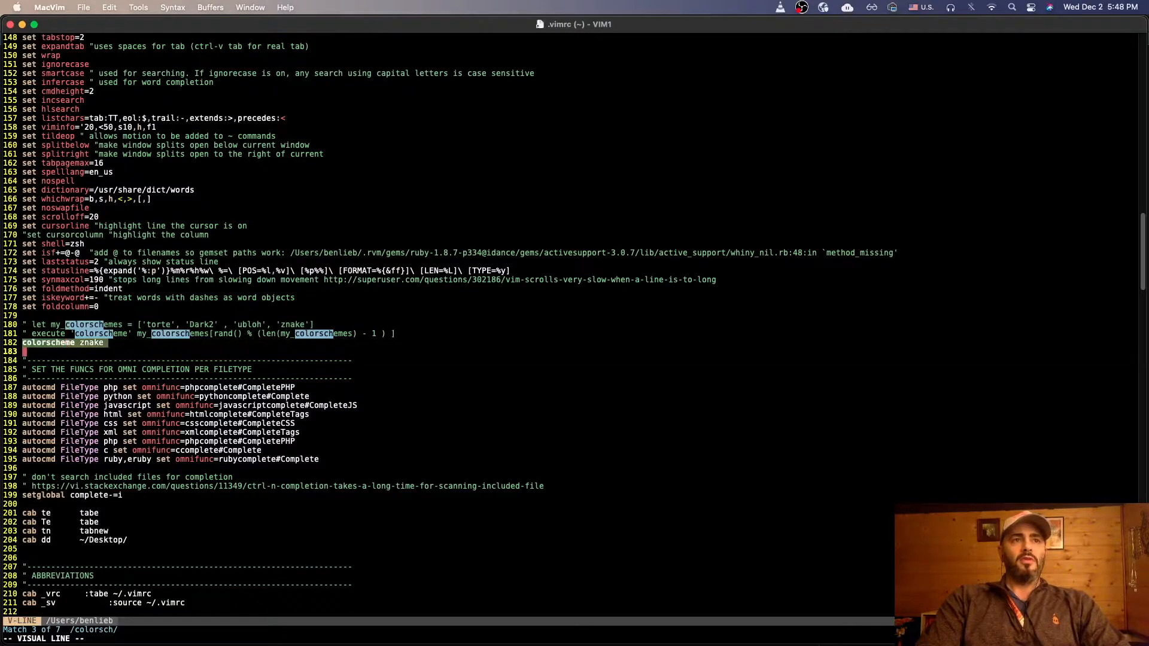
{"action": "key", "text": "Escape"}
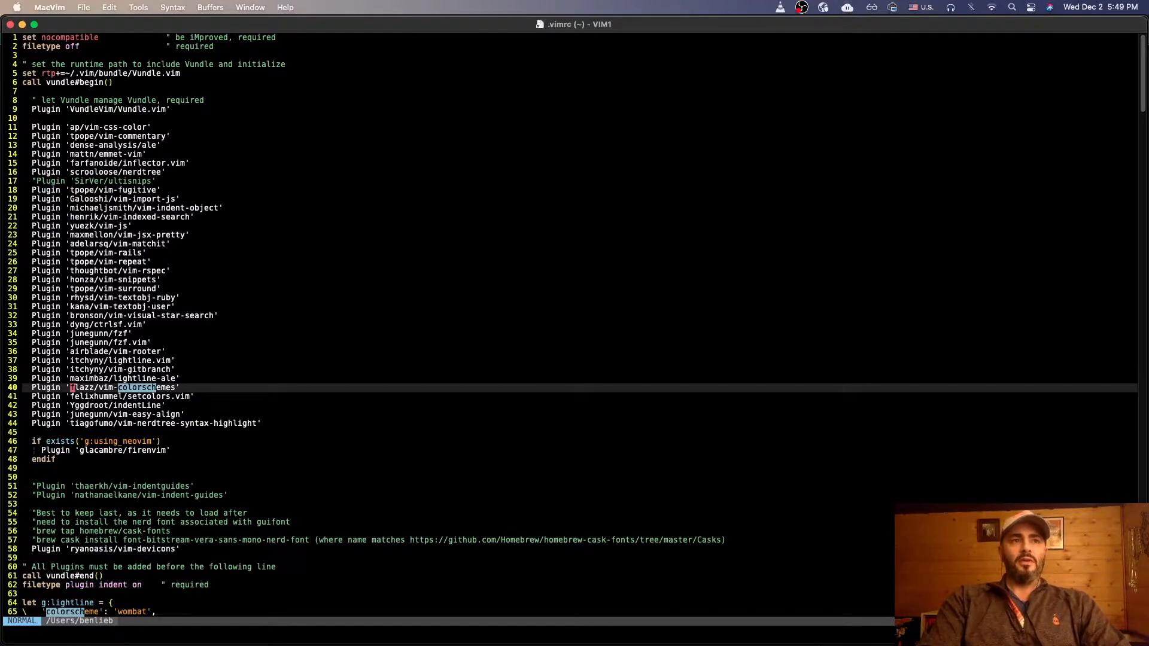
Highlight flazz on the Plugin line, then run :PluginInstall to fetch the listed plugins
{"action": "key", "text": "v"}
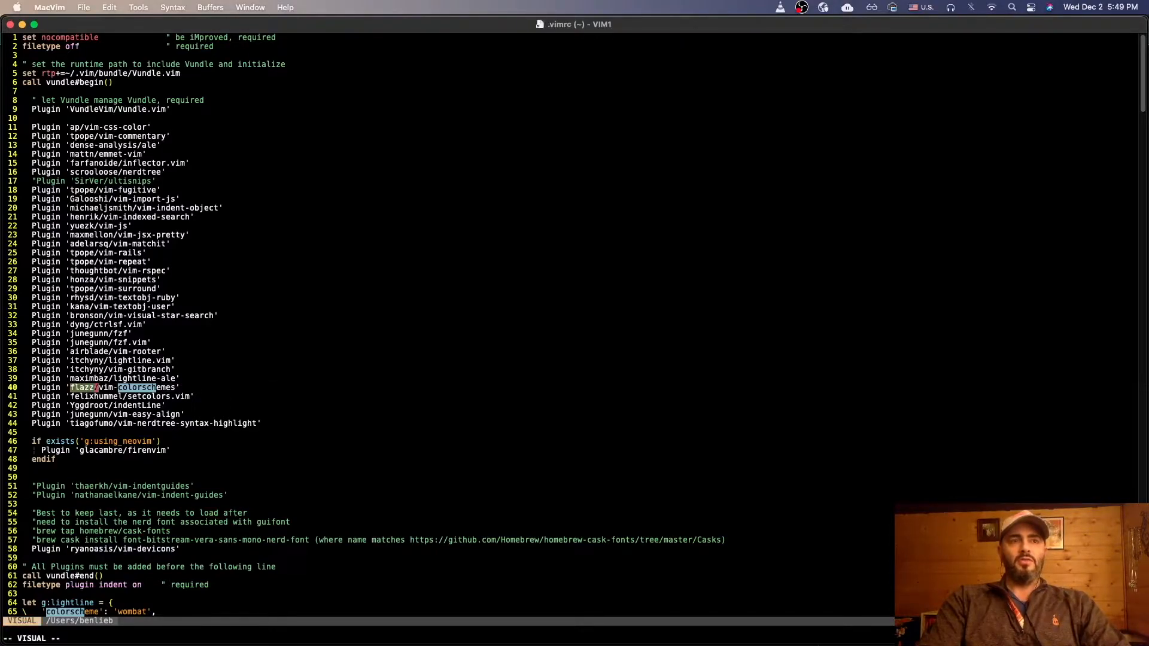
{"action": "key", "text": "Escape"}
{"action": "type", "text": ":"}
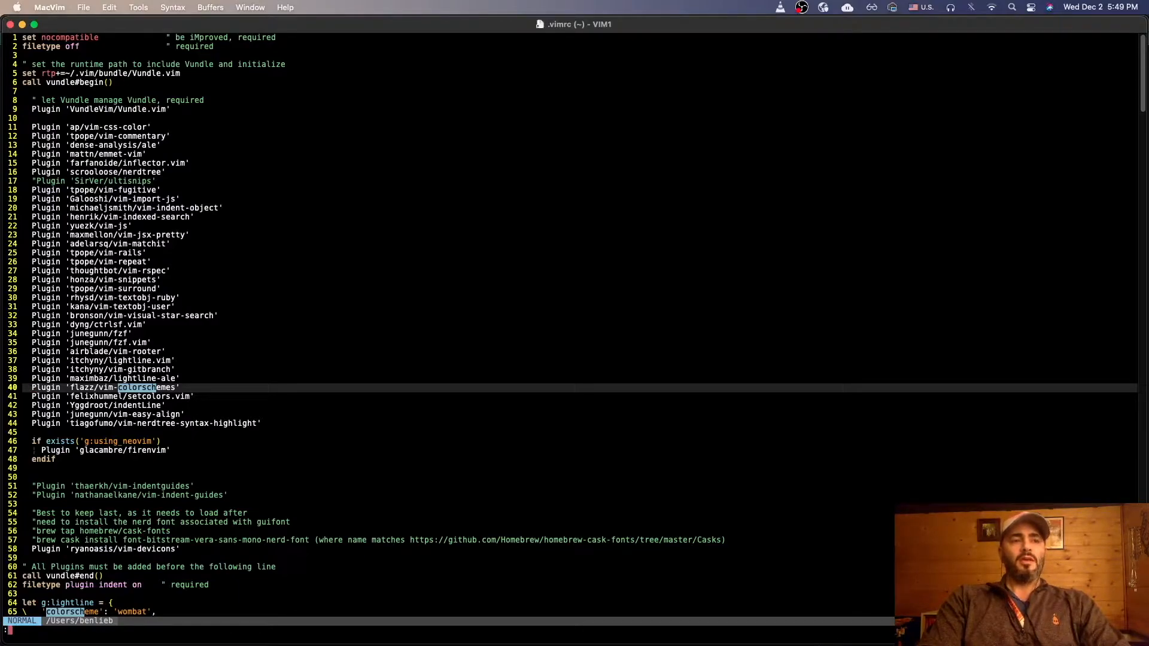
{"action": "type", "text": "Inst"}
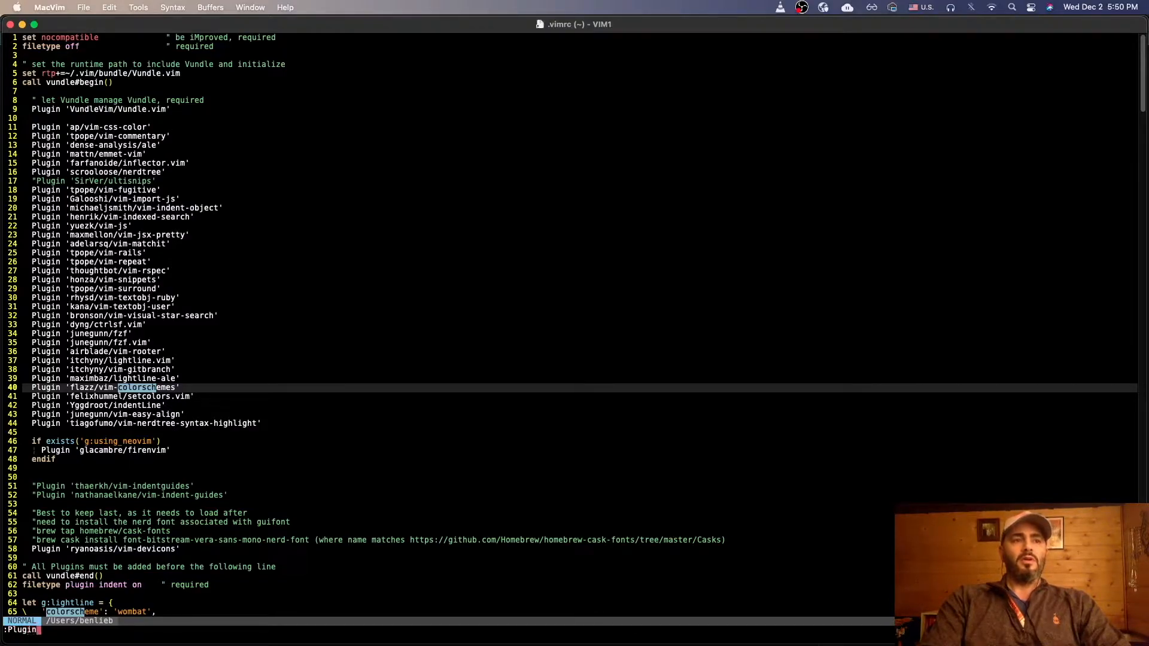
{"action": "type", "text": "Install"}
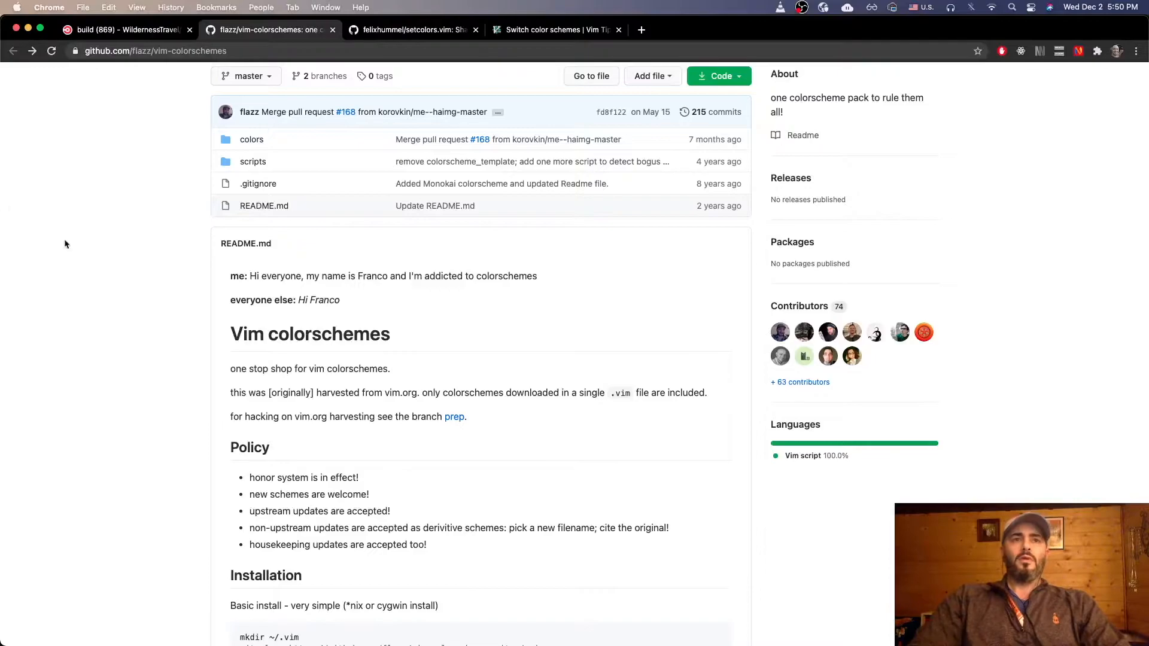
Enter the repository's colors folder and scroll through its .vim scheme files
{"action": "scroll", "scroll_direction": "down", "scroll_amount": 3}
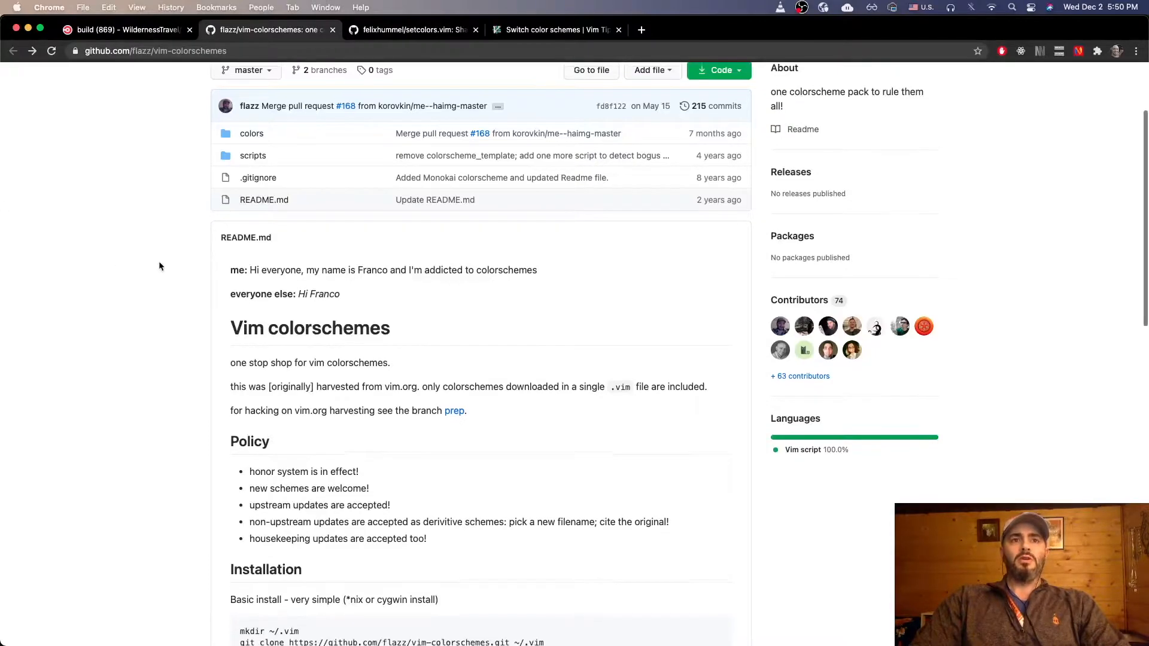
{"action": "left_click", "coordinate": [252, 132]}
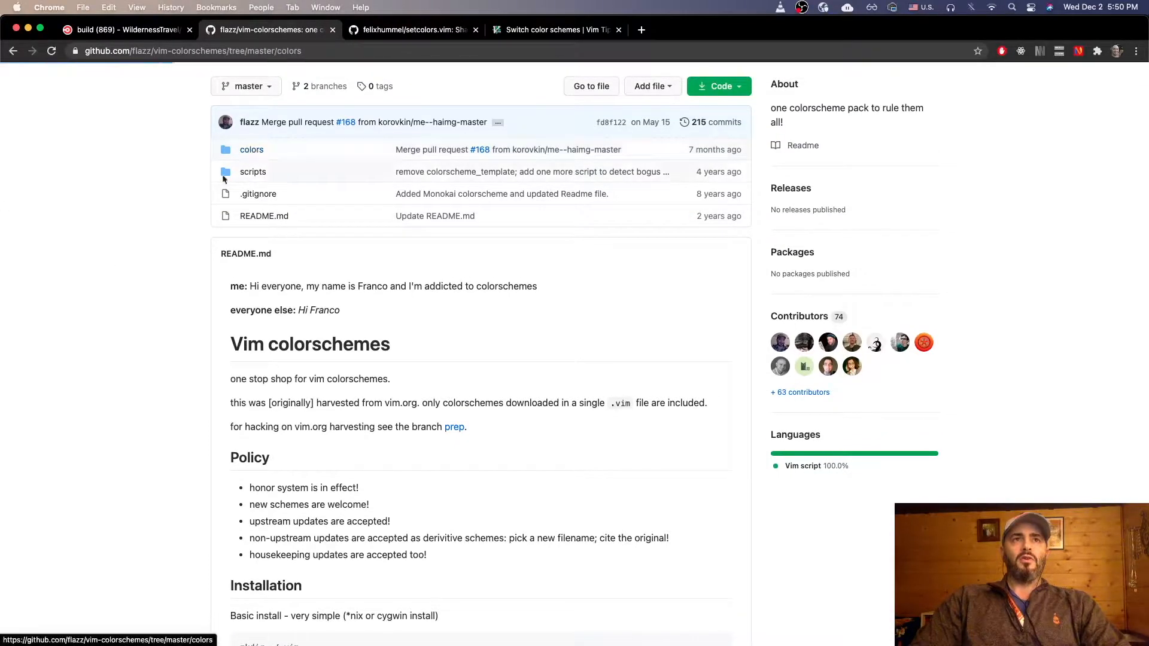
{"action": "left_click", "coordinate": [250, 149]}
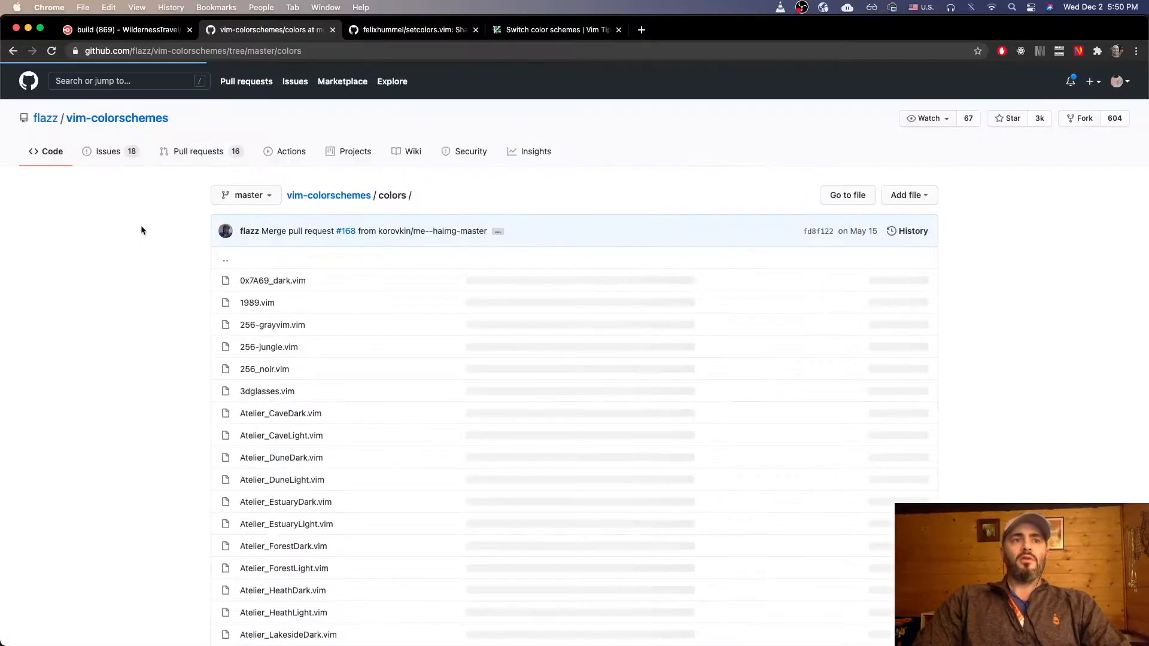
{"action": "scroll", "scroll_direction": "down", "scroll_amount": 3}
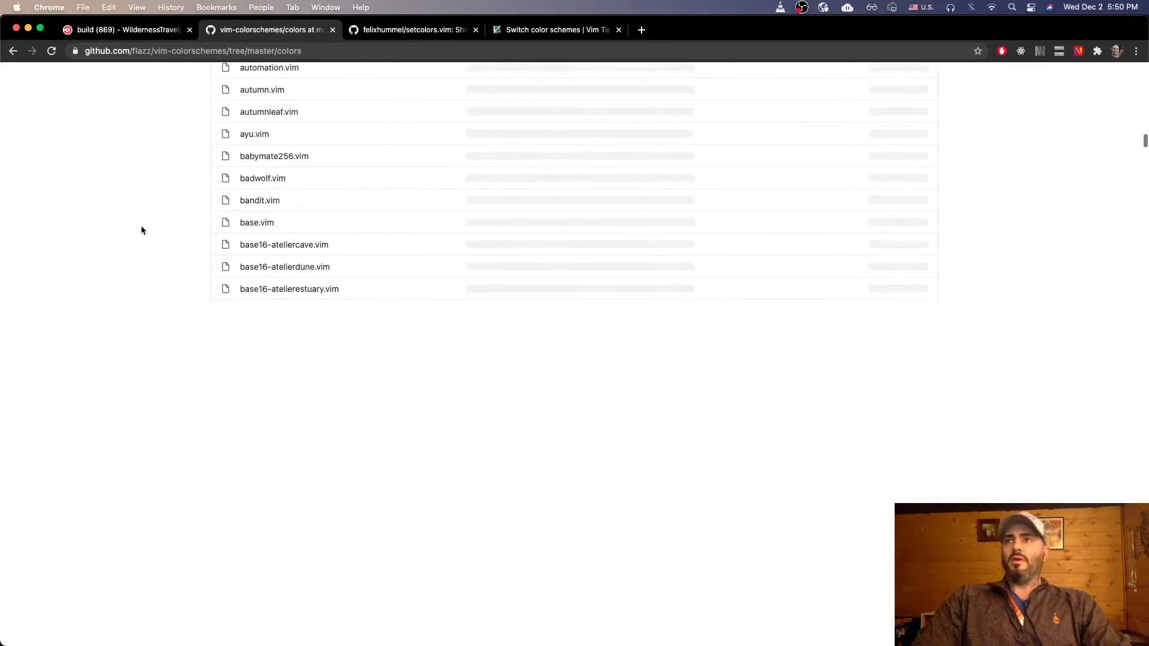
{"action": "scroll", "scroll_direction": "down", "scroll_amount": 3}
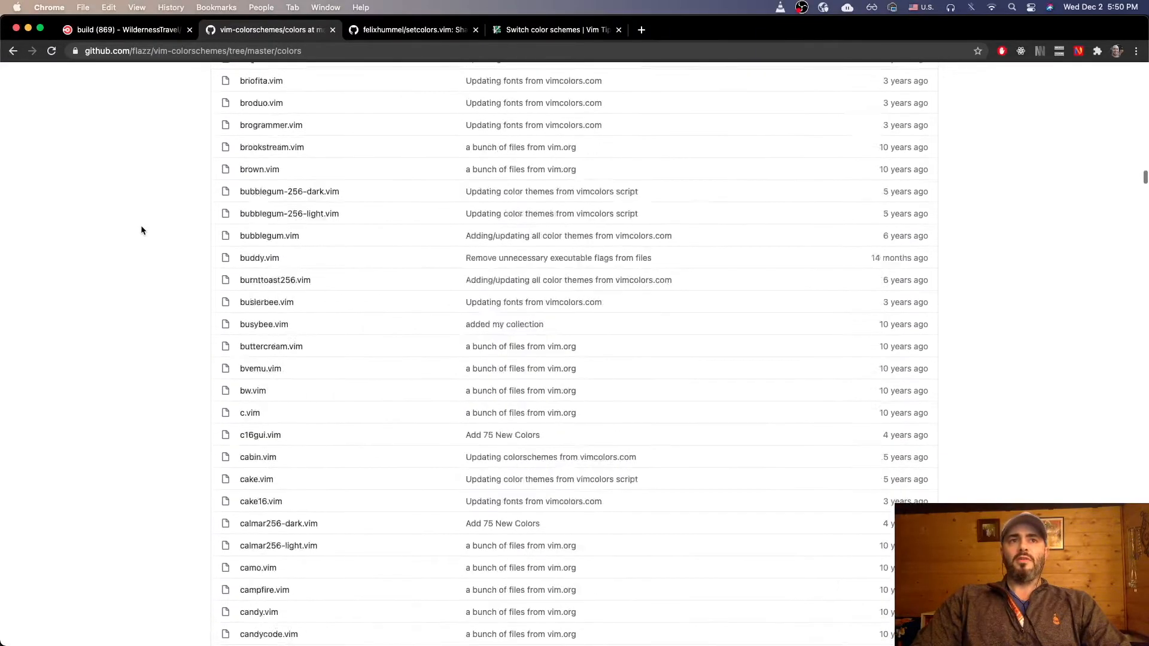
{"action": "scroll", "scroll_direction": "down", "scroll_amount": 3}
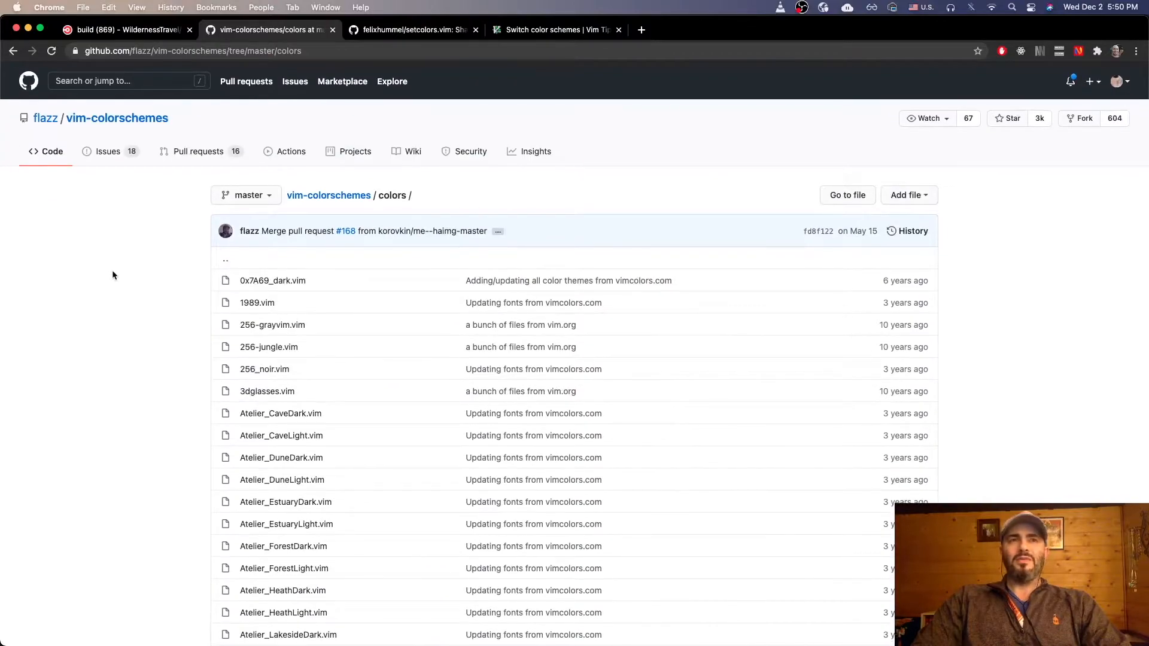
{"action": "mouse_move", "coordinate": [122, 330]}
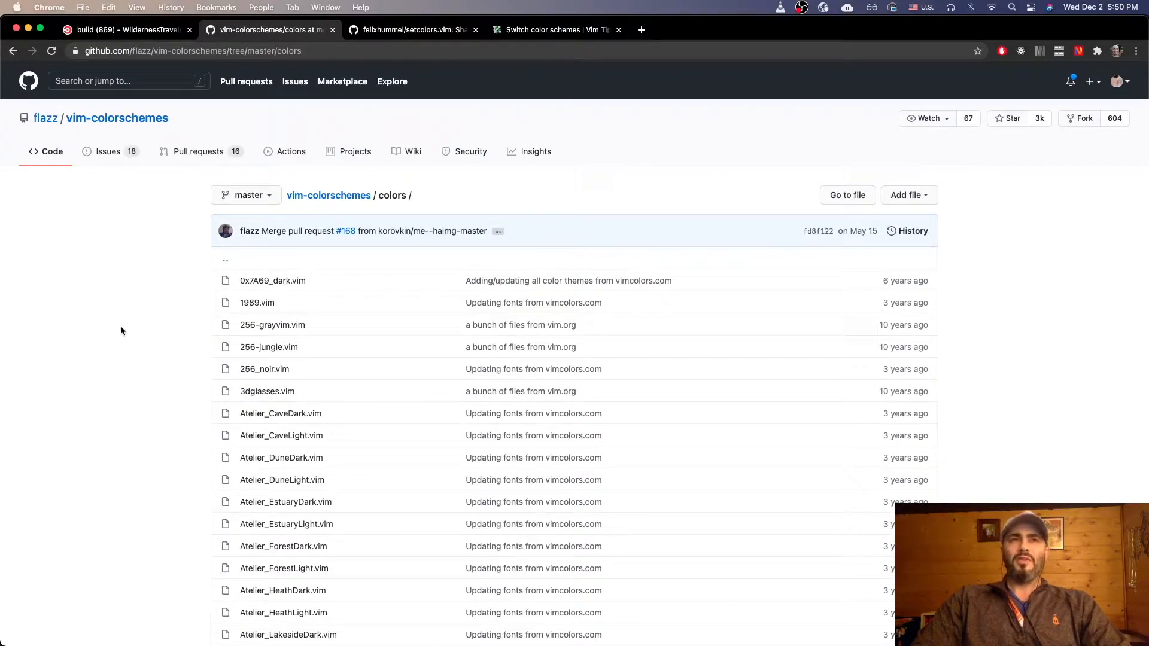
{"action": "scroll", "scroll_direction": "down", "scroll_amount": 3}
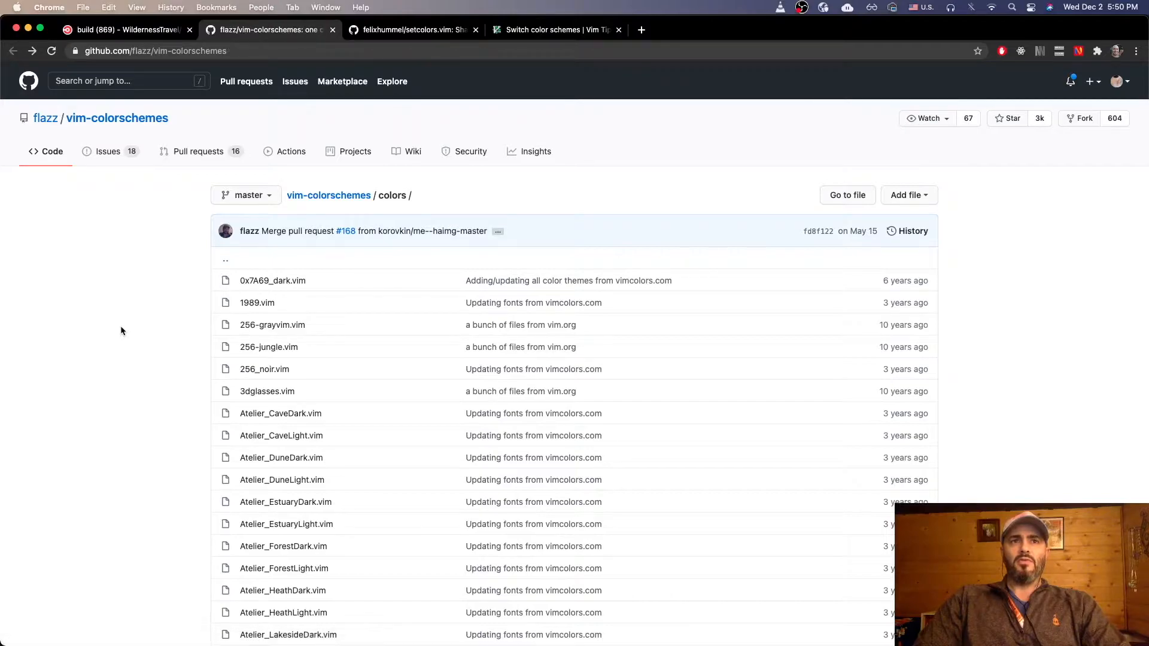
{"action": "scroll", "scroll_direction": "down", "scroll_amount": 3}
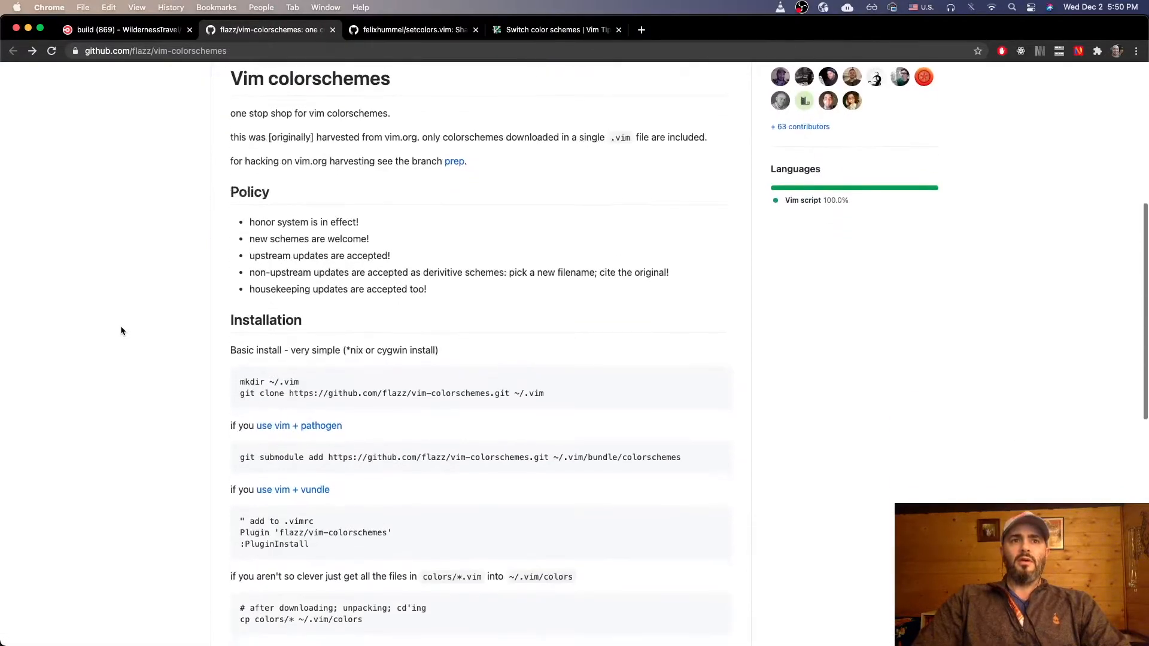
{"action": "scroll", "scroll_direction": "down", "scroll_amount": 3}
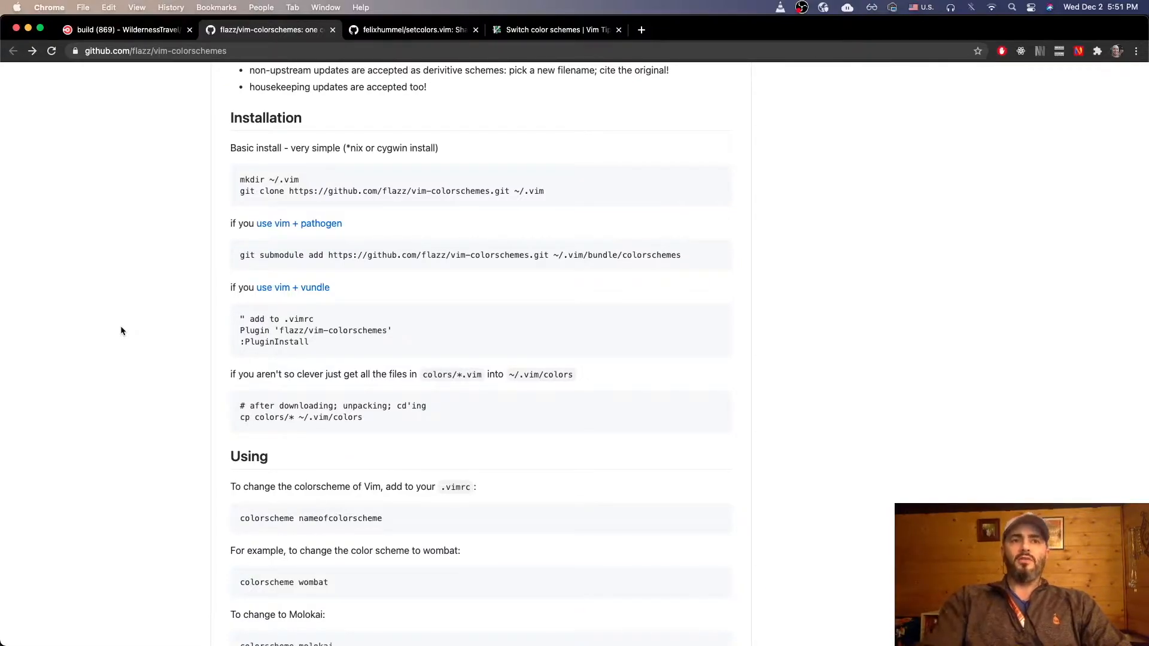
{"action": "scroll", "scroll_direction": "down", "scroll_amount": 3}
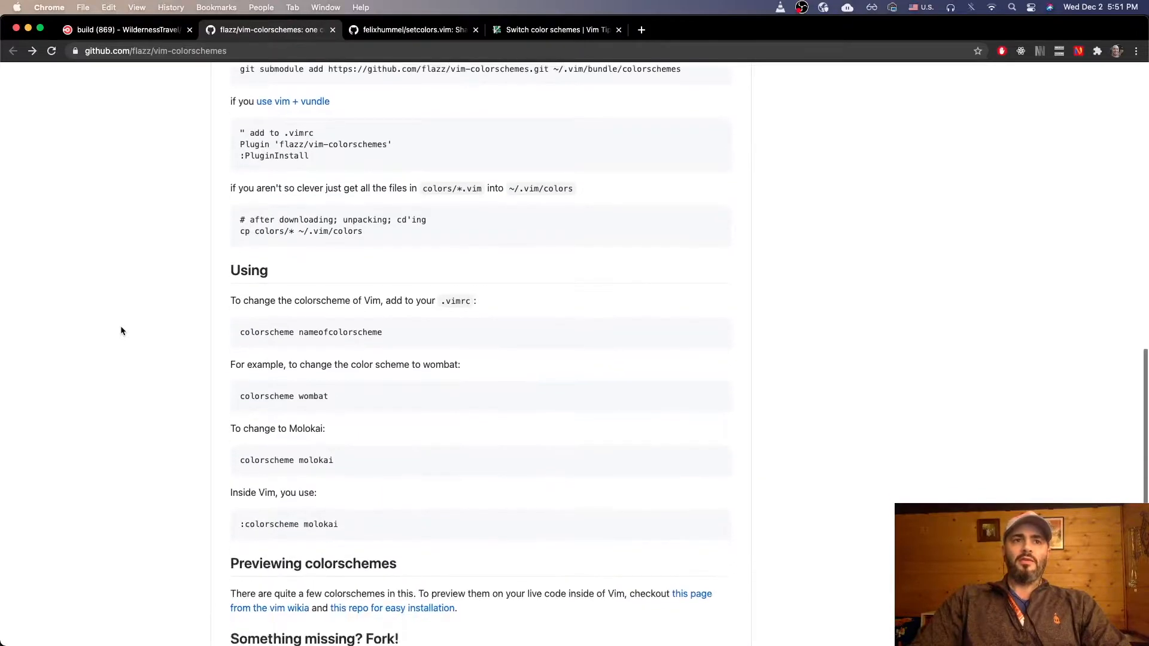
{"action": "scroll", "scroll_direction": "down", "scroll_amount": 3}
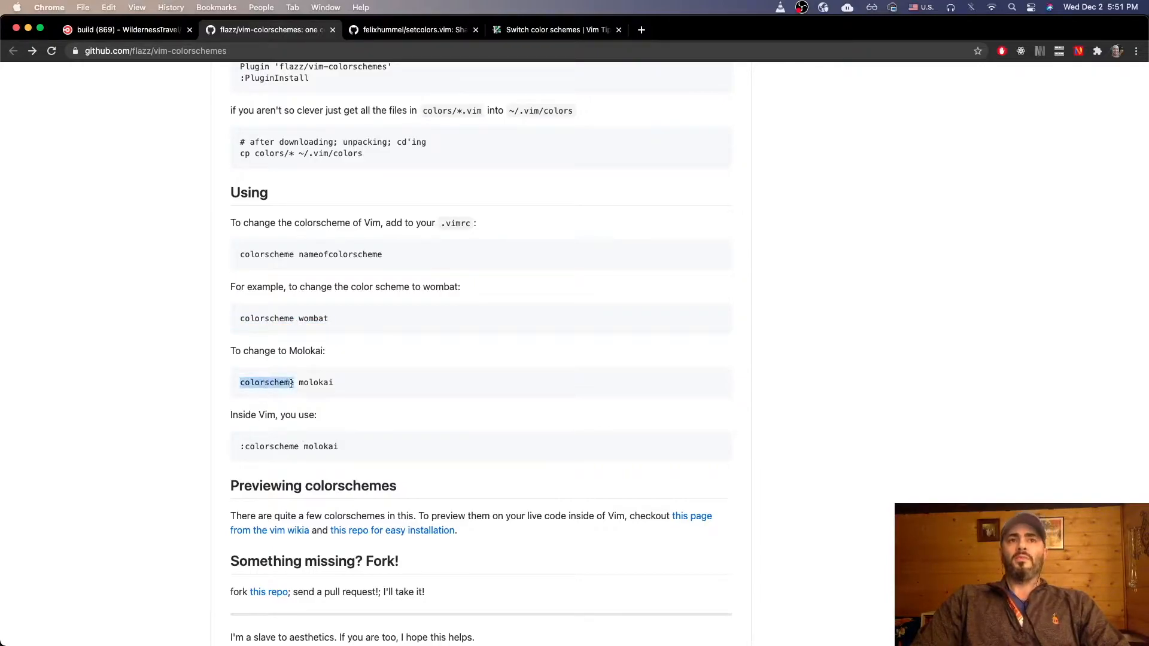
{"action": "scroll", "scroll_direction": "down", "scroll_amount": 3}
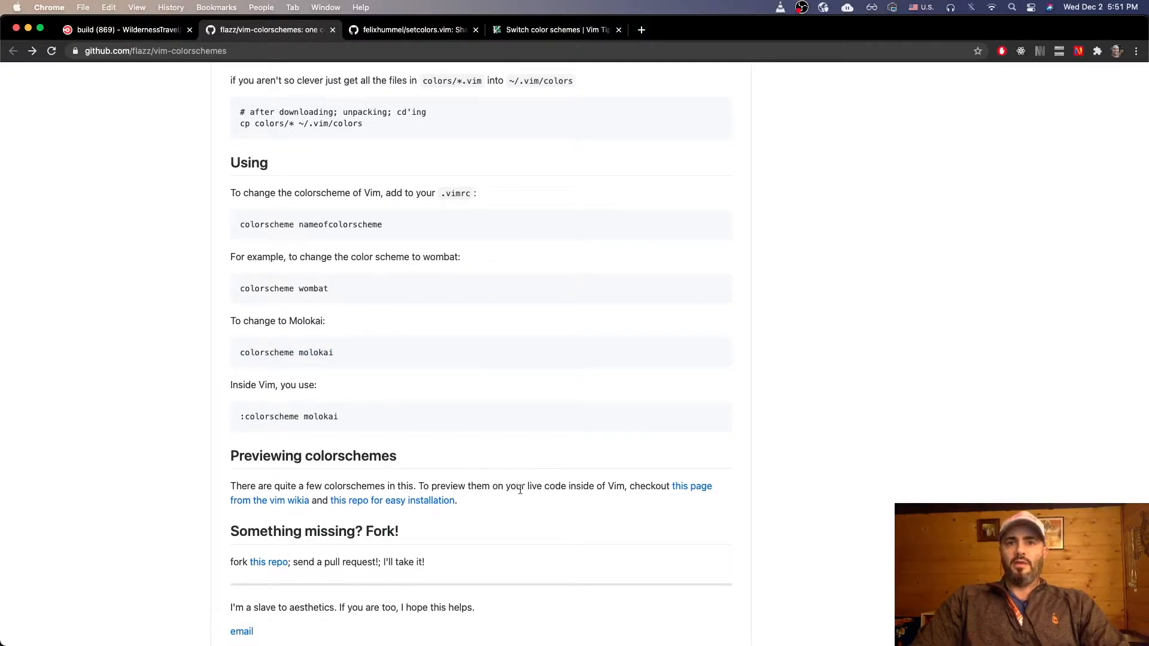
{"action": "mouse_move", "coordinate": [690, 486]}
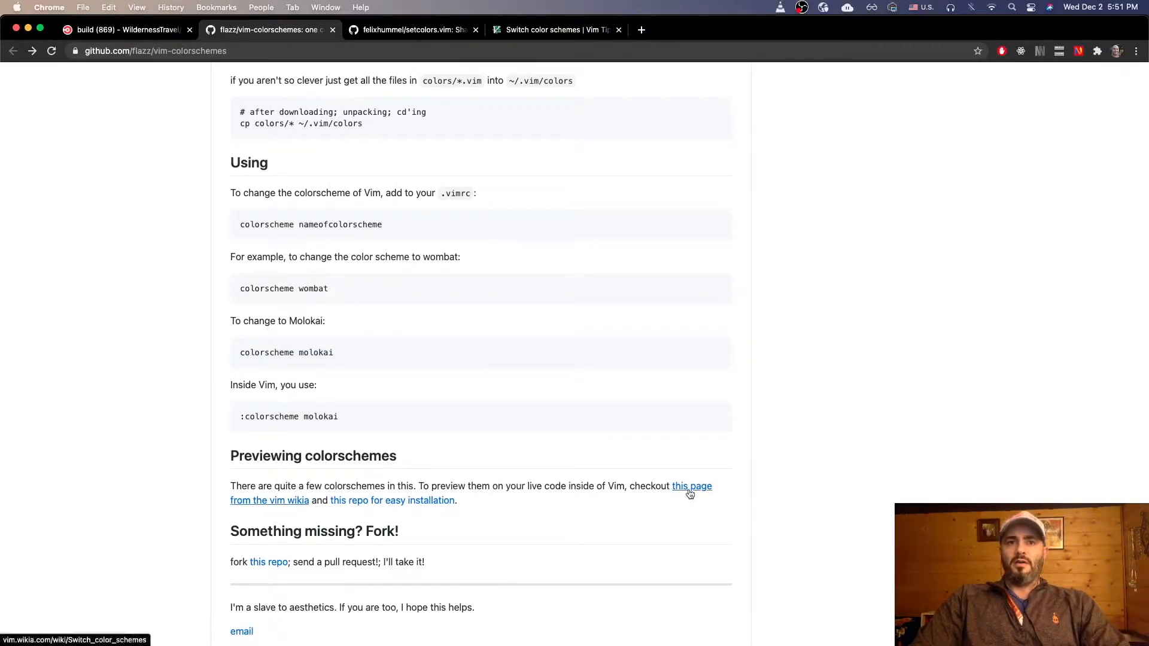
Follow the vim wikia link and scroll through its color-switching script
{"action": "left_click", "coordinate": [690, 486]}
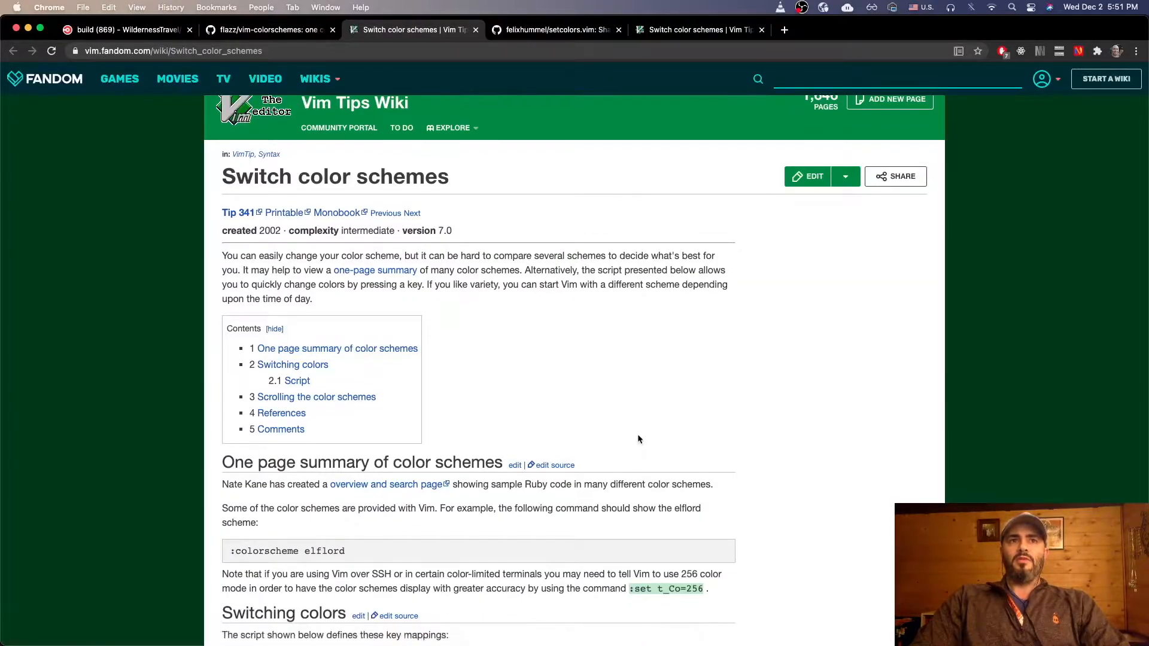
{"action": "scroll", "scroll_direction": "down", "scroll_amount": 3}
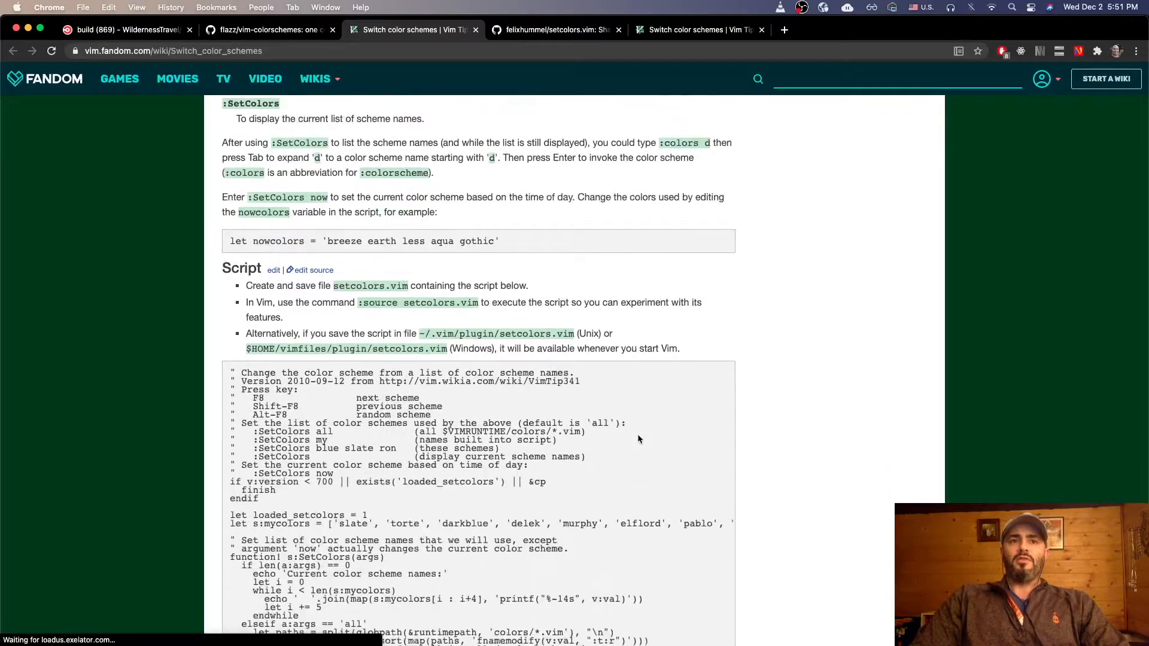
{"action": "scroll", "scroll_direction": "down", "scroll_amount": 3}
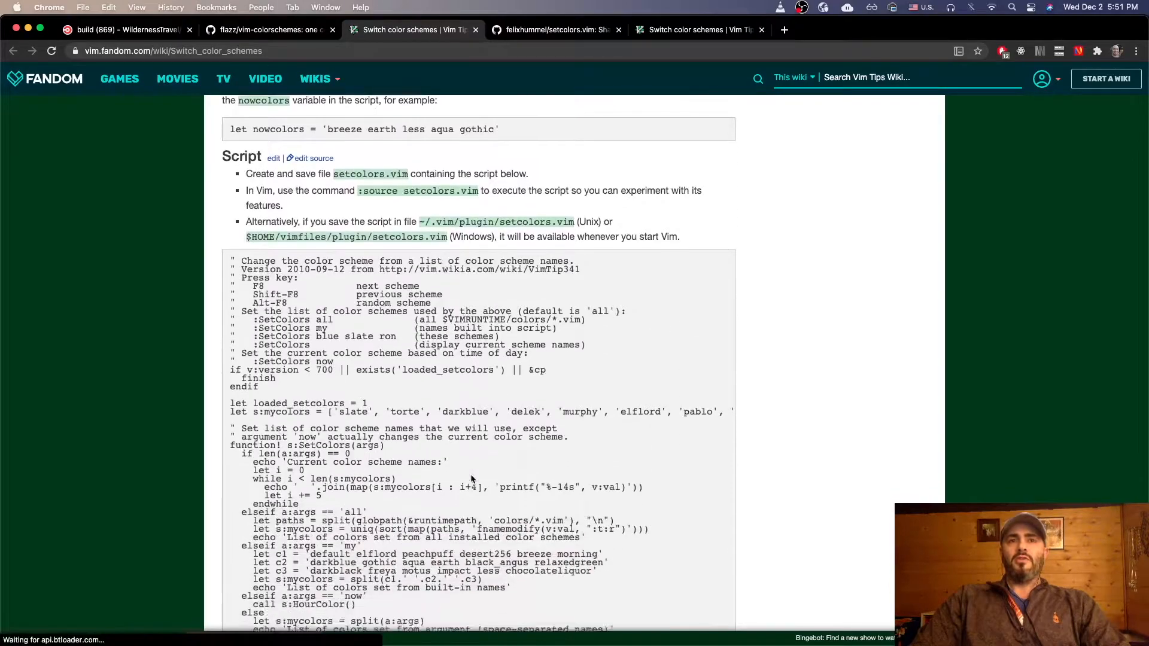
{"action": "scroll", "scroll_direction": "down", "scroll_amount": 3}
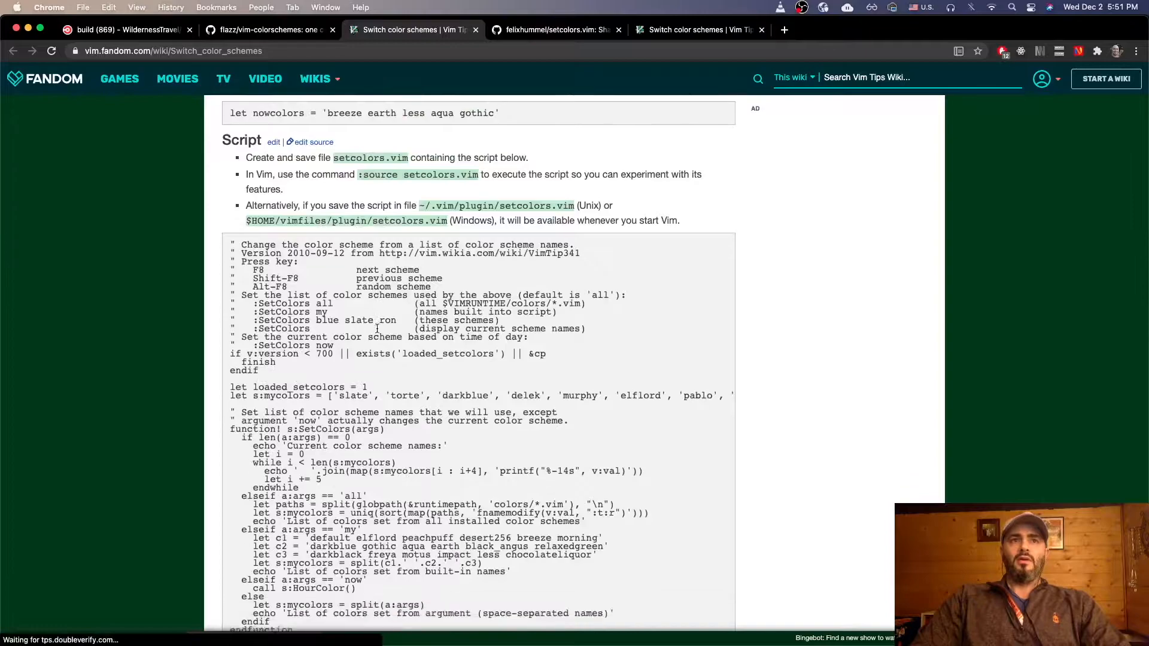
{"action": "scroll", "scroll_direction": "down", "scroll_amount": 3}
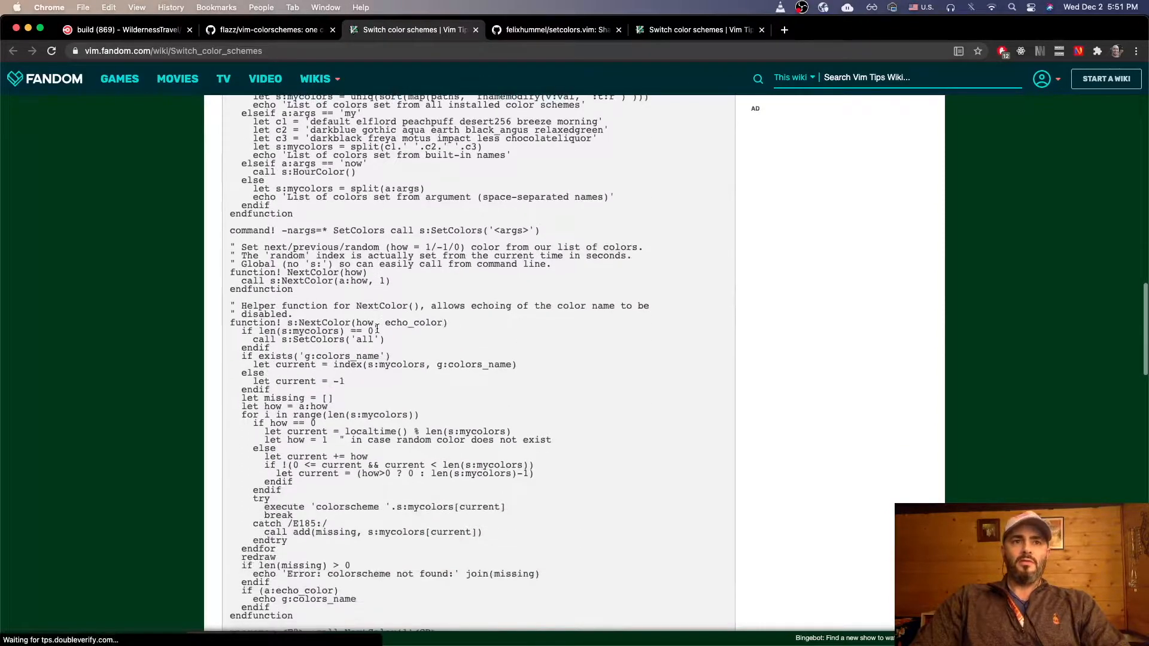
Find the SetColors and NextColor functions in the wiki script with Cmd+F
{"action": "type", "text": "setcolor"}
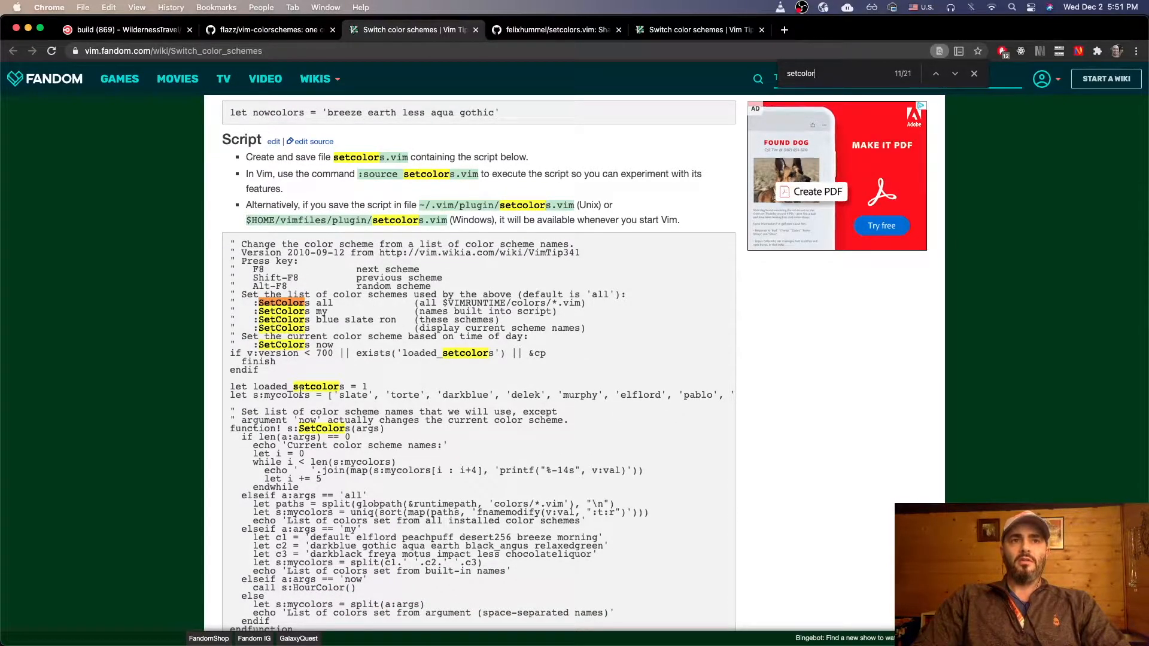
{"action": "scroll", "scroll_direction": "down", "scroll_amount": 3}
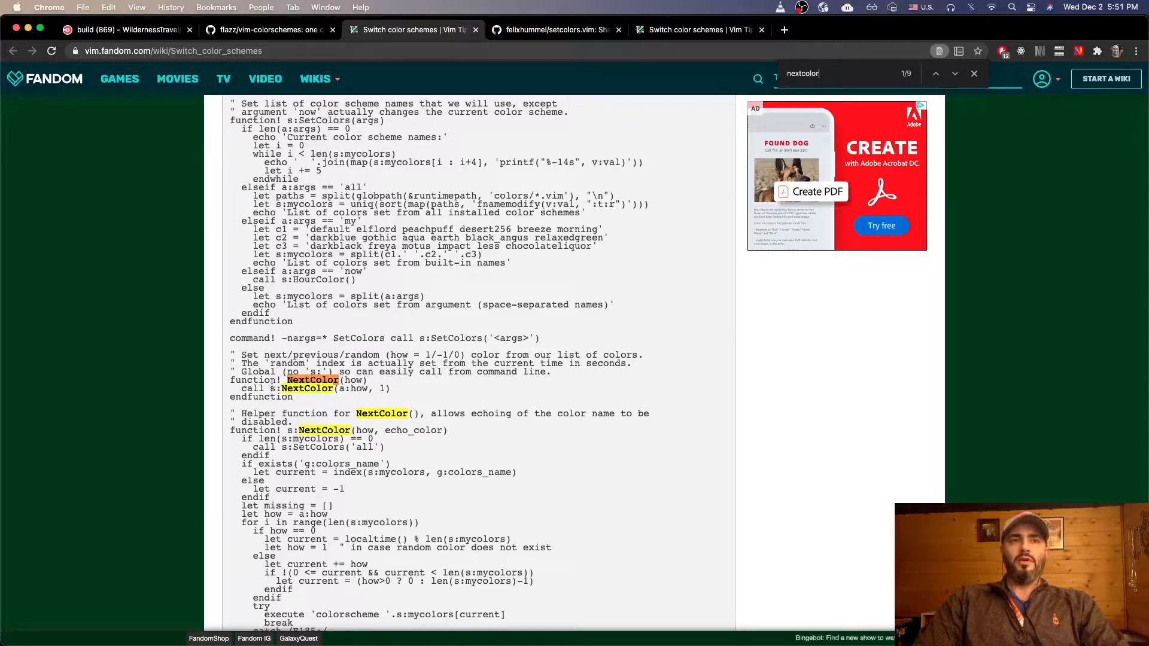
{"action": "scroll", "scroll_direction": "down", "scroll_amount": 3}
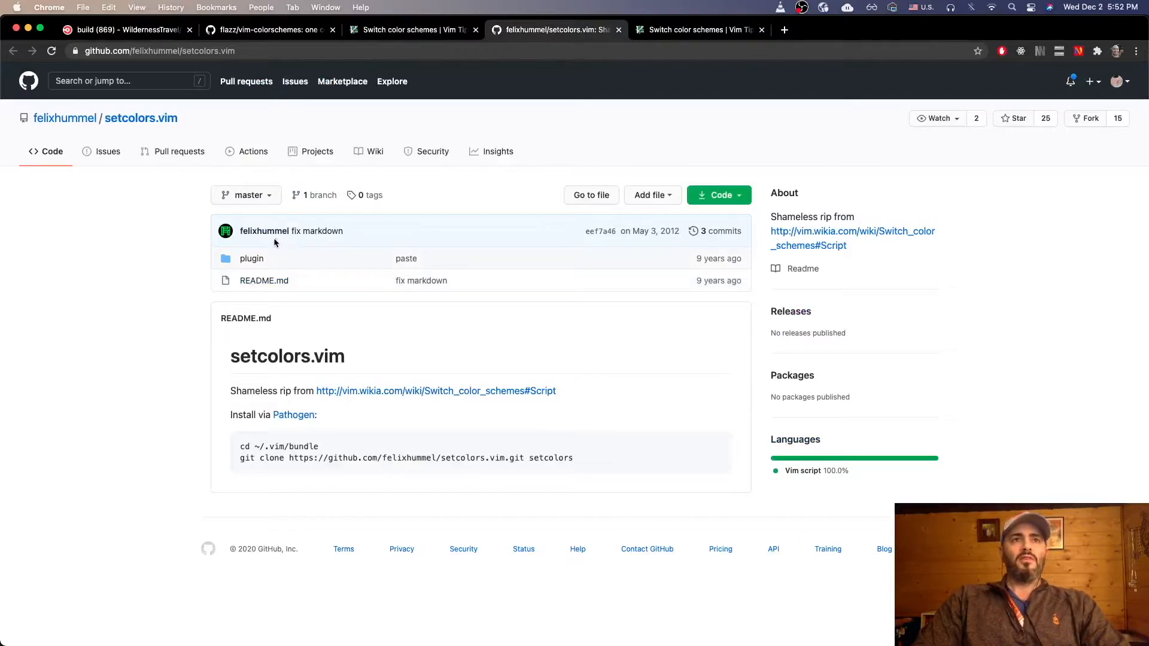
{"action": "mouse_move", "coordinate": [142, 508]}
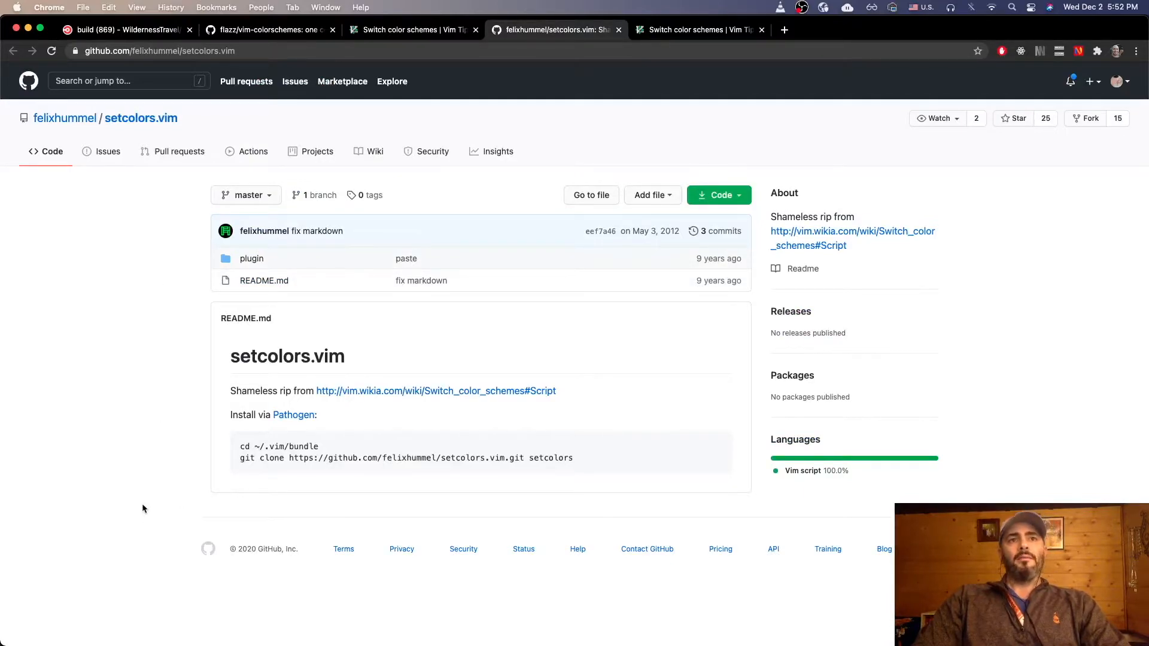
Read the Pathogen install section of the felixhummel/setcolors.vim README
{"action": "double_click", "coordinate": [249, 390]}
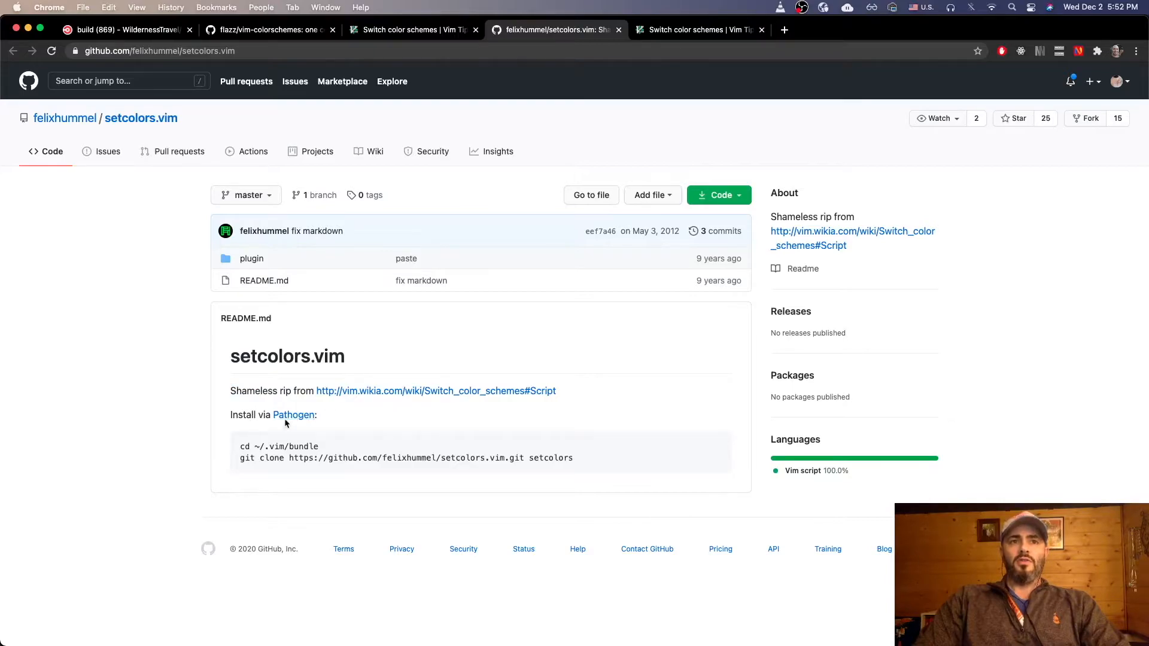
{"action": "mouse_move", "coordinate": [123, 444]}
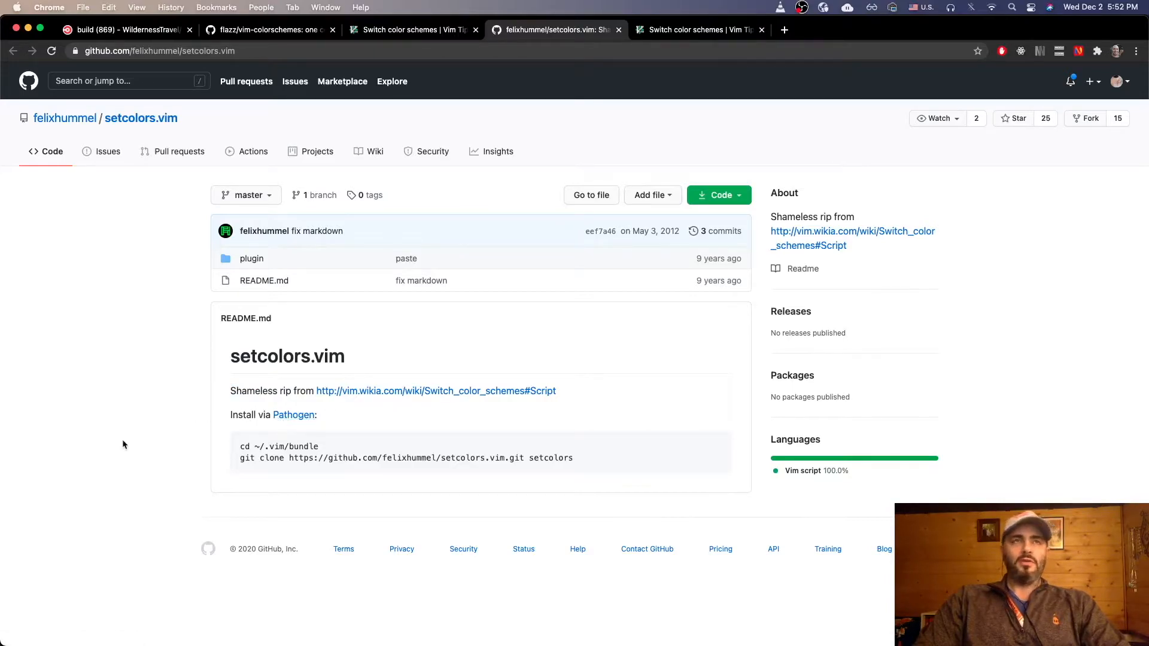
{"action": "mouse_move", "coordinate": [273, 93]}
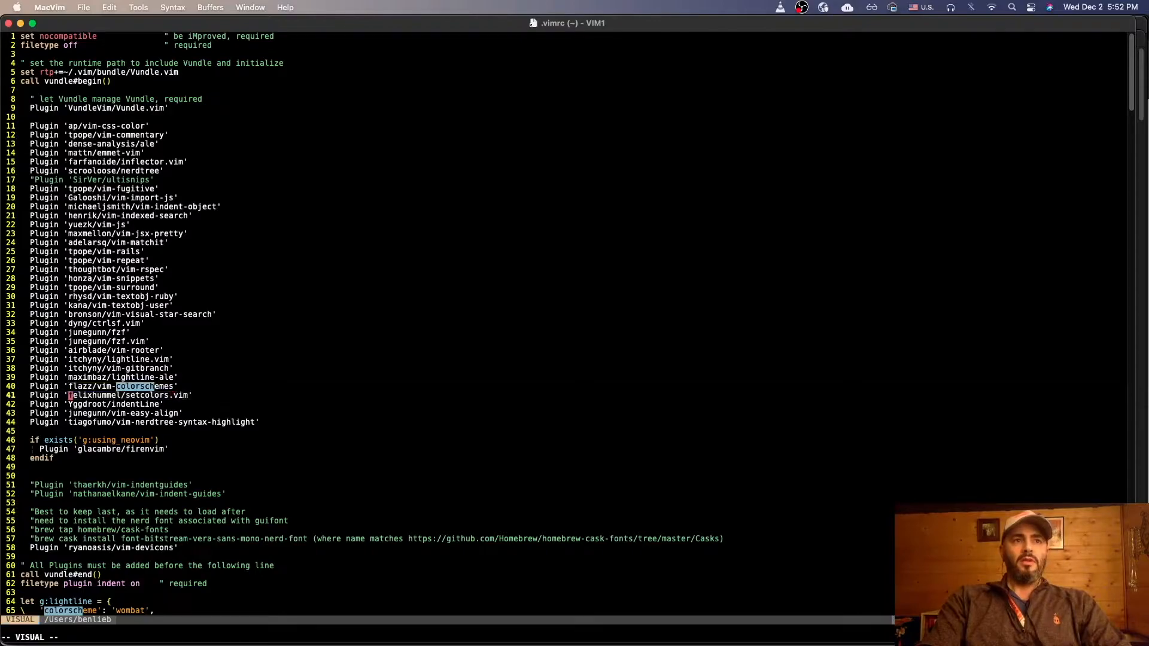
Run :SetColors to list the currently configured scheme names
{"action": "key", "text": "Escape"}
{"action": "type", "text": ":"}
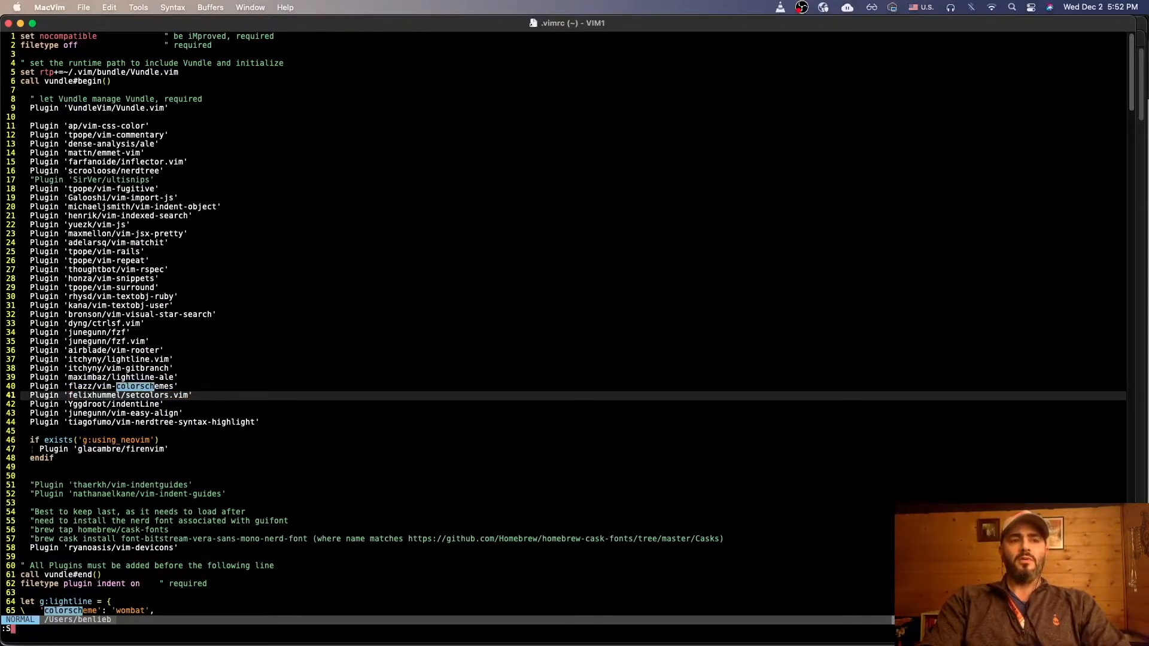
{"action": "type", "text": "SetColors"}
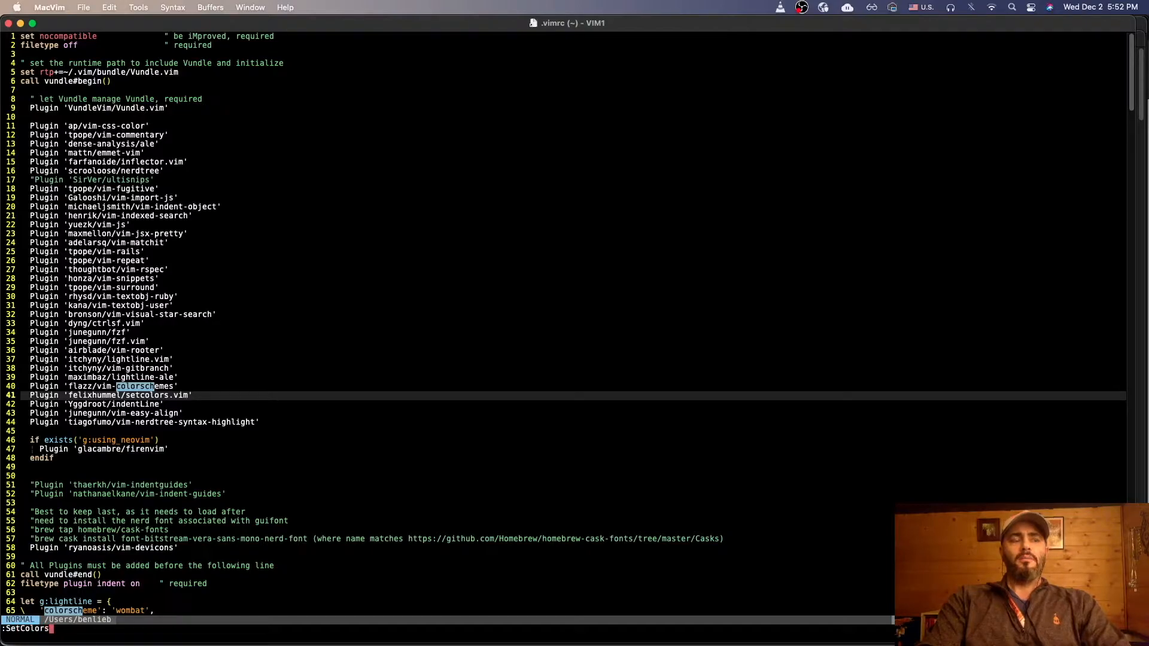
{"action": "key", "text": "Return"}
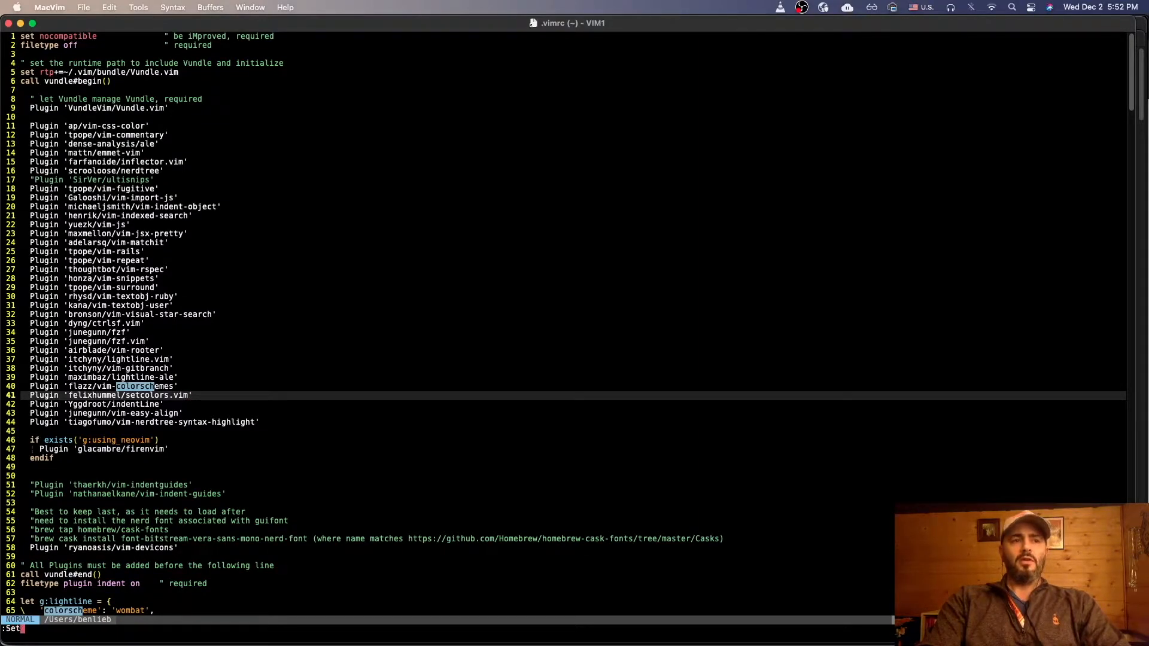
{"action": "type", "text": "Color"}
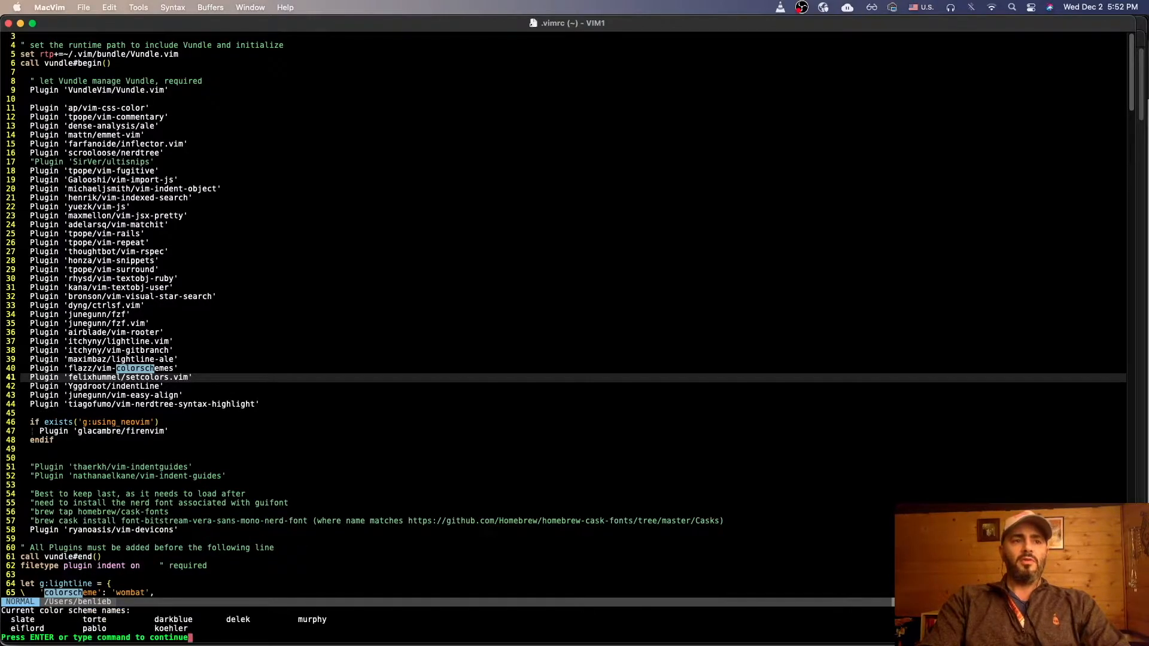
{"action": "key", "text": "Return"}
{"action": "type", "text": ":"}
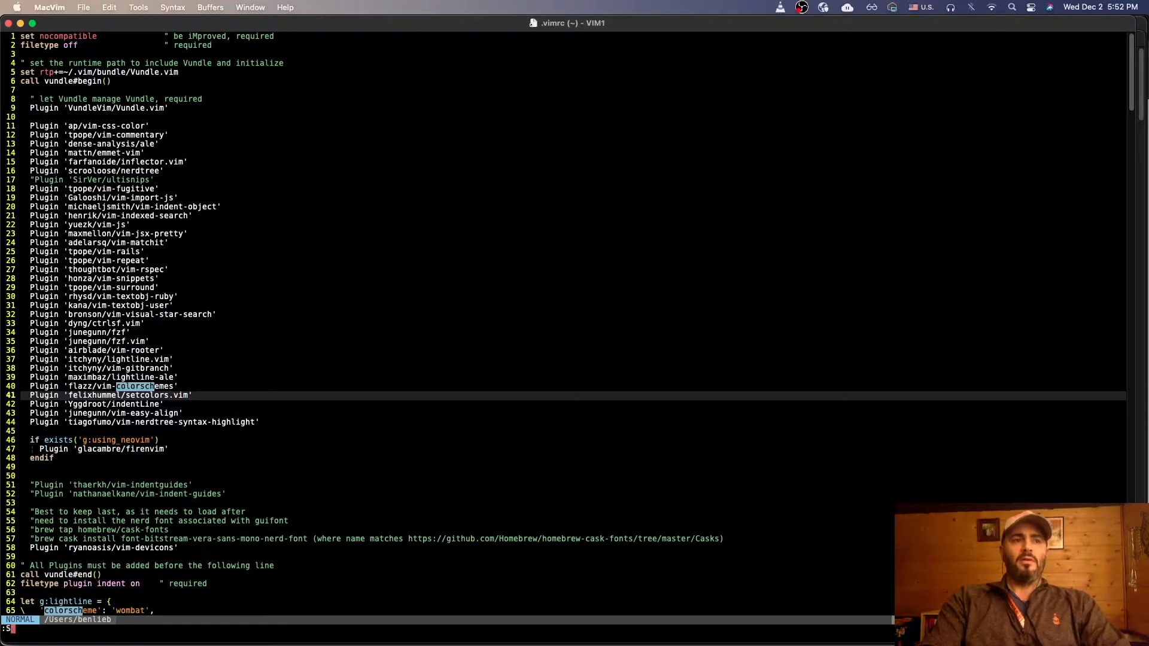
Run :SetColors all and page through the full catalogue of installed schemes
{"action": "type", "text": "SetColor all"}
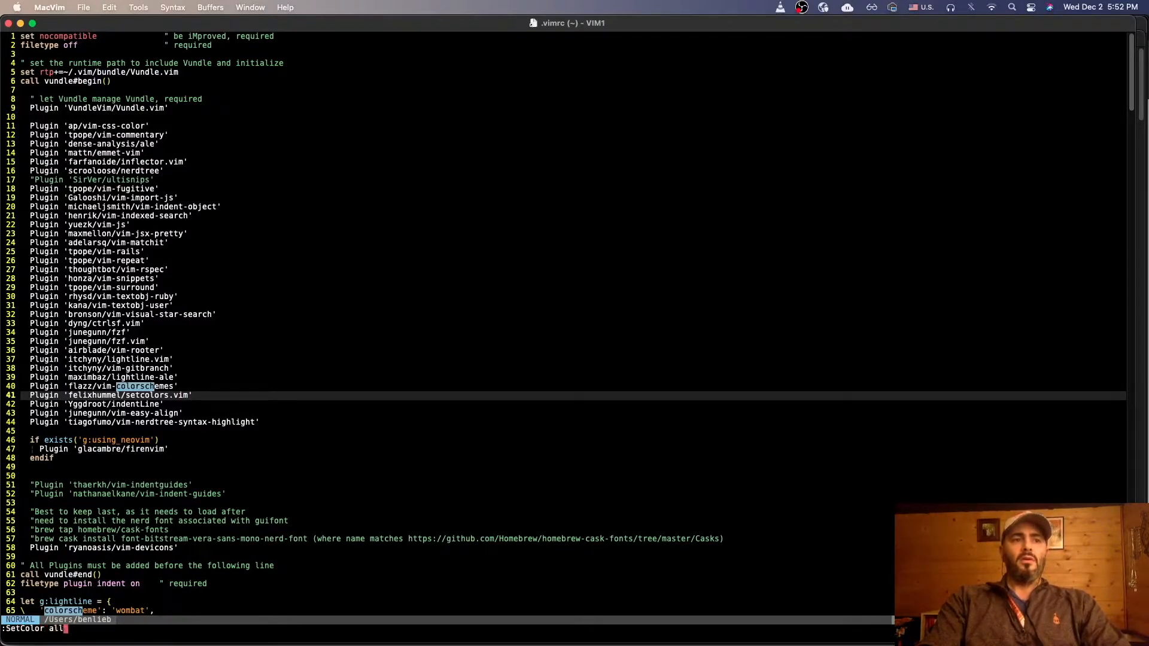
{"action": "key", "text": "backspace"}
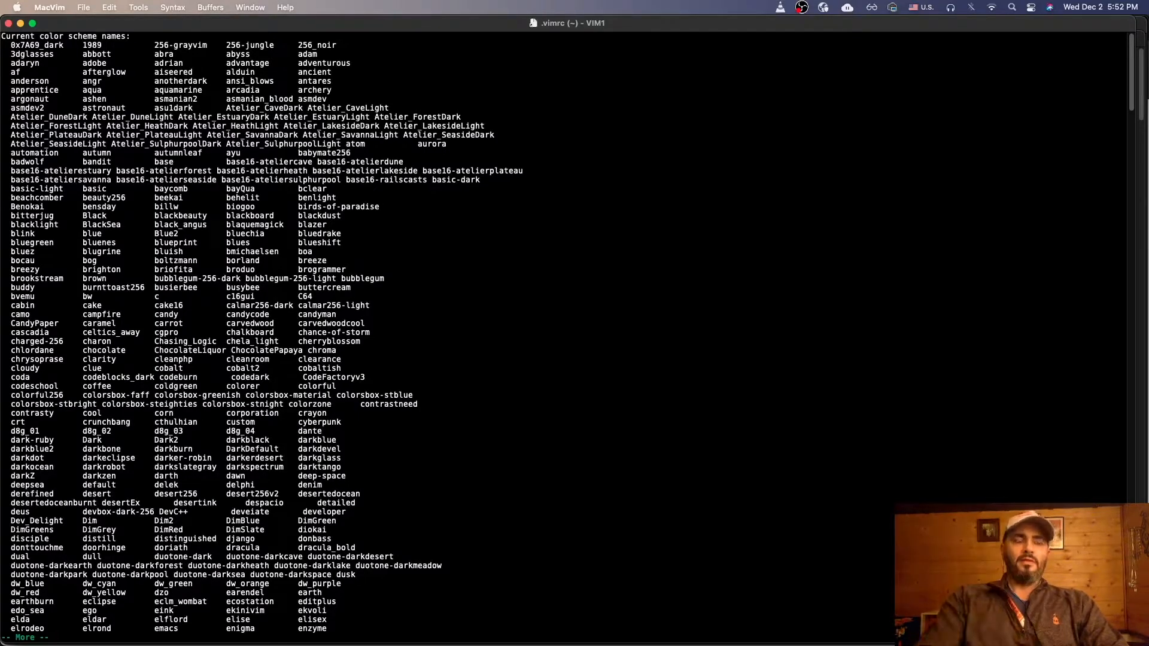
{"action": "key", "text": "space"}
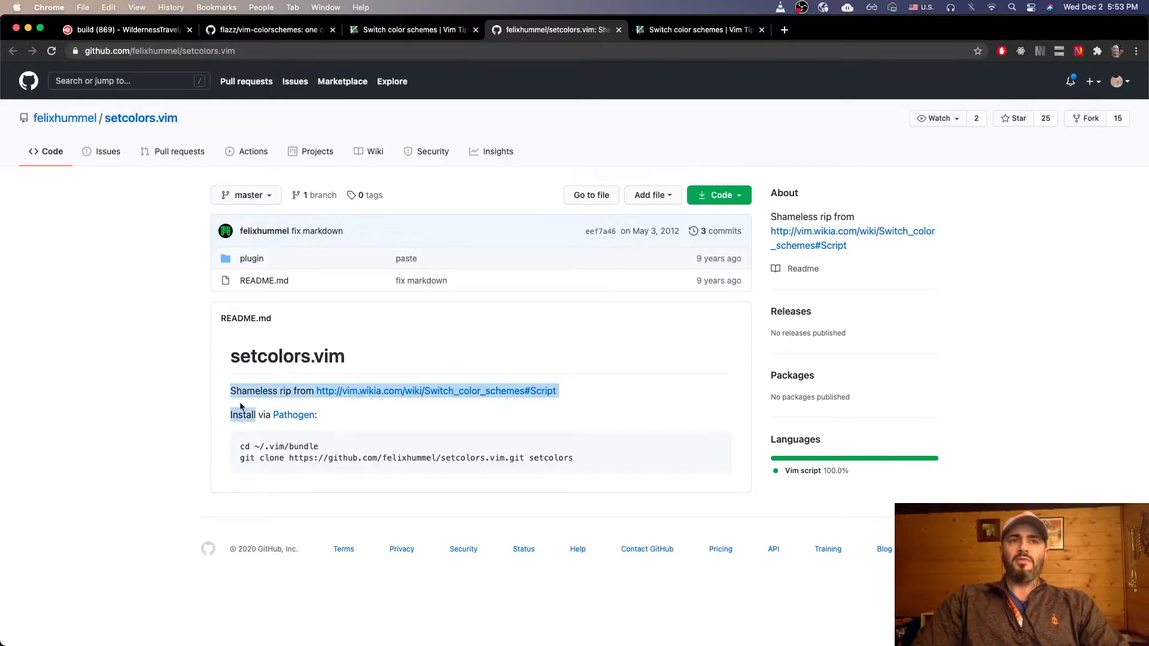
Leave the setcolors.vim README and scroll the wiki's color scheme script page
{"action": "left_click", "coordinate": [201, 425]}
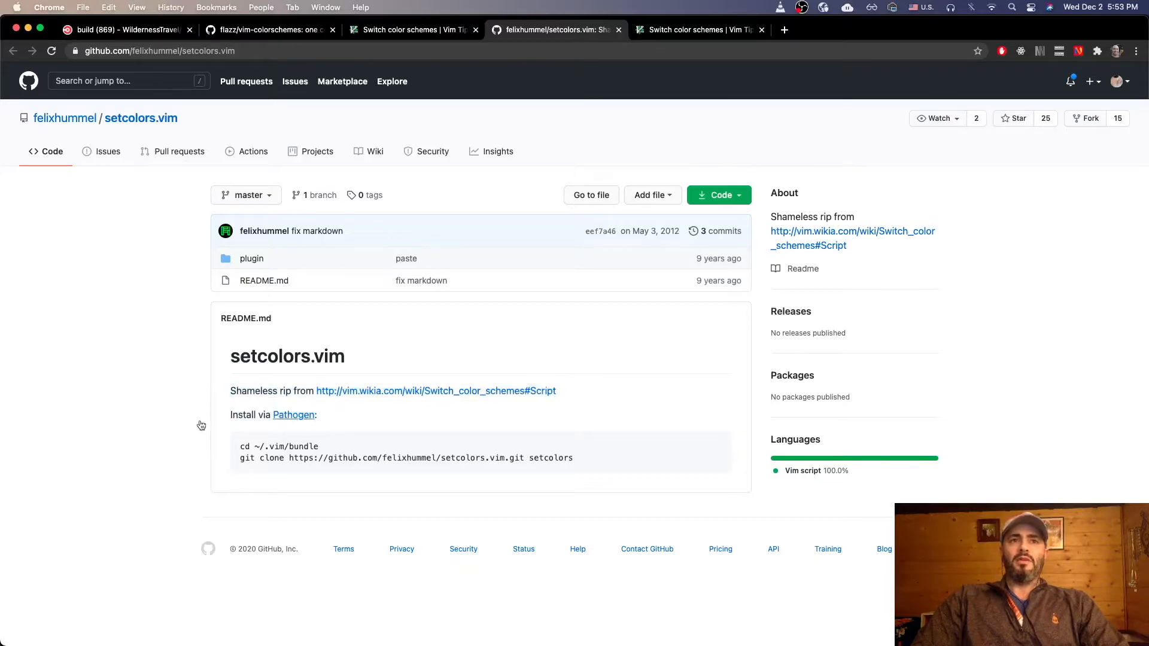
{"action": "left_click", "coordinate": [697, 28]}
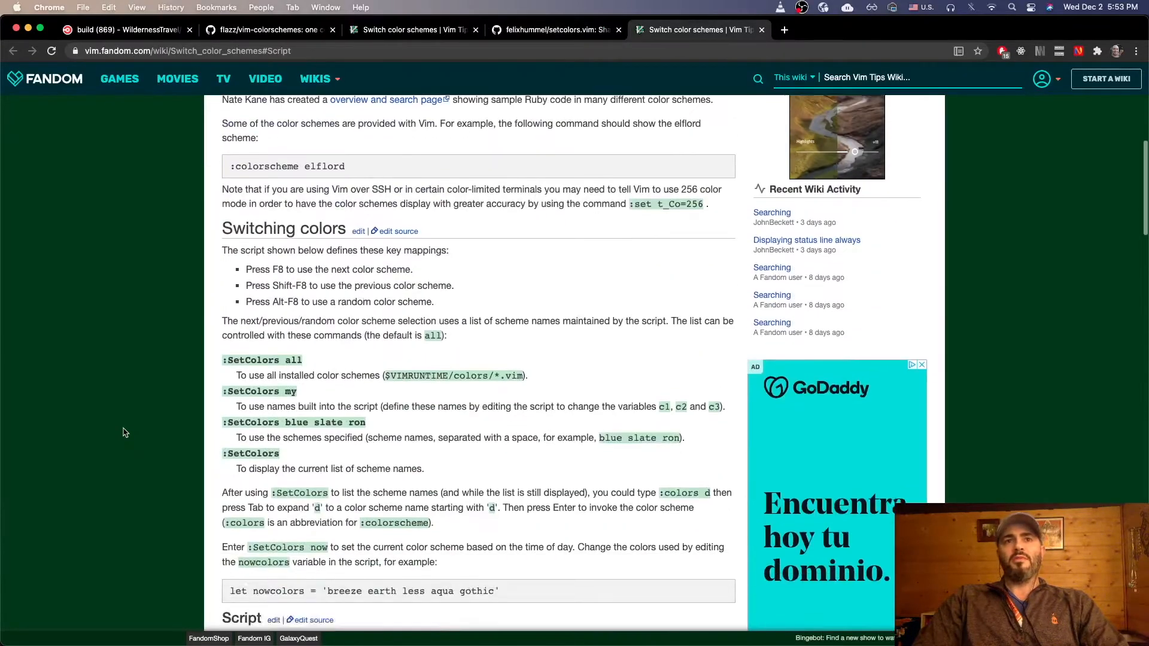
{"action": "scroll", "scroll_direction": "down", "scroll_amount": 3}
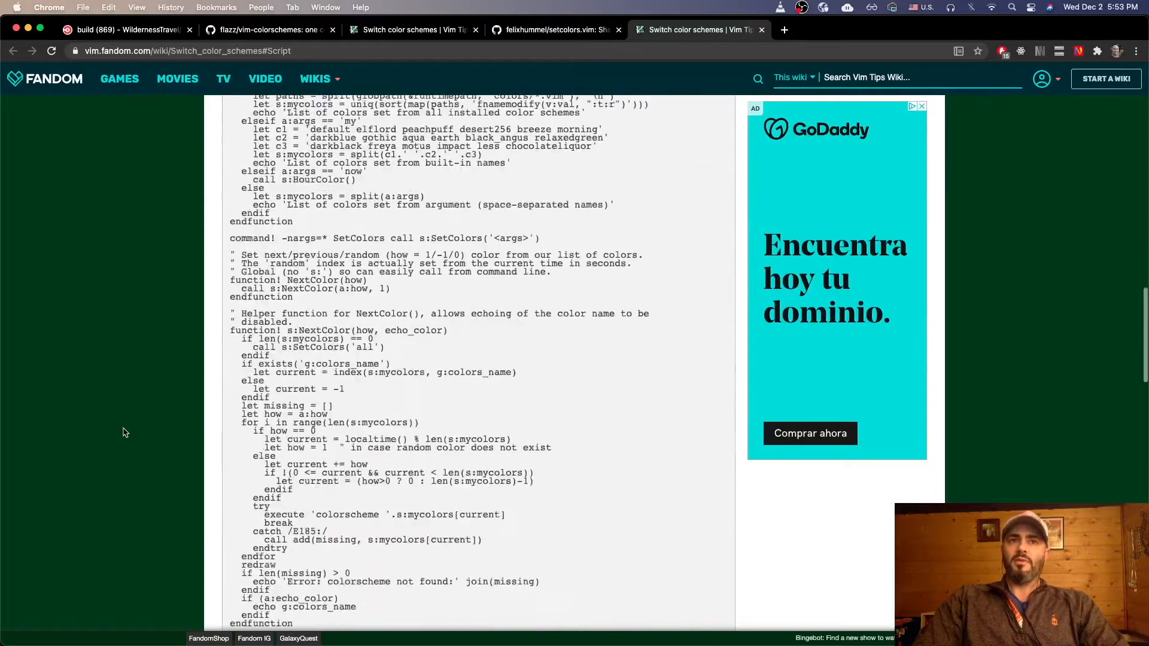
{"action": "scroll", "scroll_direction": "down", "scroll_amount": 3}
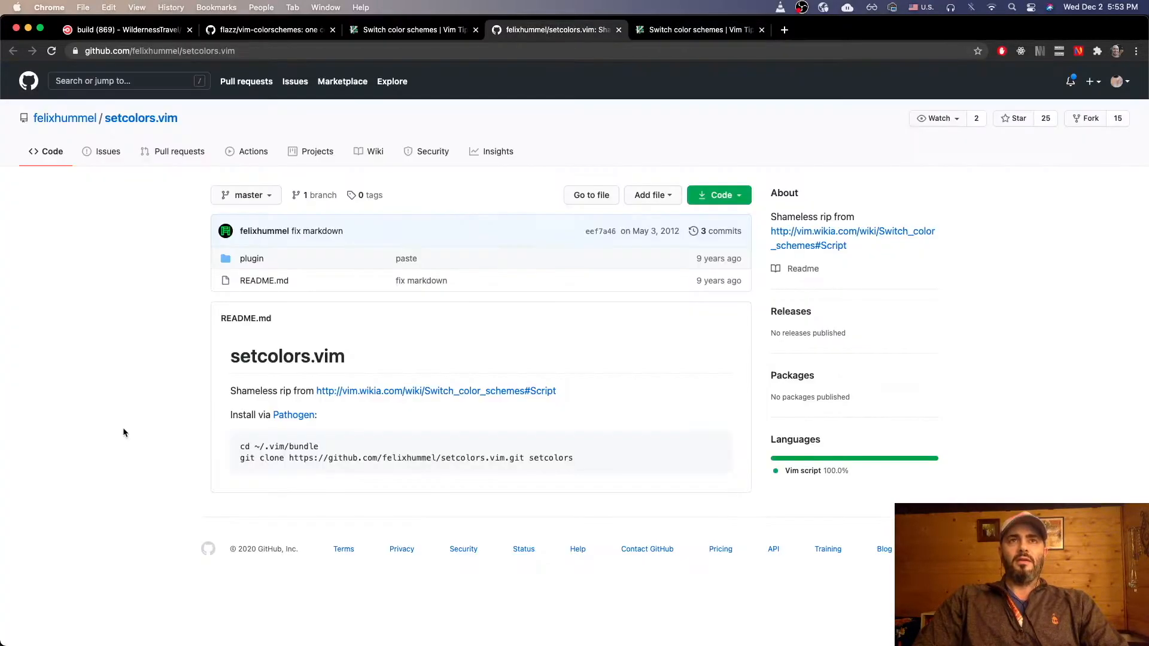
{"action": "mouse_move", "coordinate": [91, 286]}
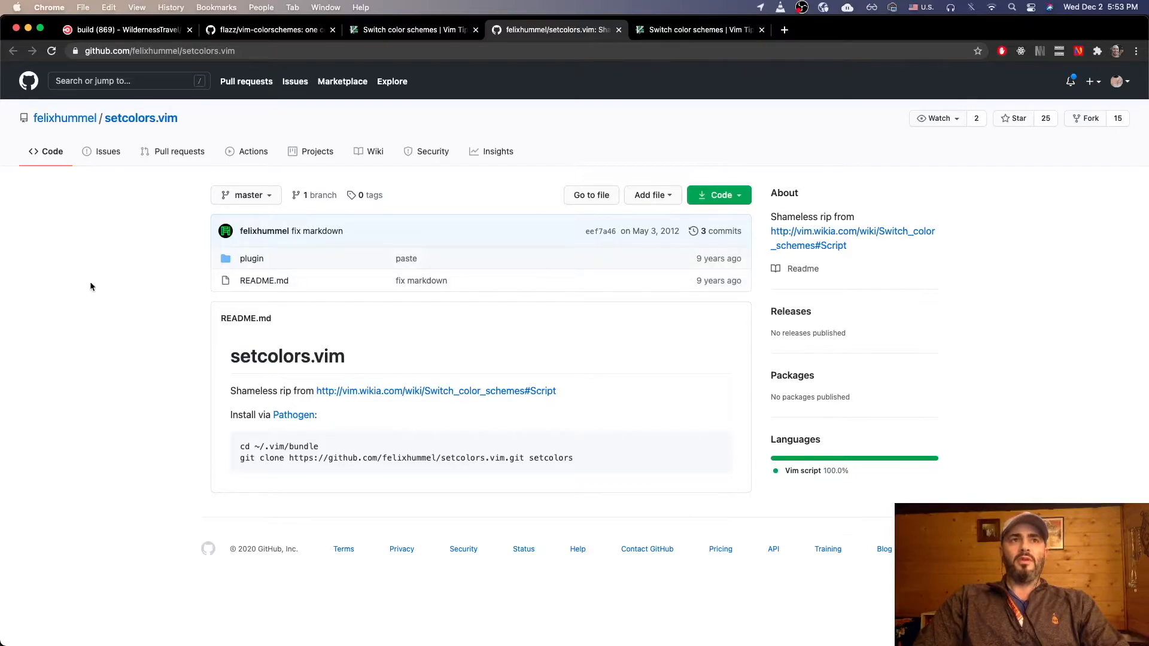
{"action": "mouse_move", "coordinate": [106, 361]}
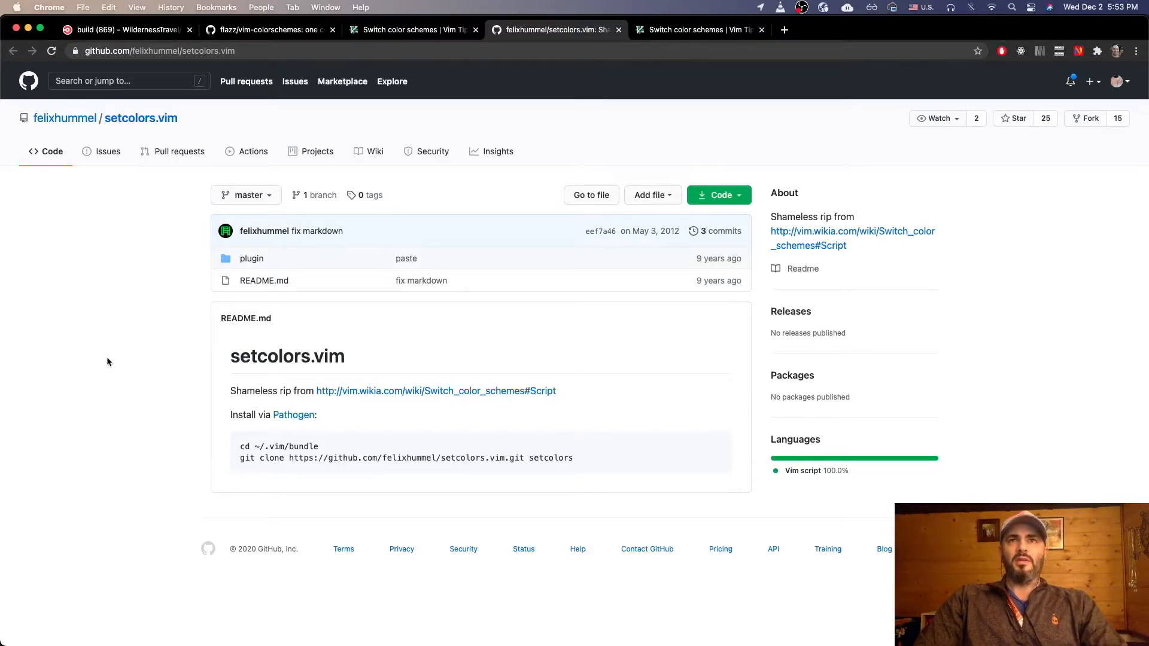
Return to the Switch color schemes wiki page and scroll to the s:NextColor function
{"action": "left_click", "coordinate": [697, 30]}
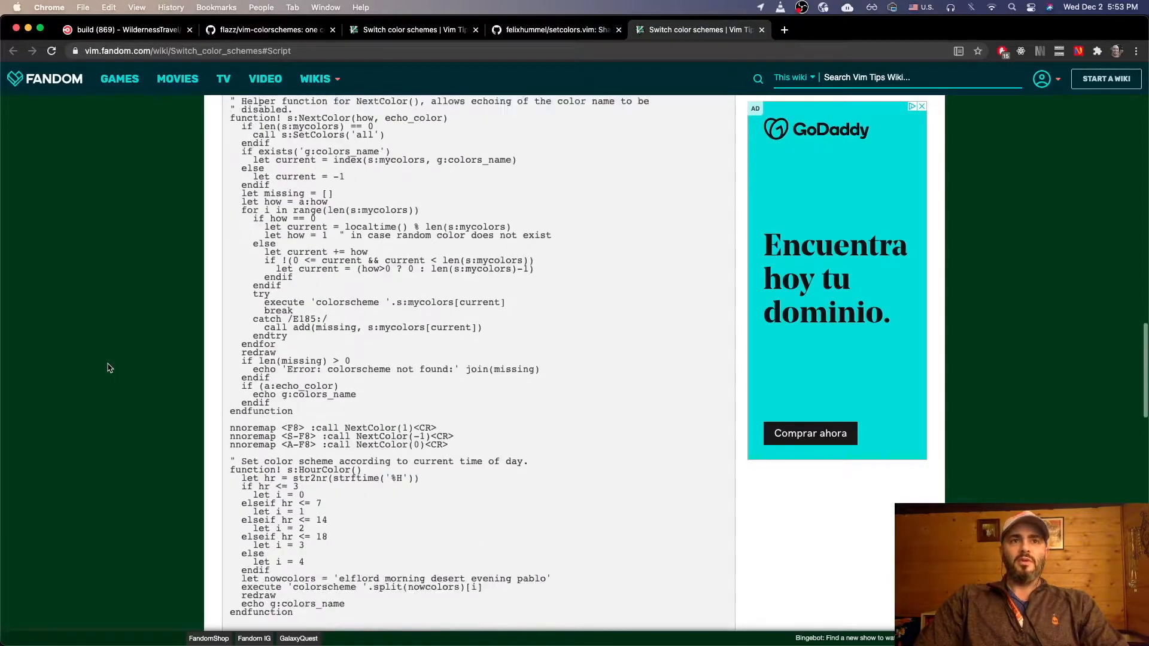
{"action": "scroll", "scroll_direction": "down", "scroll_amount": 3}
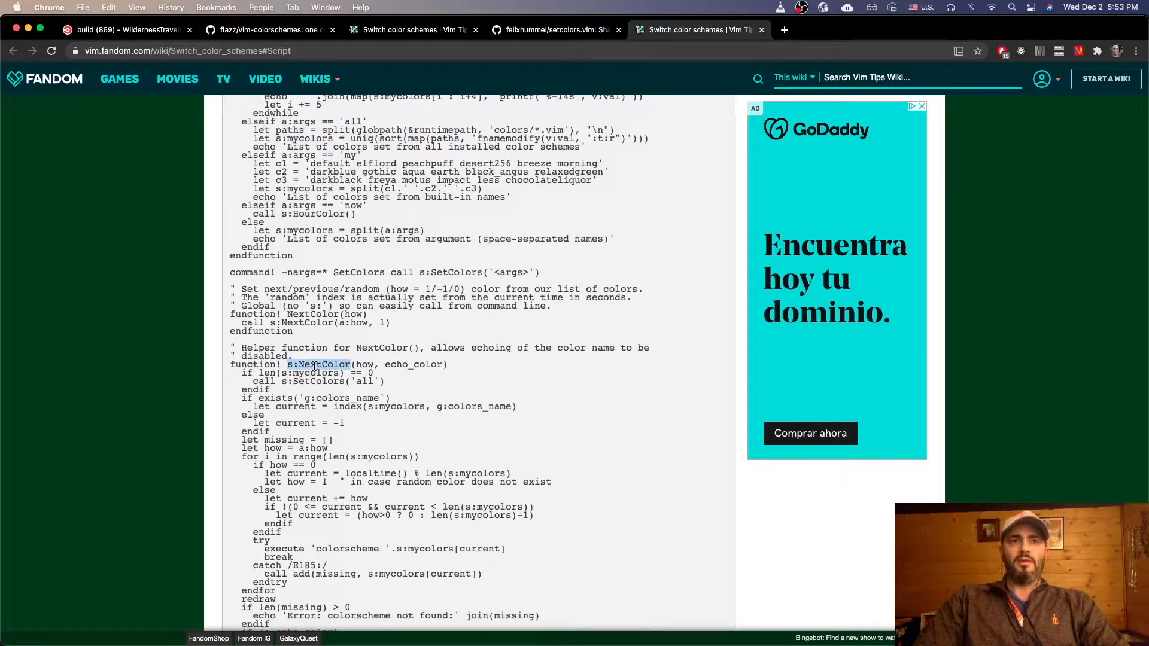
{"action": "scroll", "scroll_direction": "down", "scroll_amount": 3}
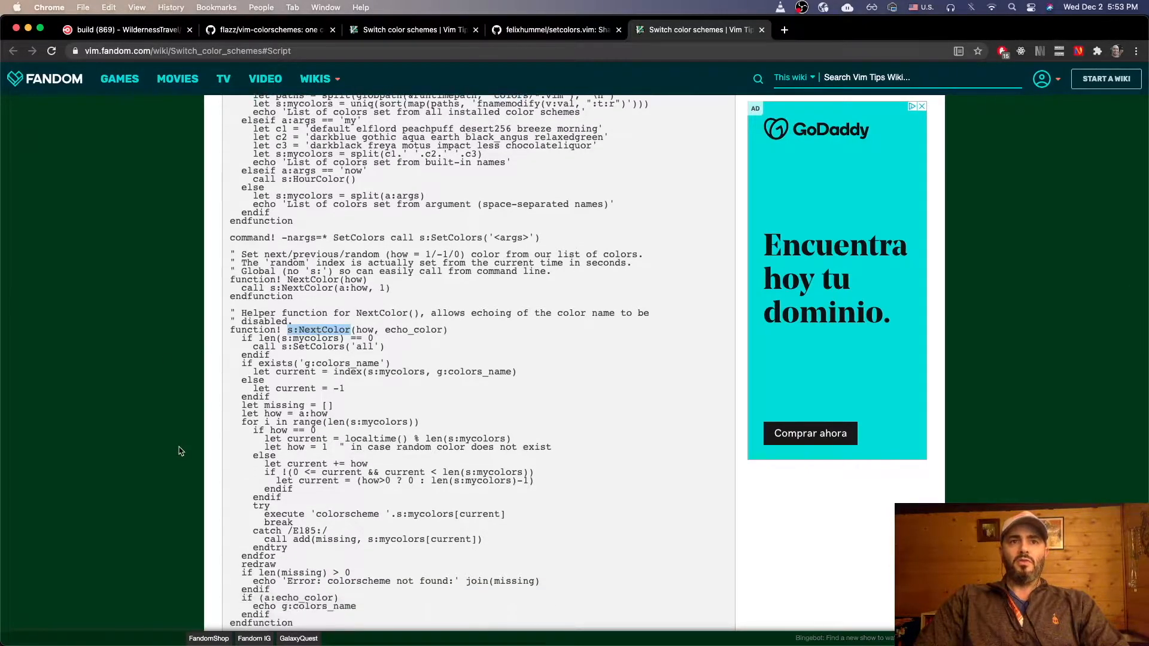
{"action": "scroll", "scroll_direction": "down", "scroll_amount": 3}
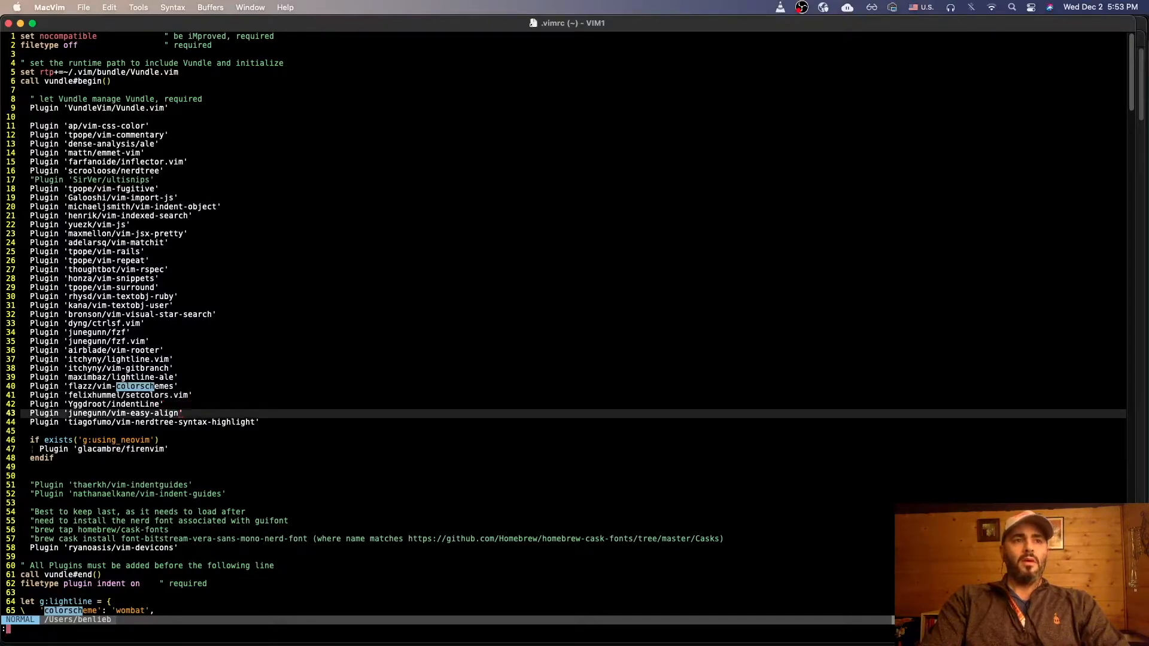
Search .vimrc for NextColor to reach the noremap <Leader>nc :call NextColor(0) mapping
{"action": "type", "text": "Net"}
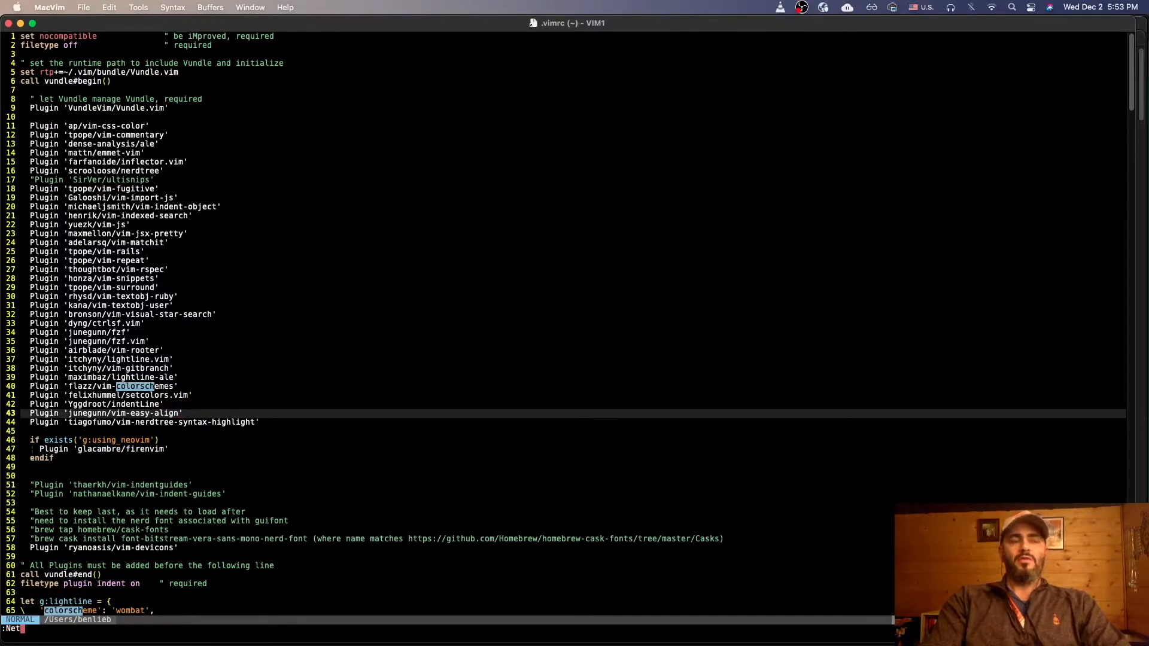
{"action": "type", "text": "C"}
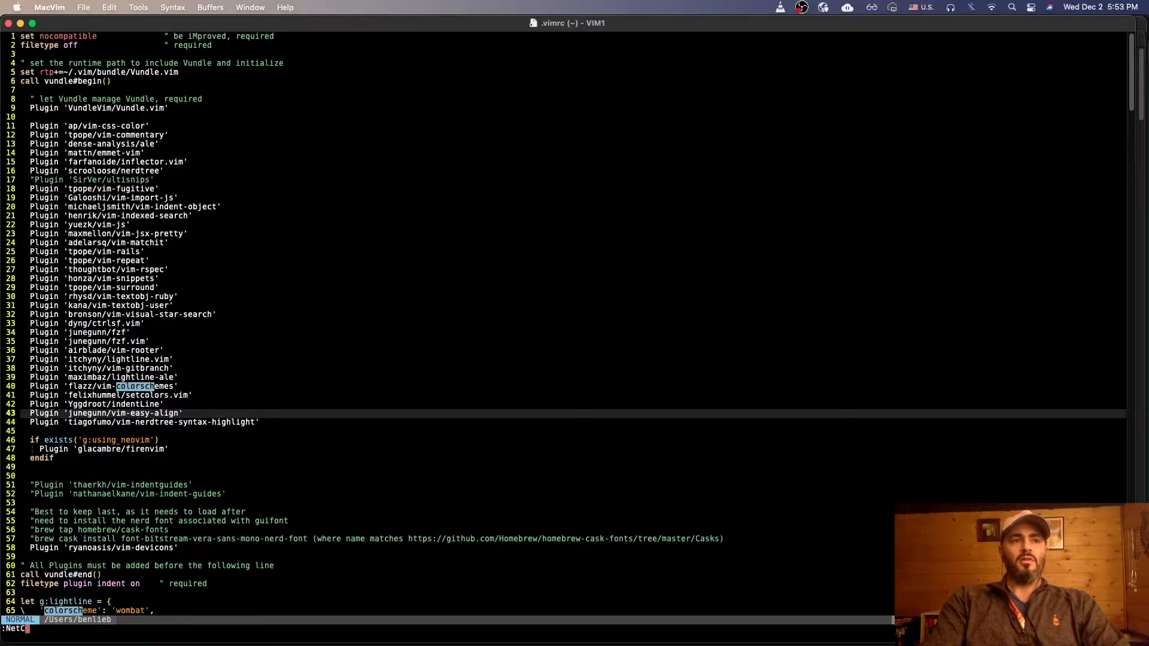
{"action": "type", "text": "extCol"}
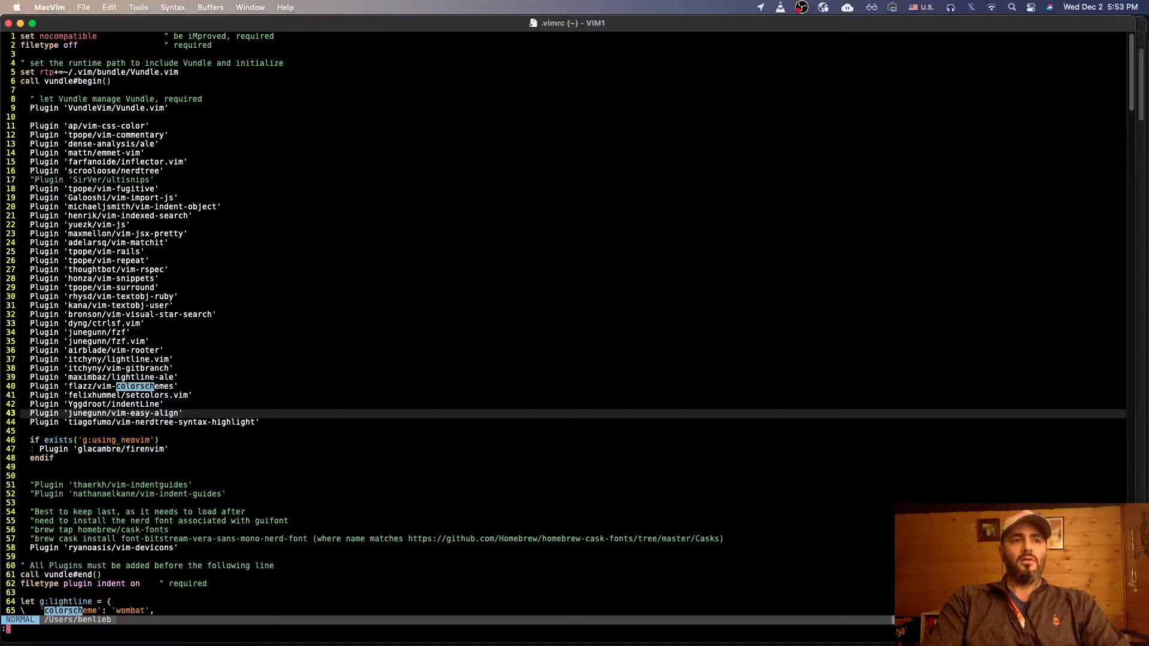
{"action": "type", "text": ":Nexplore"}
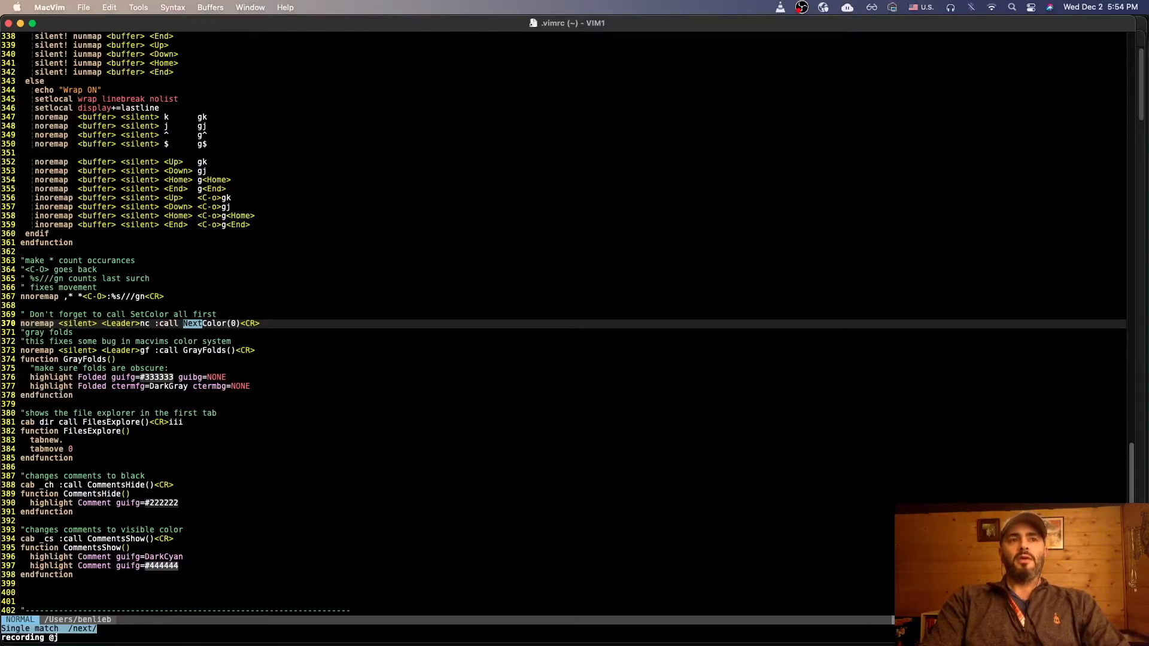
{"action": "mouse_move", "coordinate": [179, 451]}
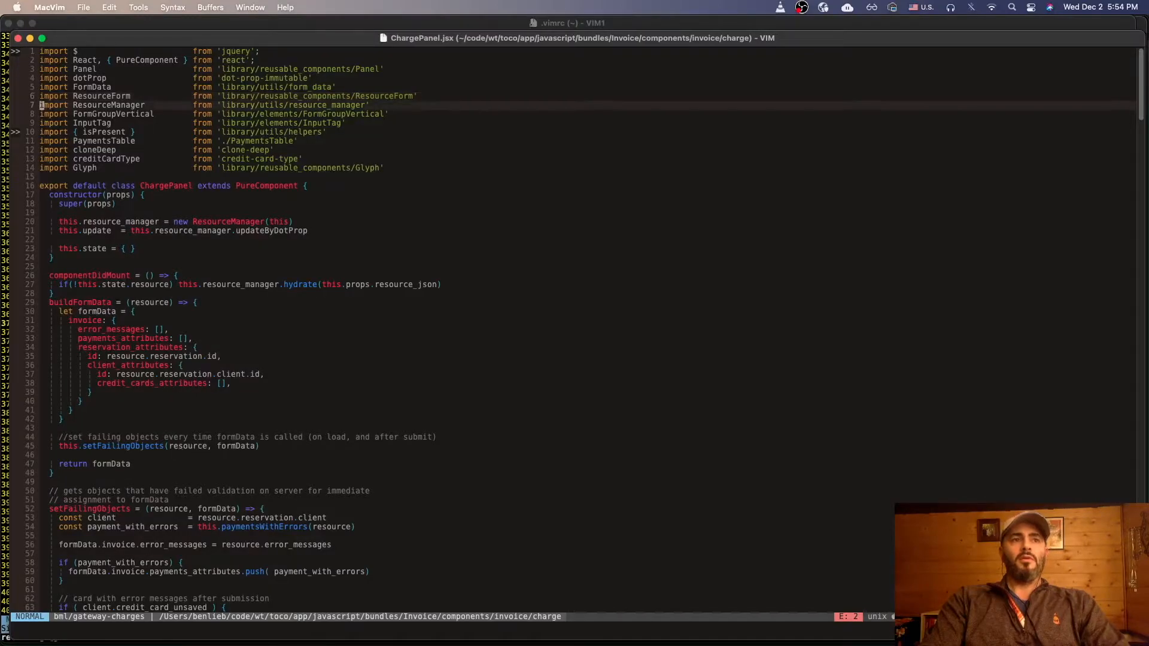
Attempt :call, pick the s:NextColor name, and run :SetColors in ChargePanel.jsx
{"action": "type", "text": ":call NextColor("}
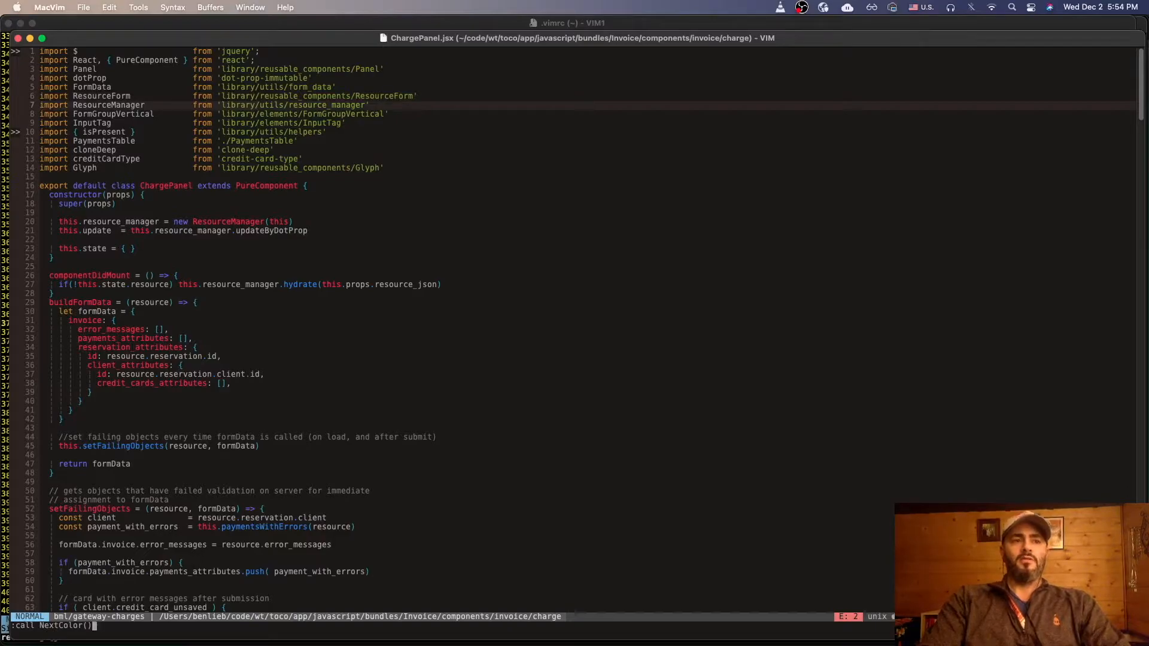
{"action": "key", "text": "Return"}
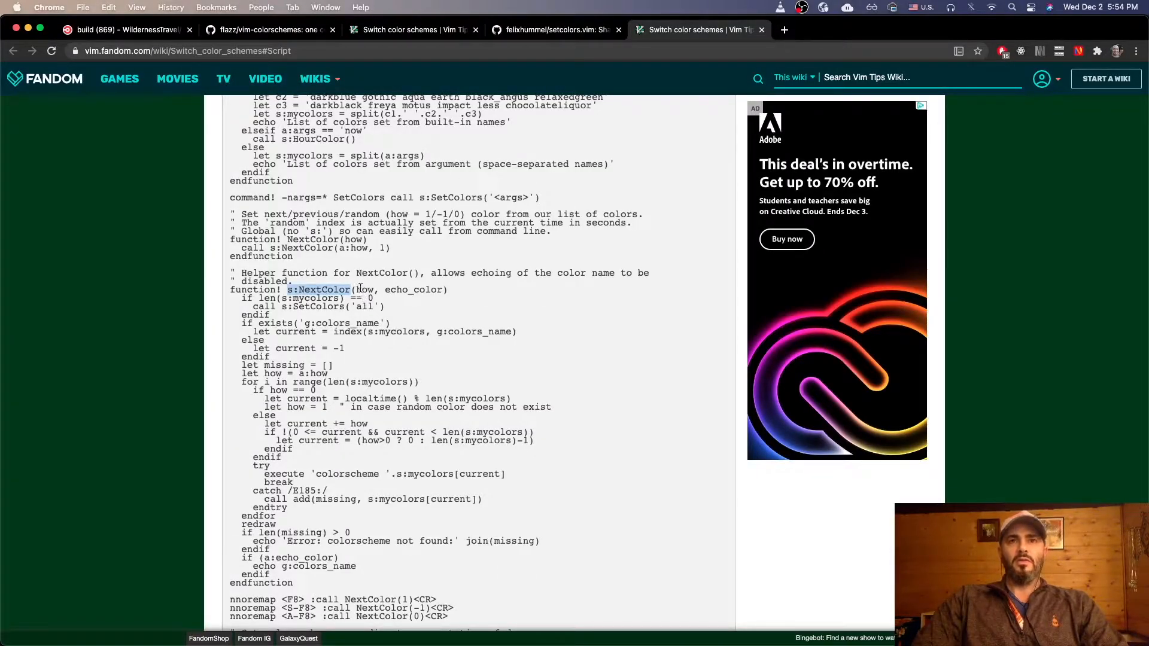
{"action": "double_click", "coordinate": [363, 290]}
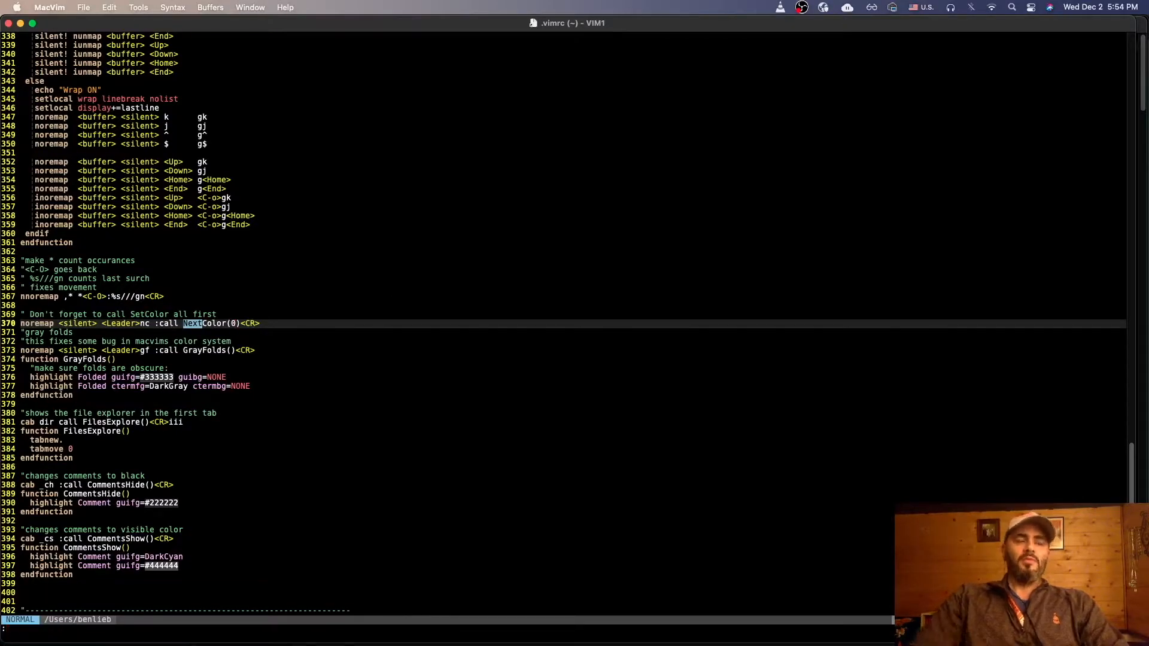
{"action": "type", "text": ":Nex"}
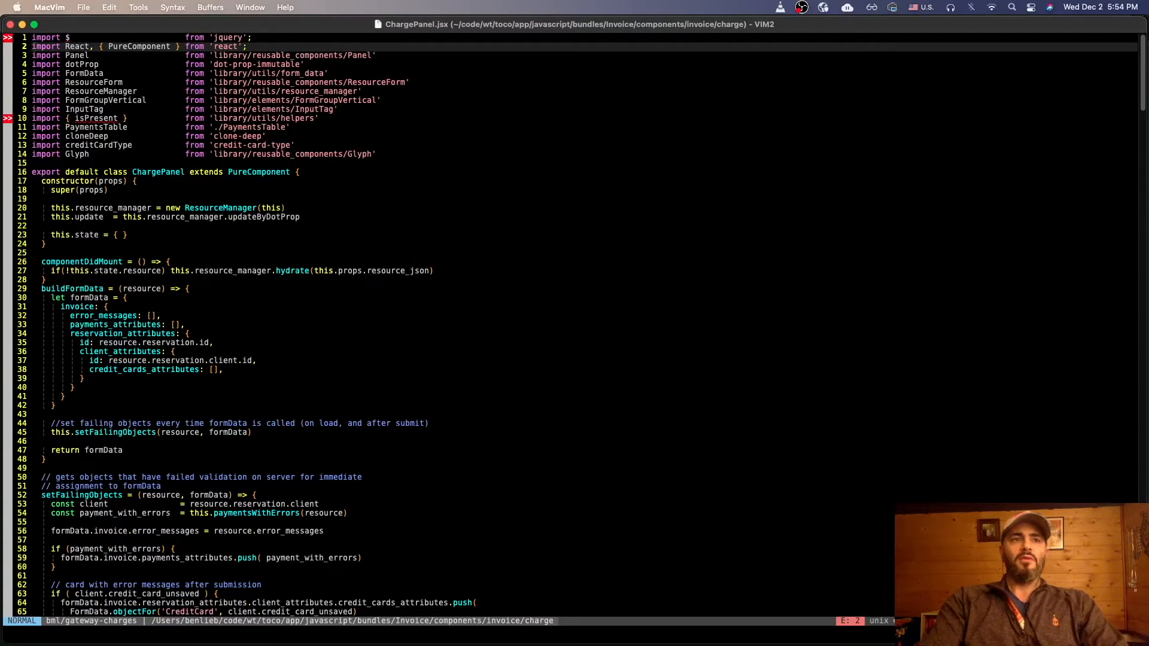
{"action": "type", "text": ":SetColors"}
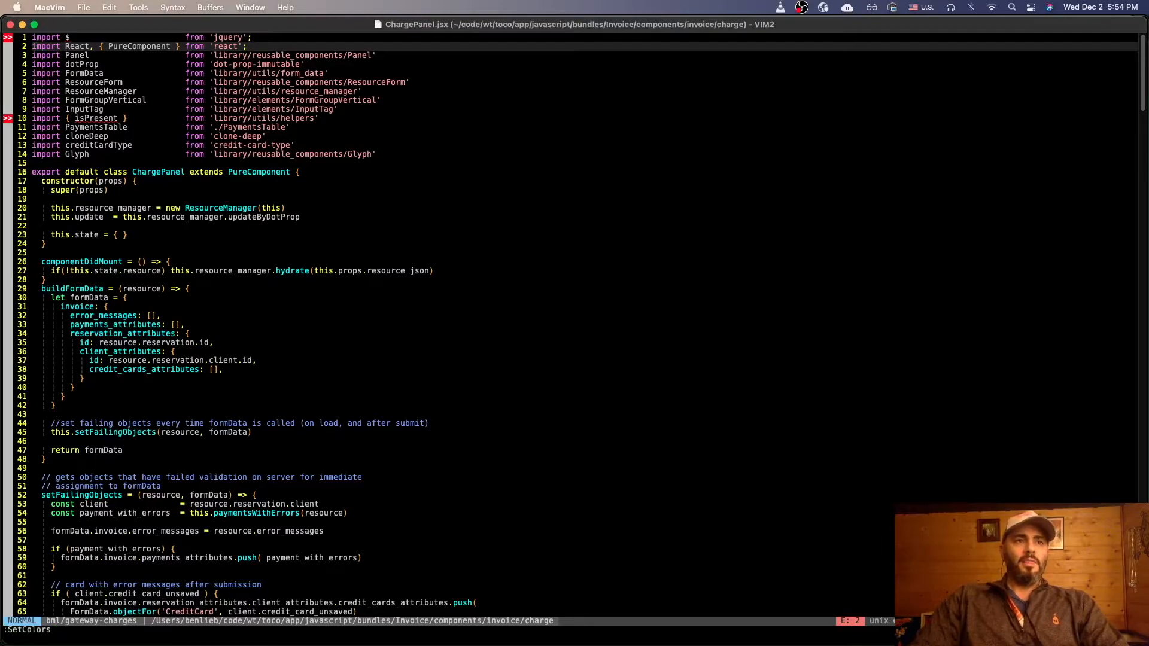
Run :call NextColor(0) to switch ChargePanel.jsx to the random koehler scheme
{"action": "type", "text": "call"}
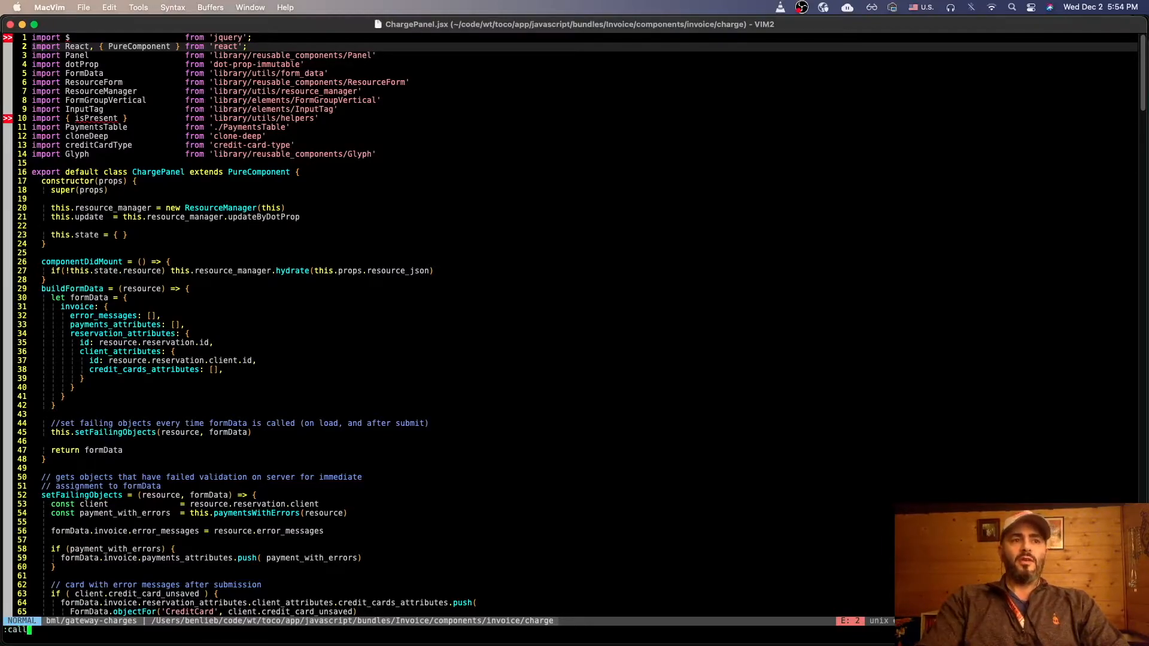
{"action": "type", "text": "NextColor("}
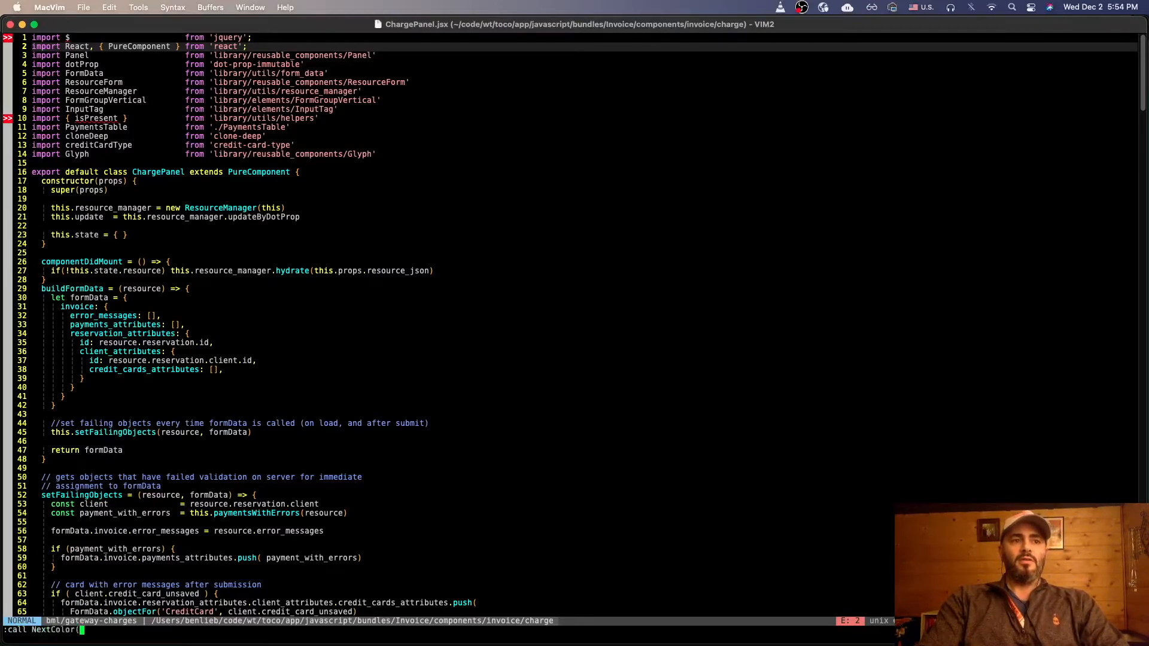
{"action": "type", "text": "0)"}
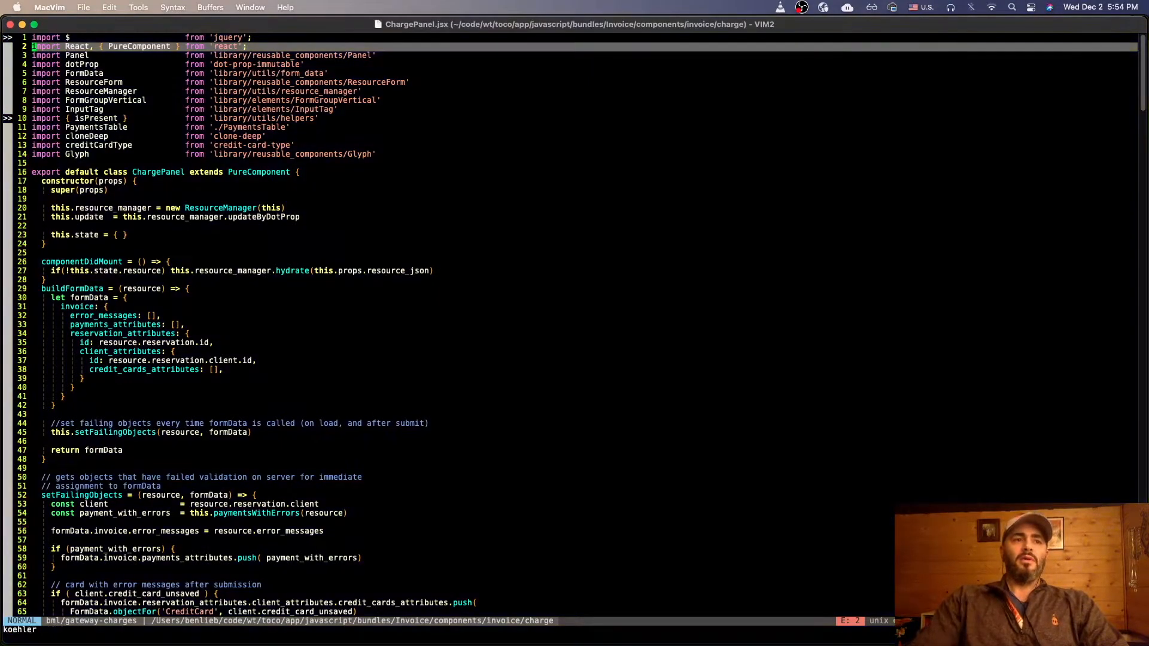
{"action": "type", "text": ":call NextColor(0)"}
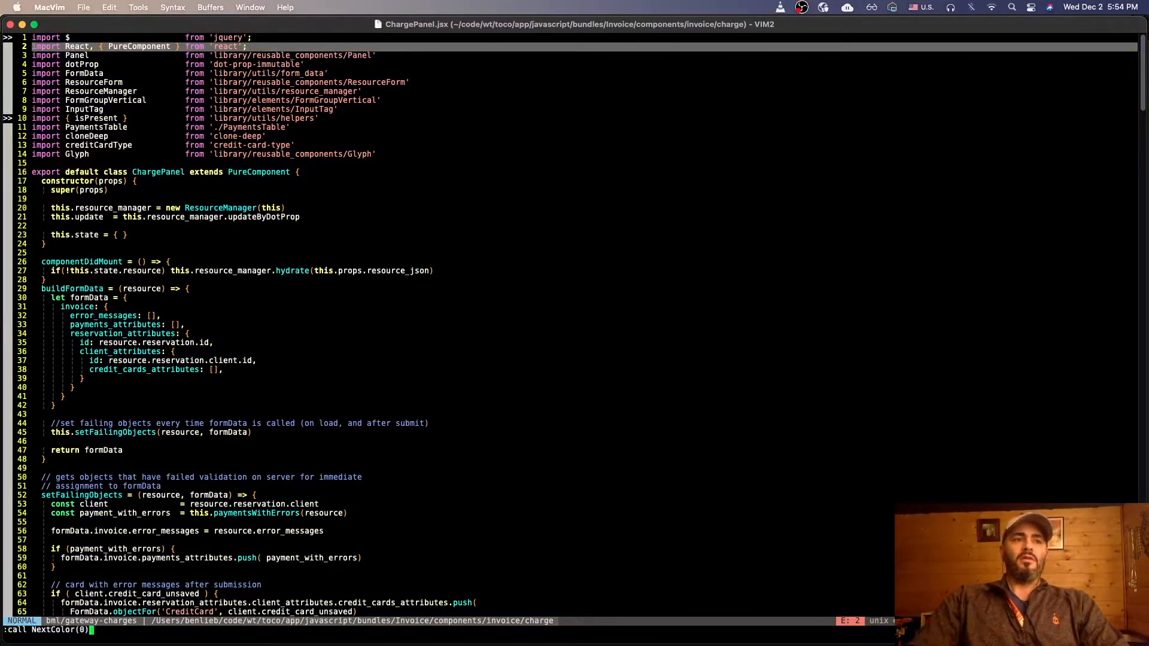
{"action": "key", "text": "enter"}
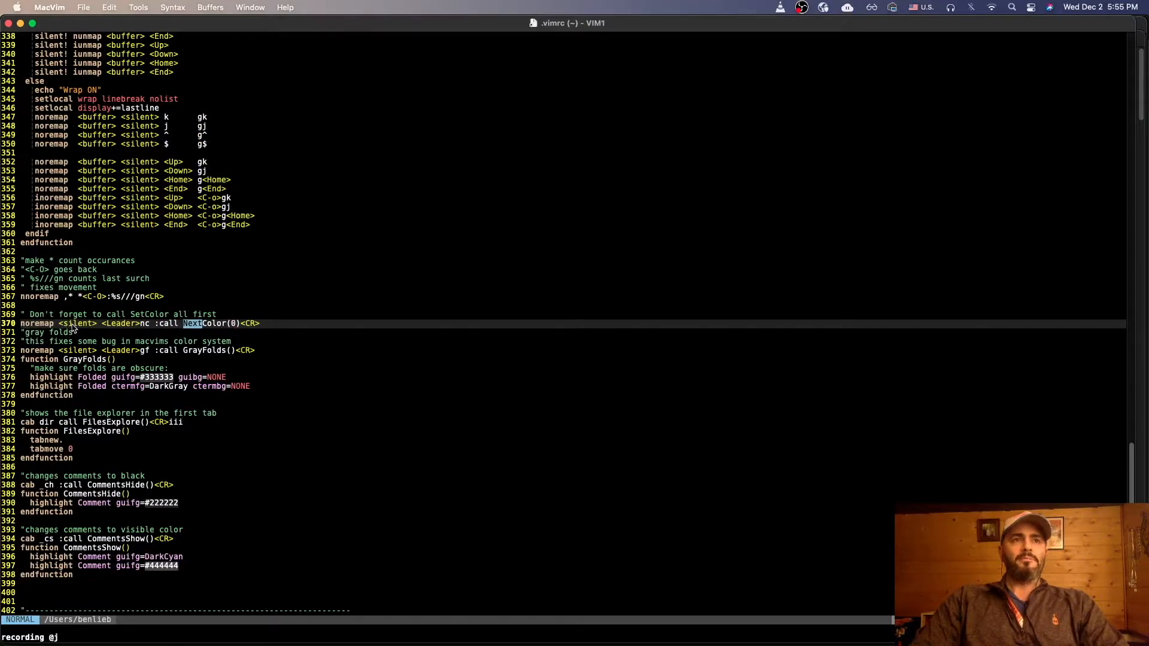
{"action": "mouse_move", "coordinate": [106, 330]}
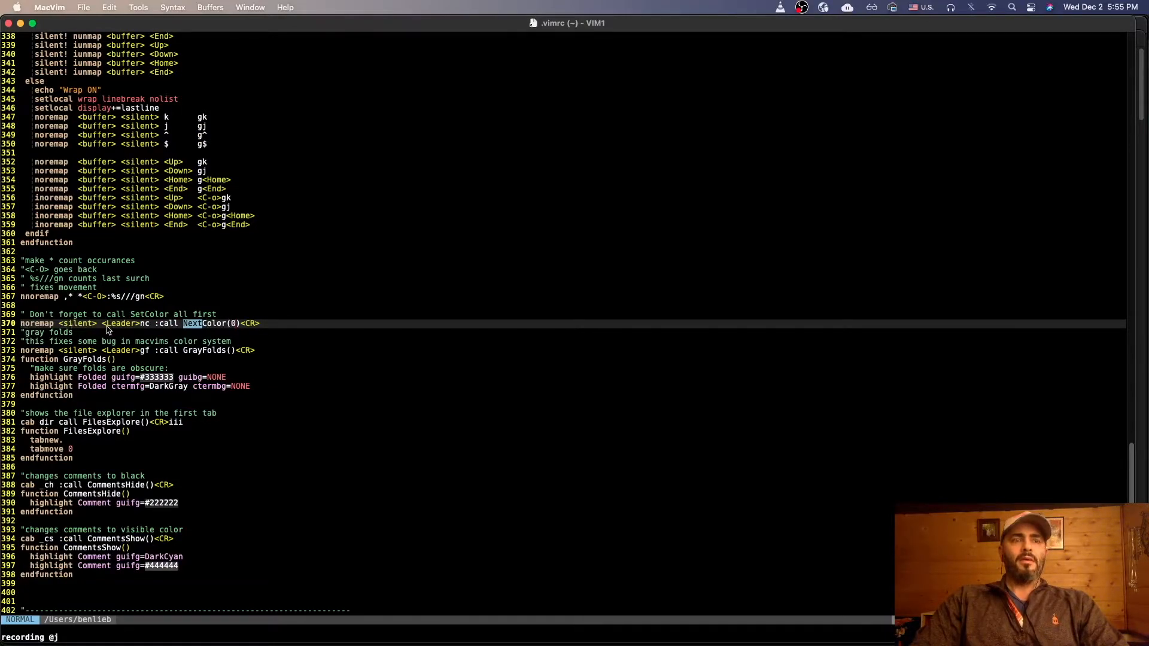
{"action": "mouse_move", "coordinate": [145, 331]}
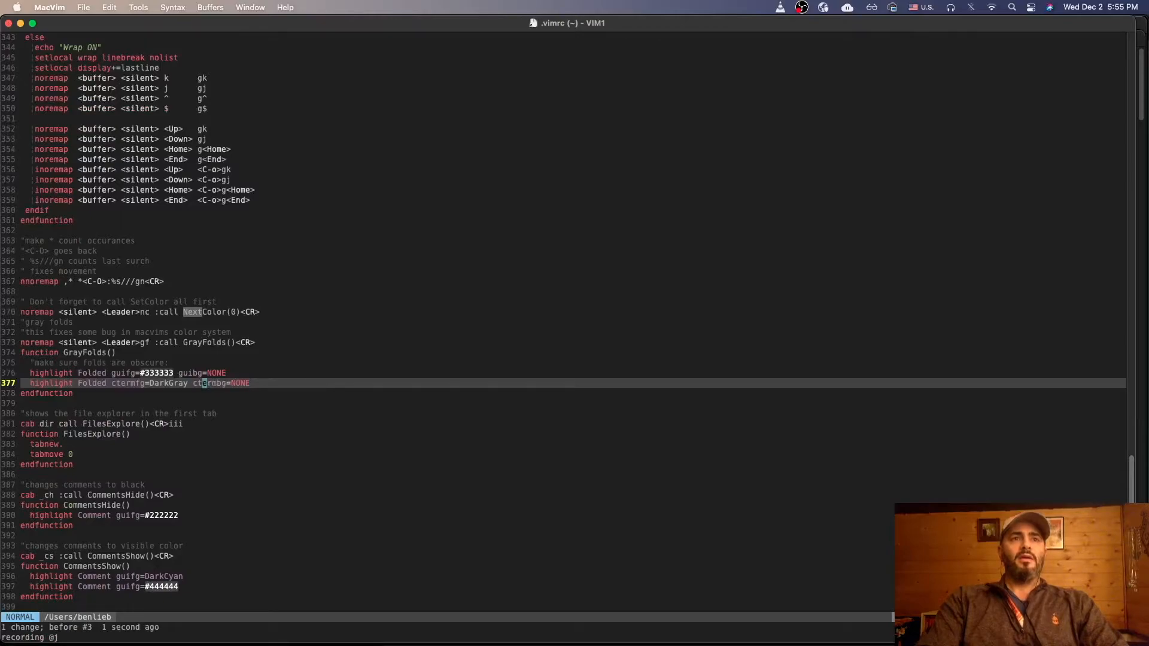
Check the current color scheme of the .vimrc window with :color
{"action": "type", "text": ":color"}
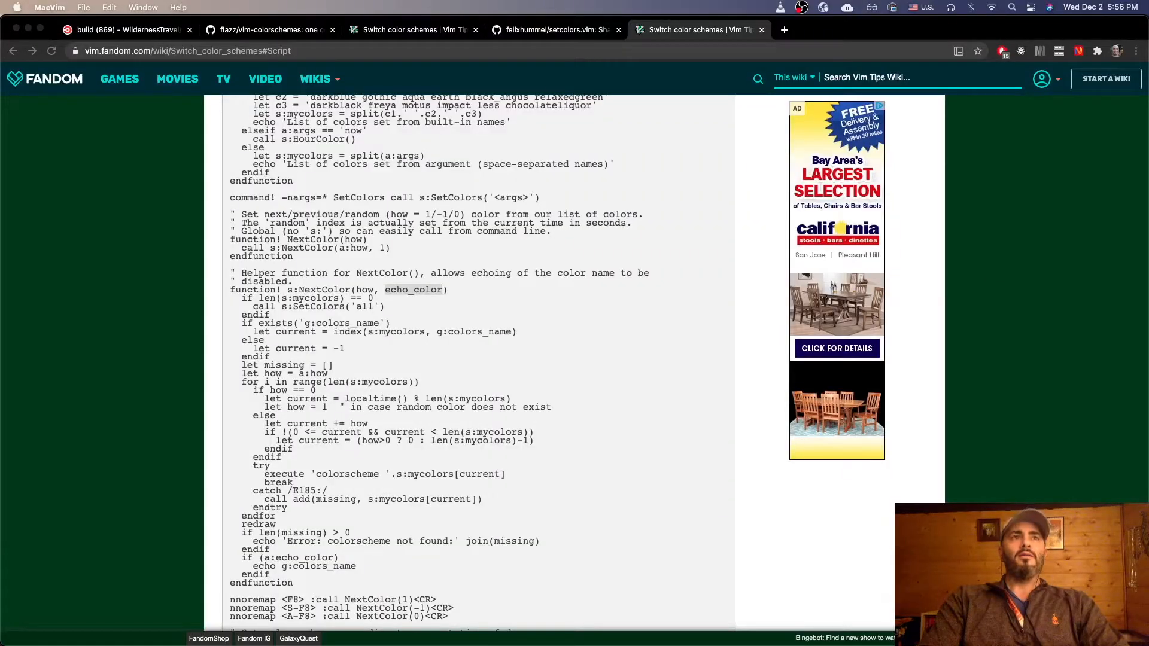
Switch to iTerm2 and launch ~/.vimrc in MacVim with mvim
{"action": "key", "text": "cmd+tab"}
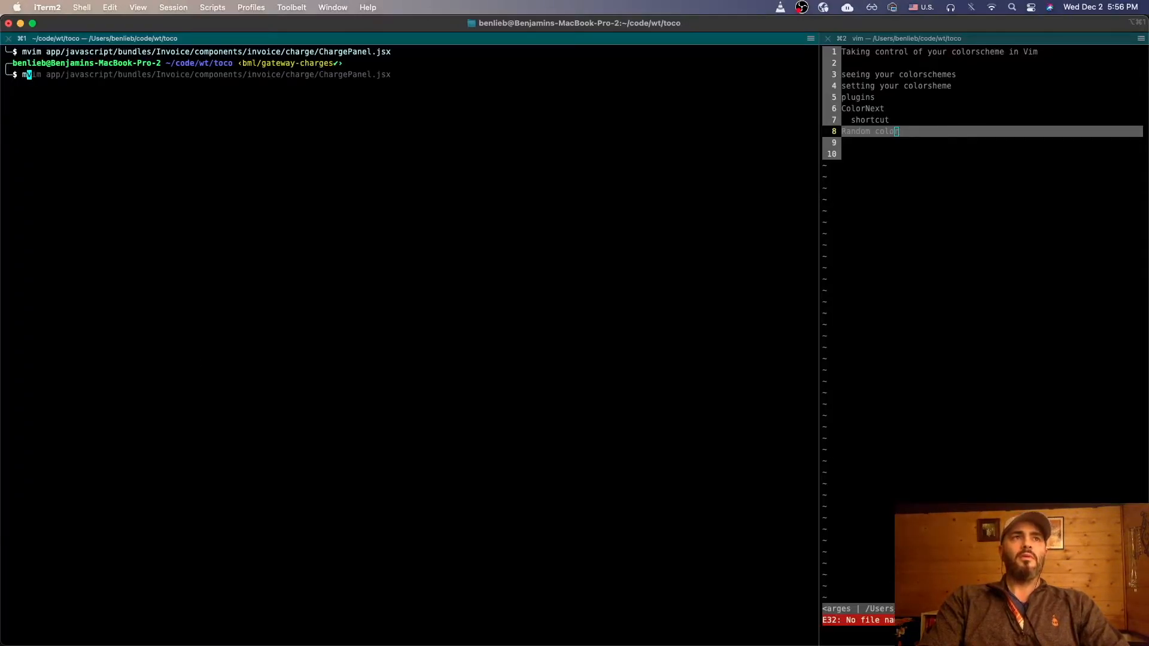
{"action": "type", "text": "mvim ~/.vimrc"}
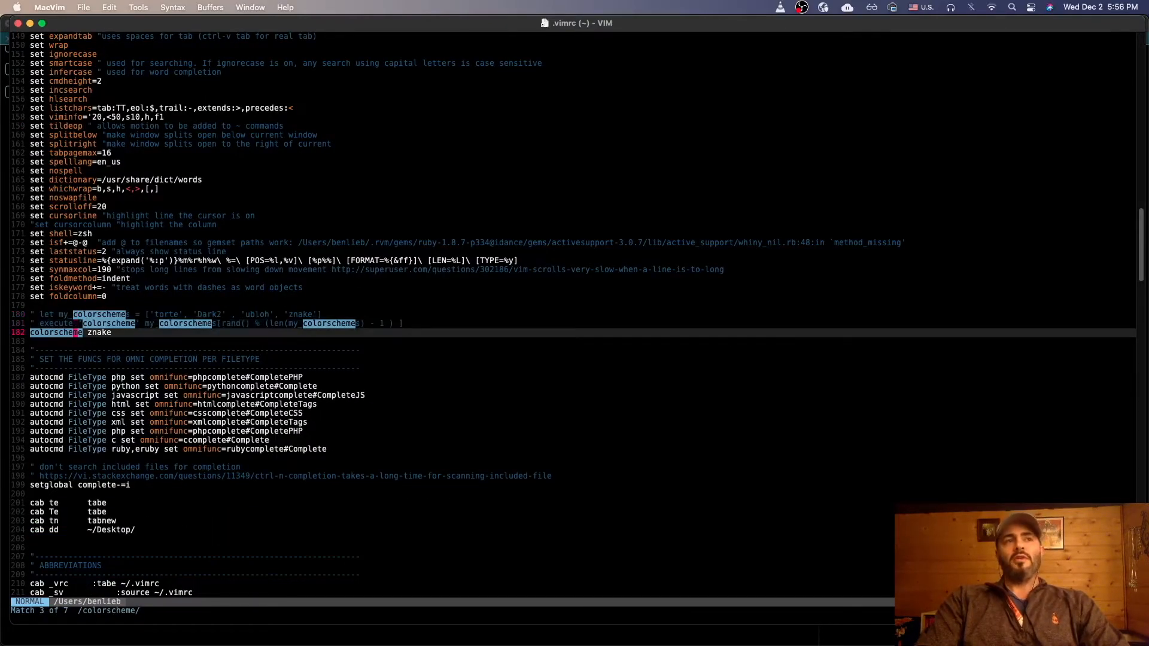
Replace the fixed 'colorscheme znake' with the uncommented random-scheme lines, then clear search highlighting with :noh
{"action": "key", "text": "V"}
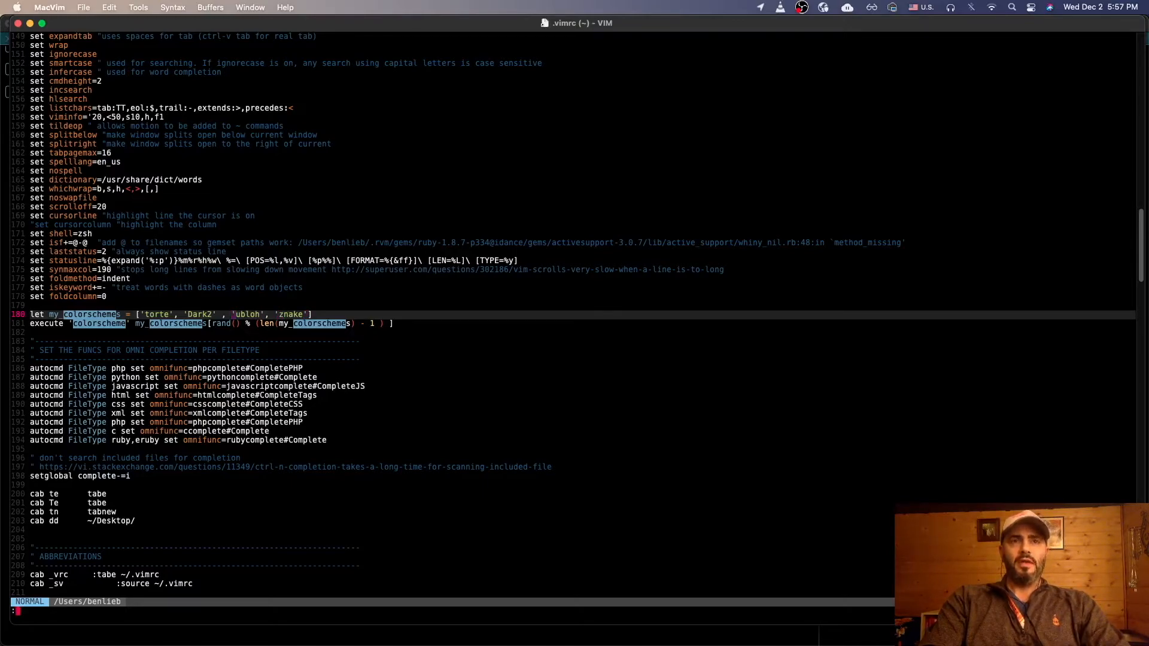
{"action": "type", "text": ":noh"}
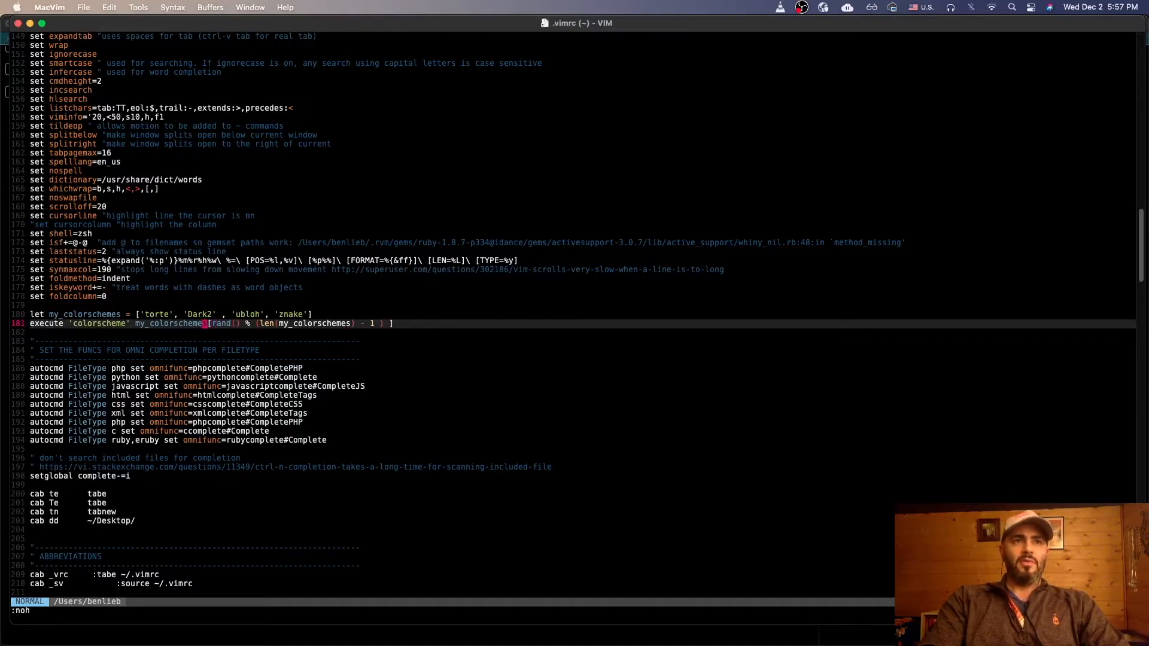
{"action": "key", "text": "v"}
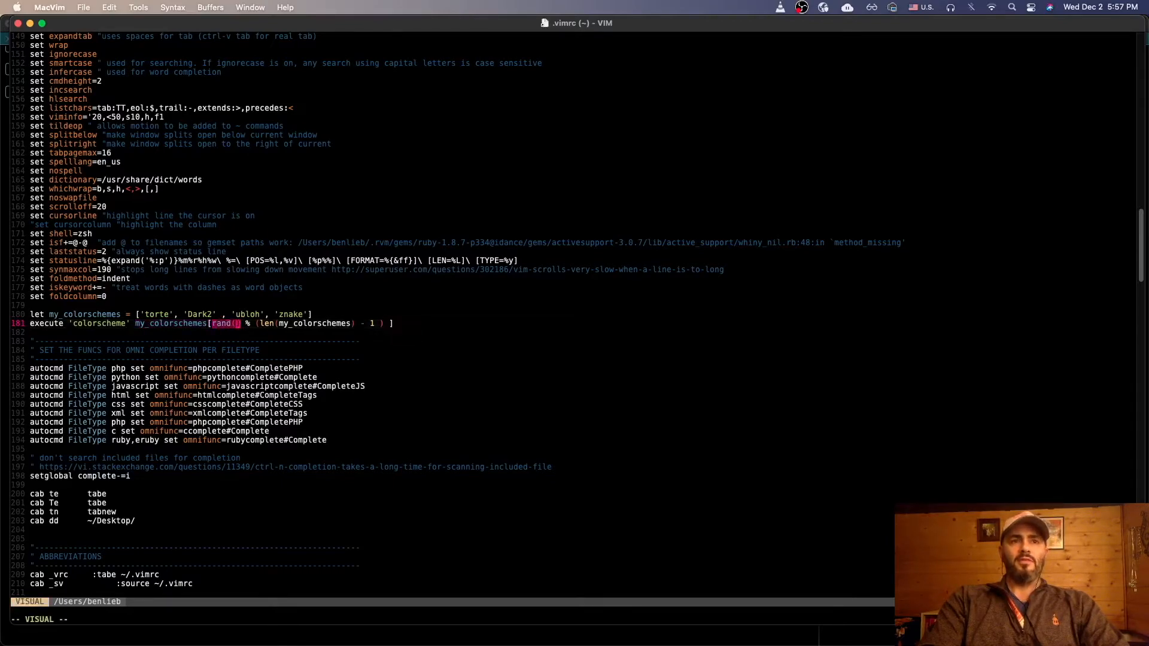
{"action": "key", "text": "Escape"}
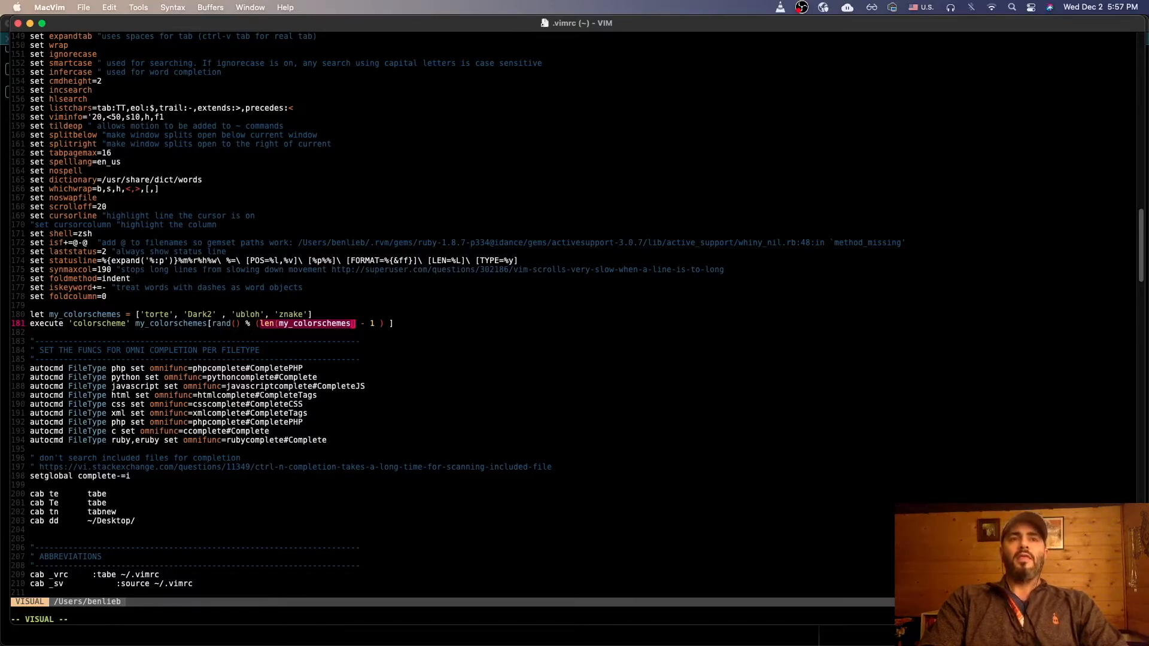
{"action": "key", "text": "Escape"}
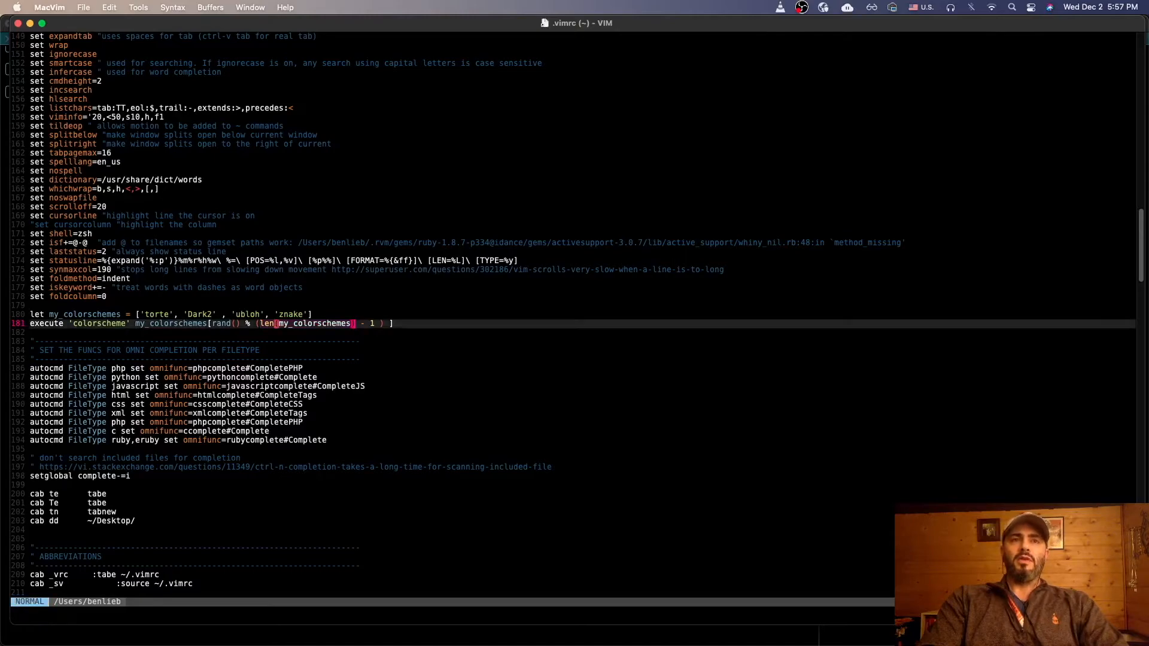
{"action": "key", "text": "k"}
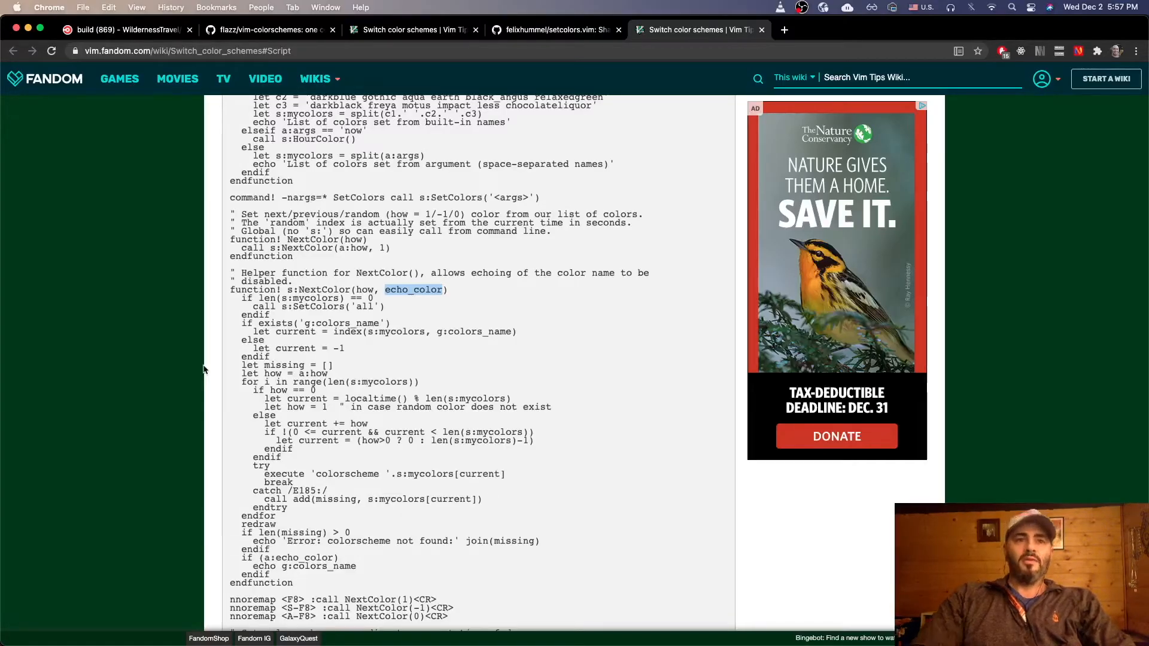
Scroll the Switch color schemes wiki page to the start of the setcolors.vim script
{"action": "scroll", "scroll_direction": "down", "scroll_amount": 3}
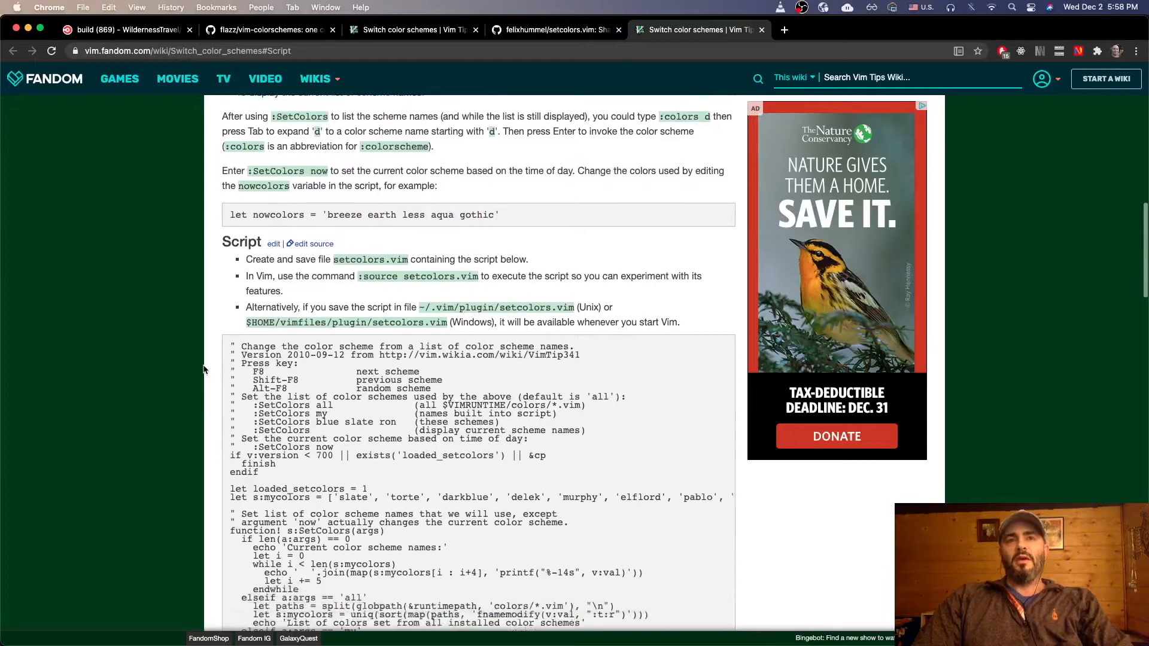
{"action": "scroll", "scroll_direction": "down", "scroll_amount": 3}
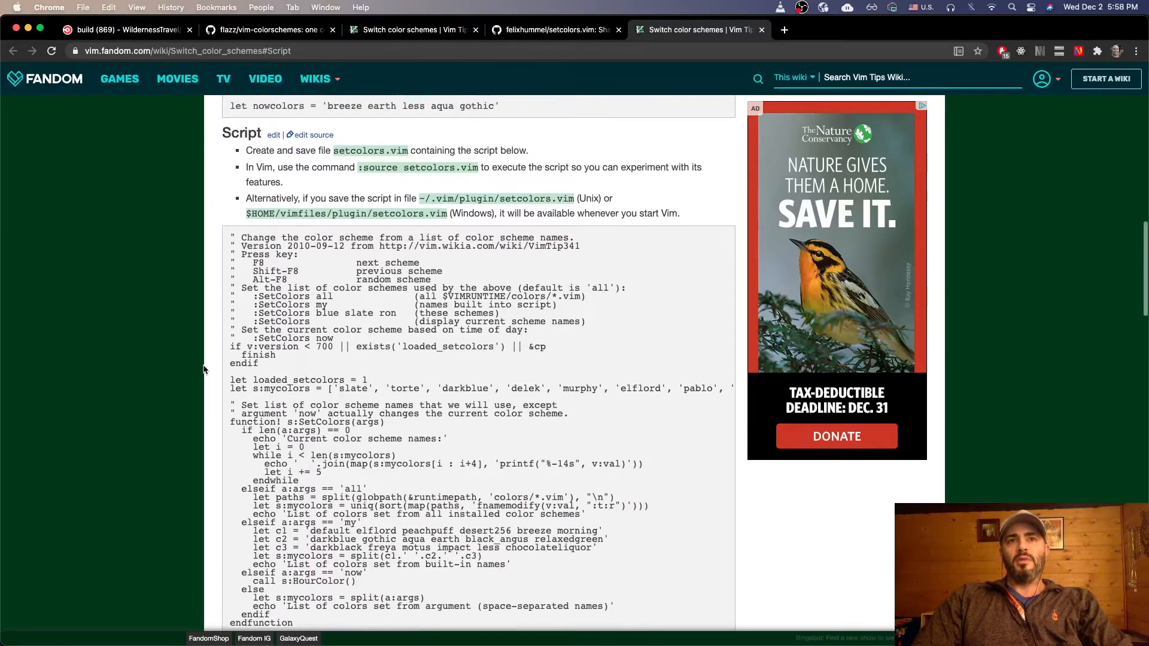
{"action": "scroll", "scroll_direction": "down", "scroll_amount": 3}
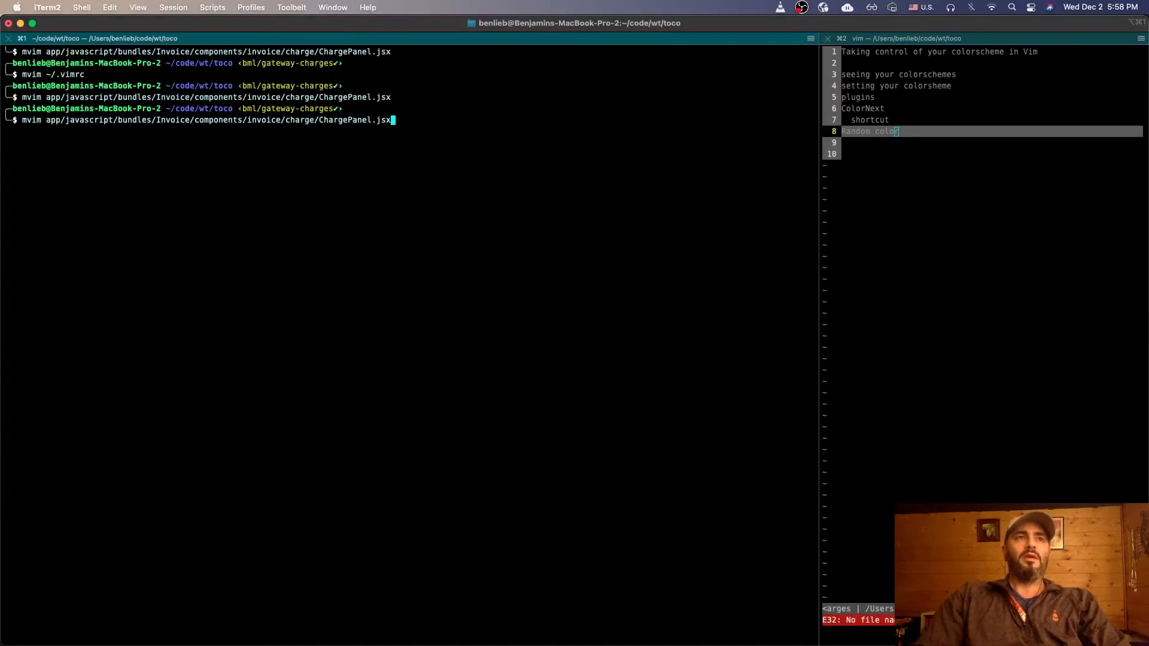
Open ChargePanel.jsx in MacVim and change its colour scheme via :colorscheme and the nc mapping
{"action": "key", "text": "enter"}
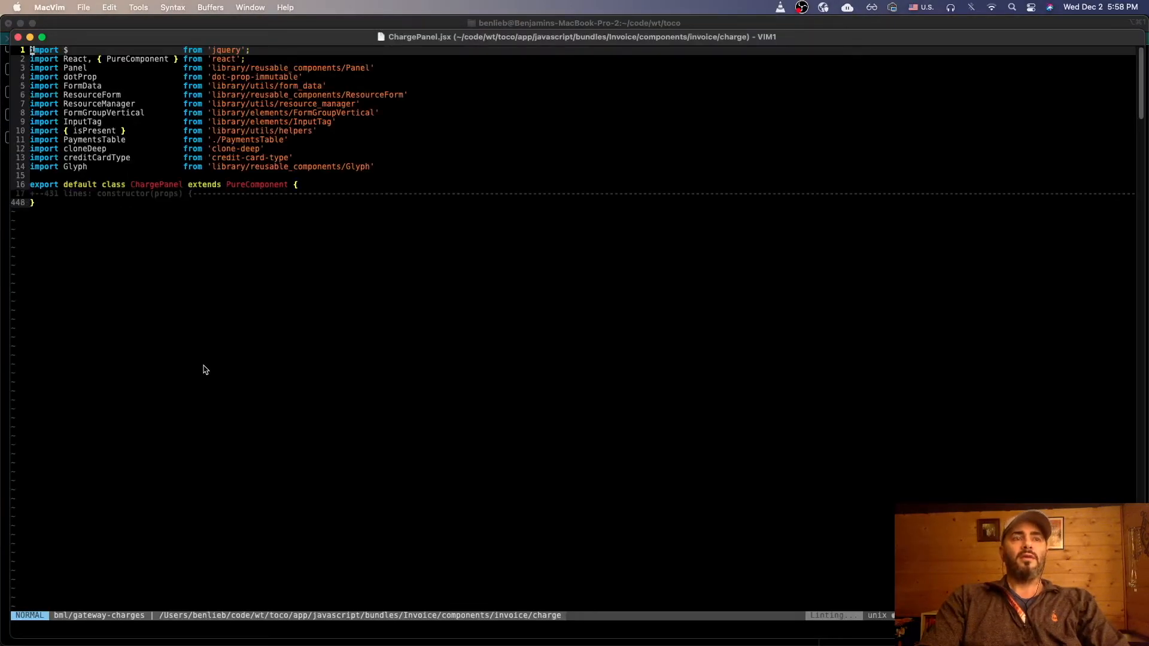
{"action": "type", "text": ":col"}
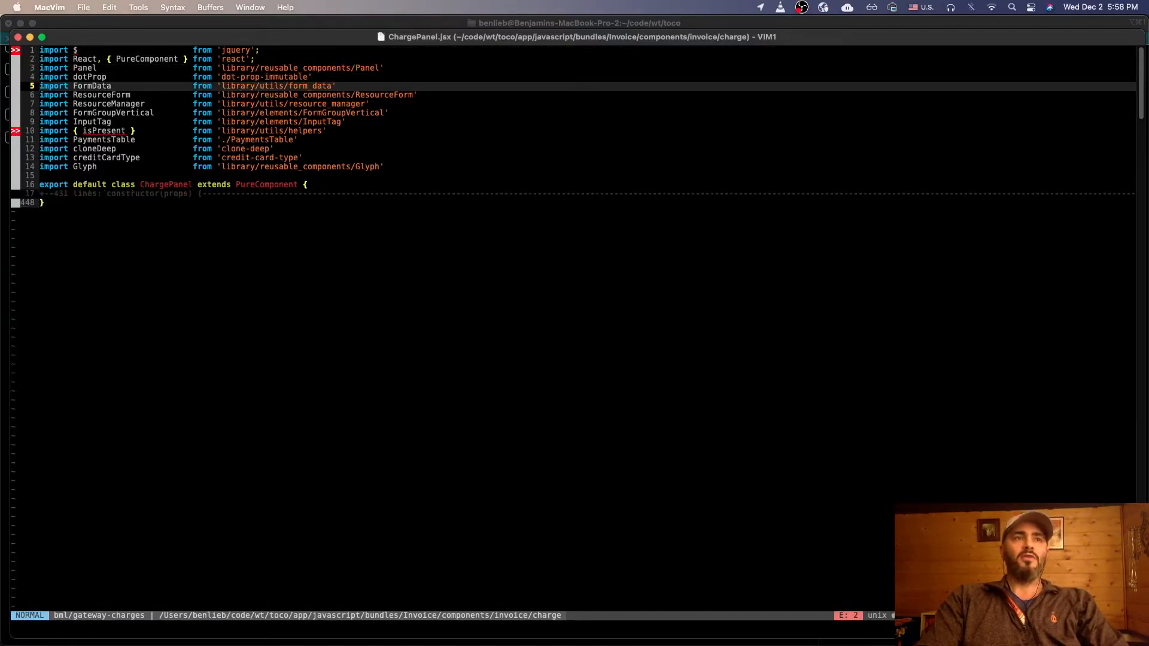
{"action": "mouse_move", "coordinate": [205, 369]}
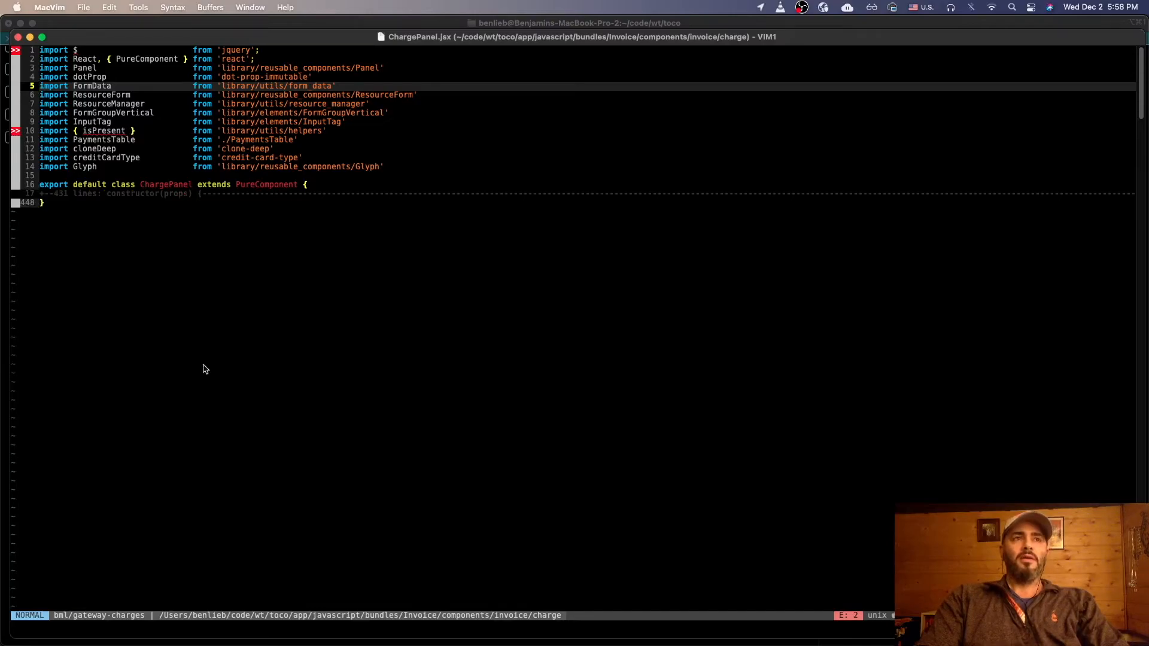
{"action": "type", "text": "/nc"}
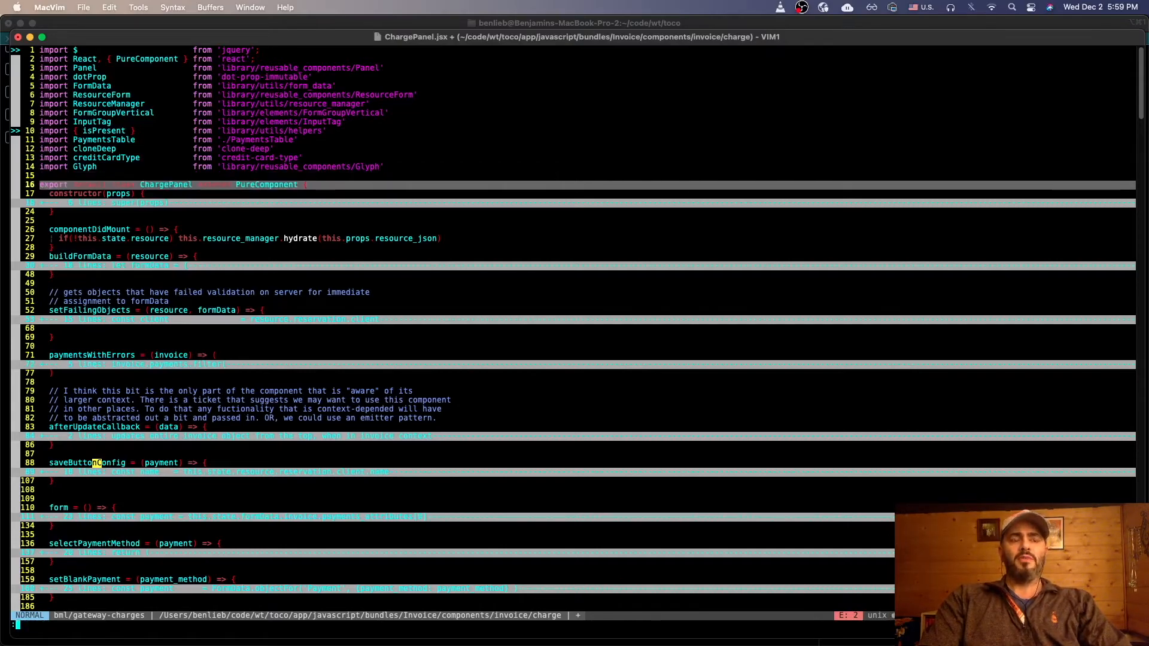
Call a colour function in ChargePanel.jsx before returning to the .vimrc window
{"action": "type", "text": ":cal"}
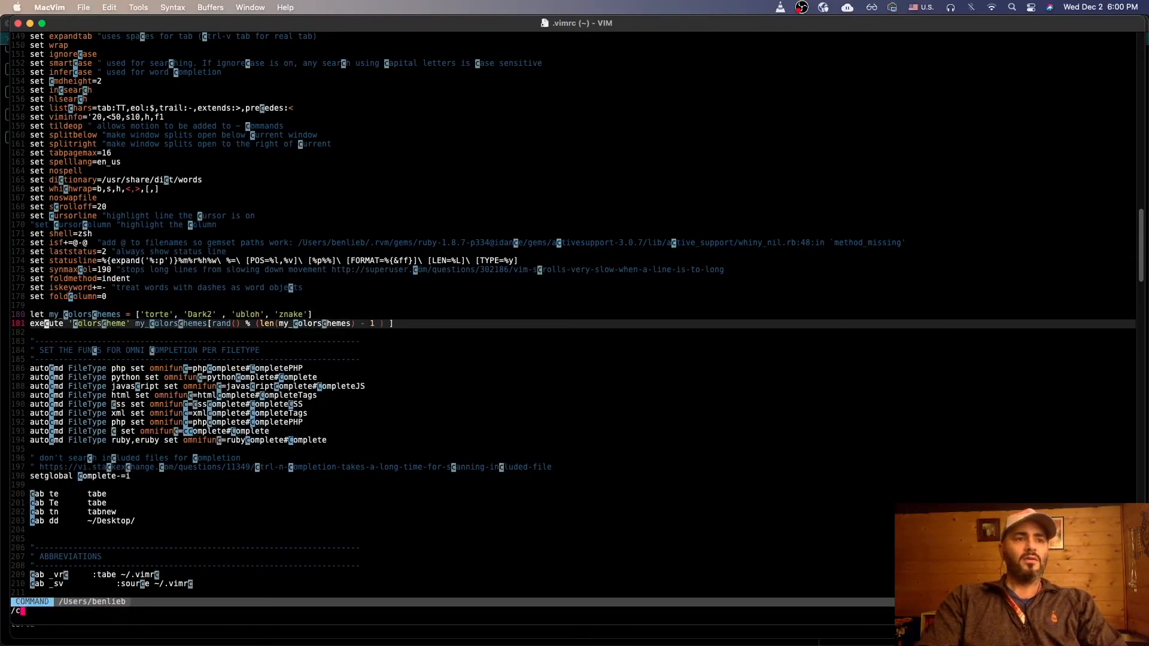
Search .vimrc for grayfolds and highlight the Folded guifg=#333333 setting
{"action": "type", "text": "grayfol"}
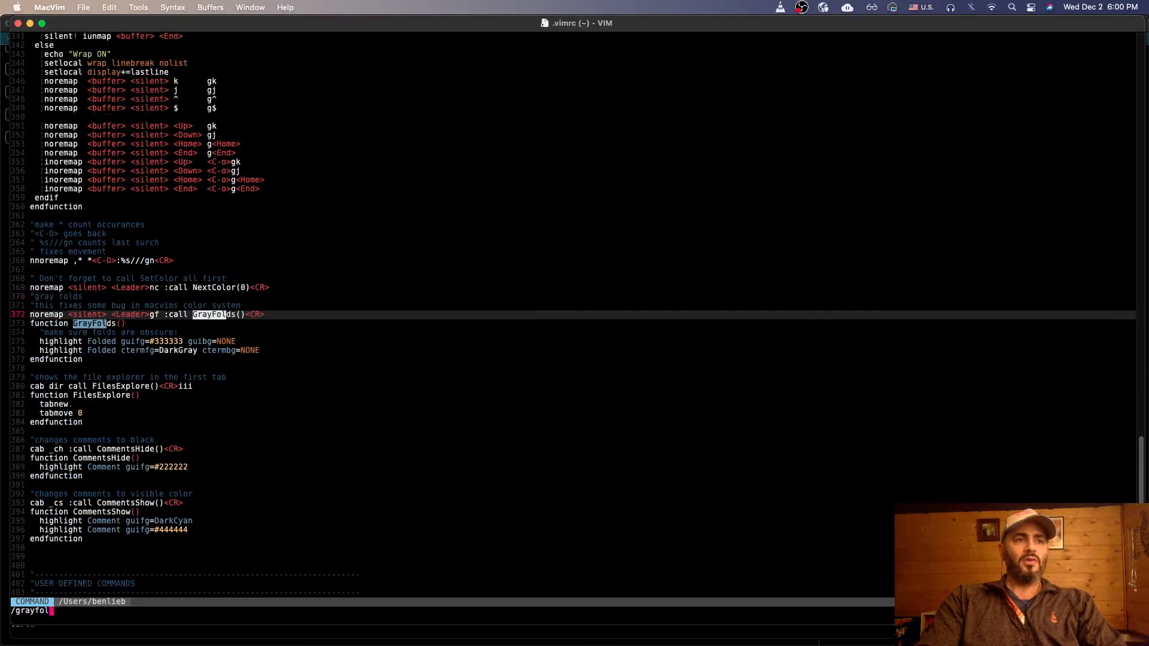
{"action": "key", "text": "Return"}
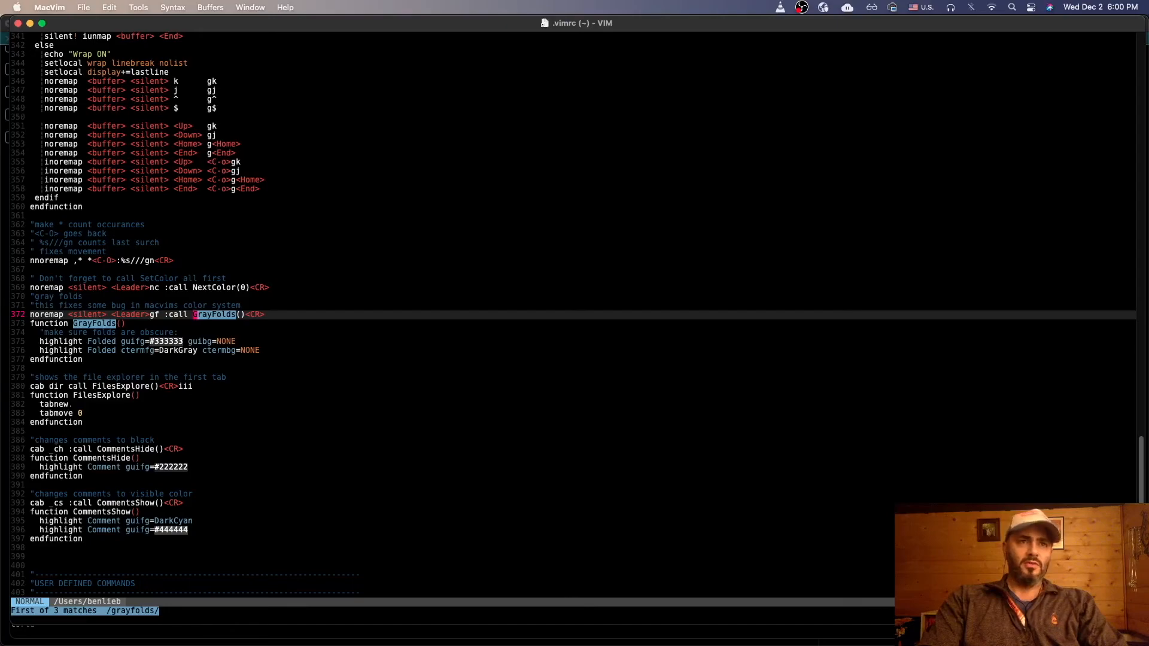
{"action": "key", "text": "n"}
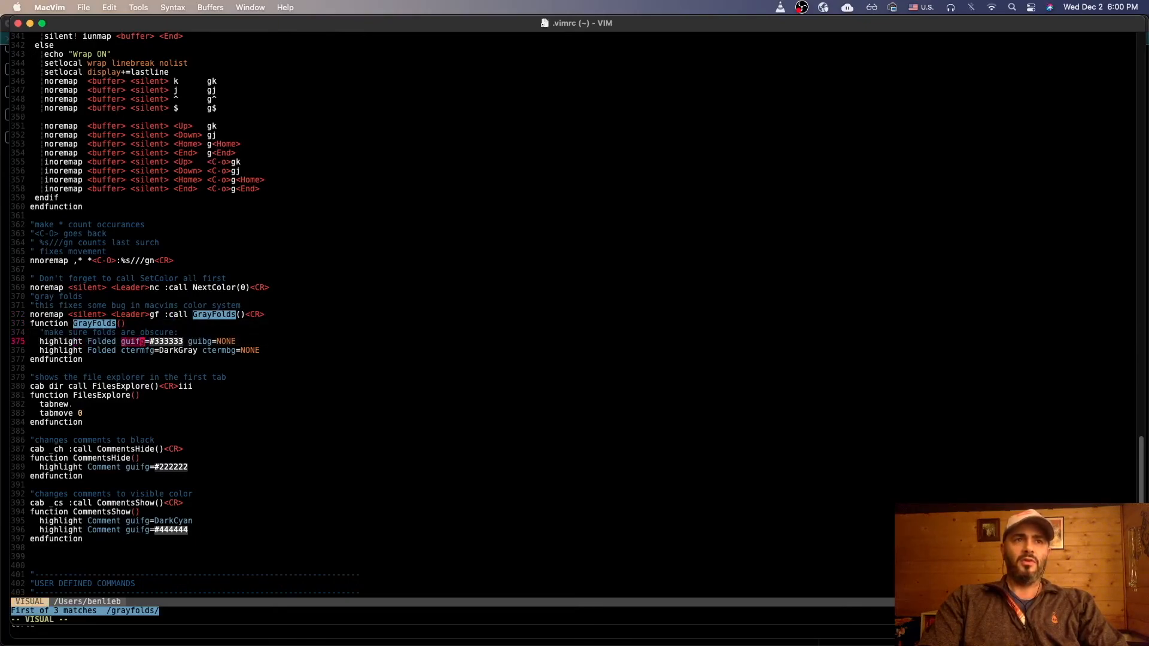
{"action": "key", "text": "Escape"}
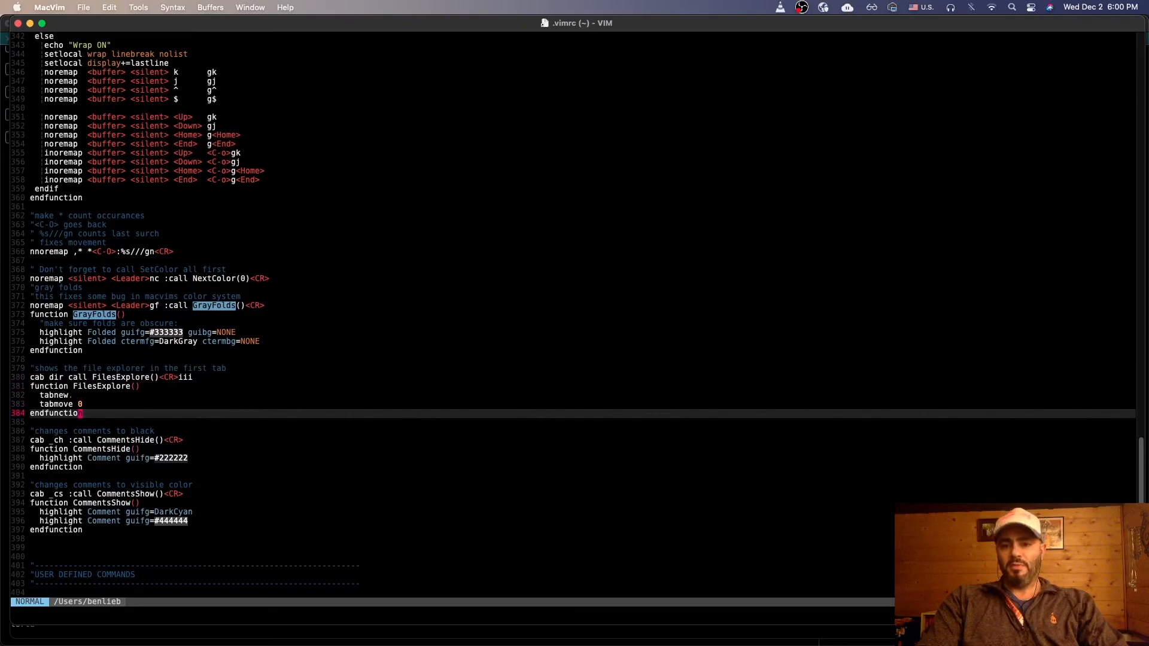
{"action": "mouse_move", "coordinate": [285, 226]}
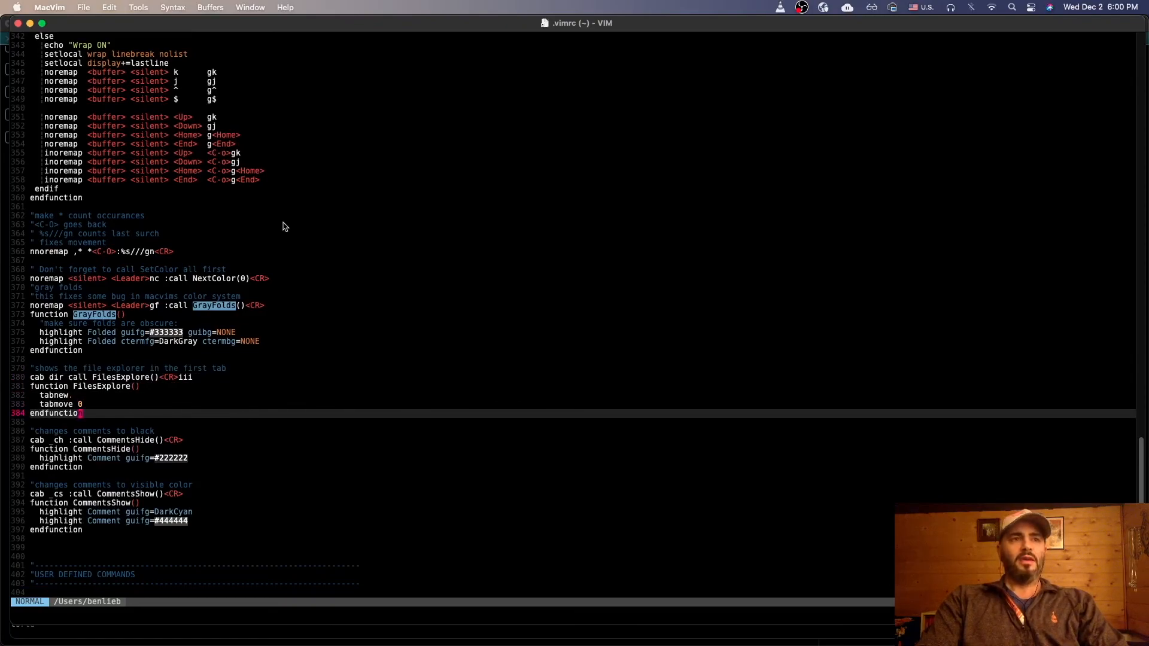